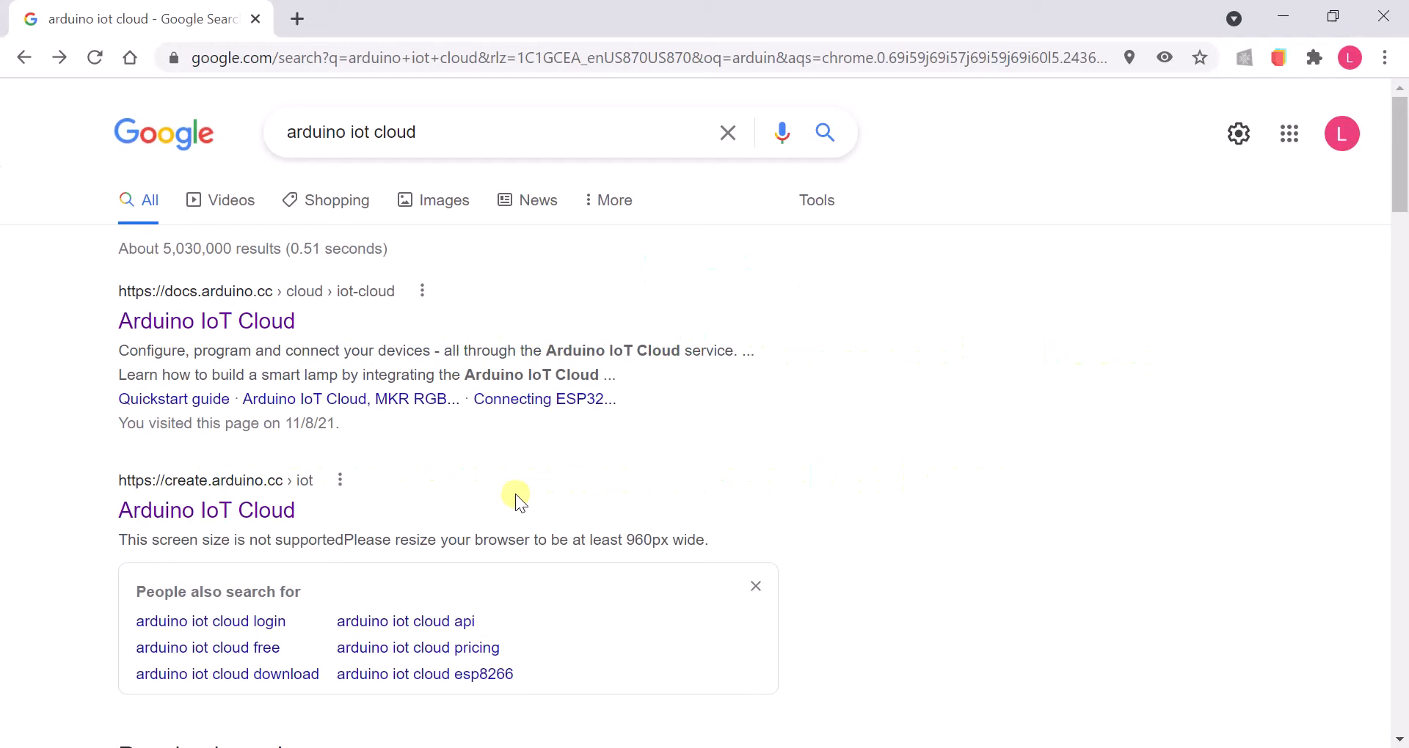
mouse_move(207, 511)
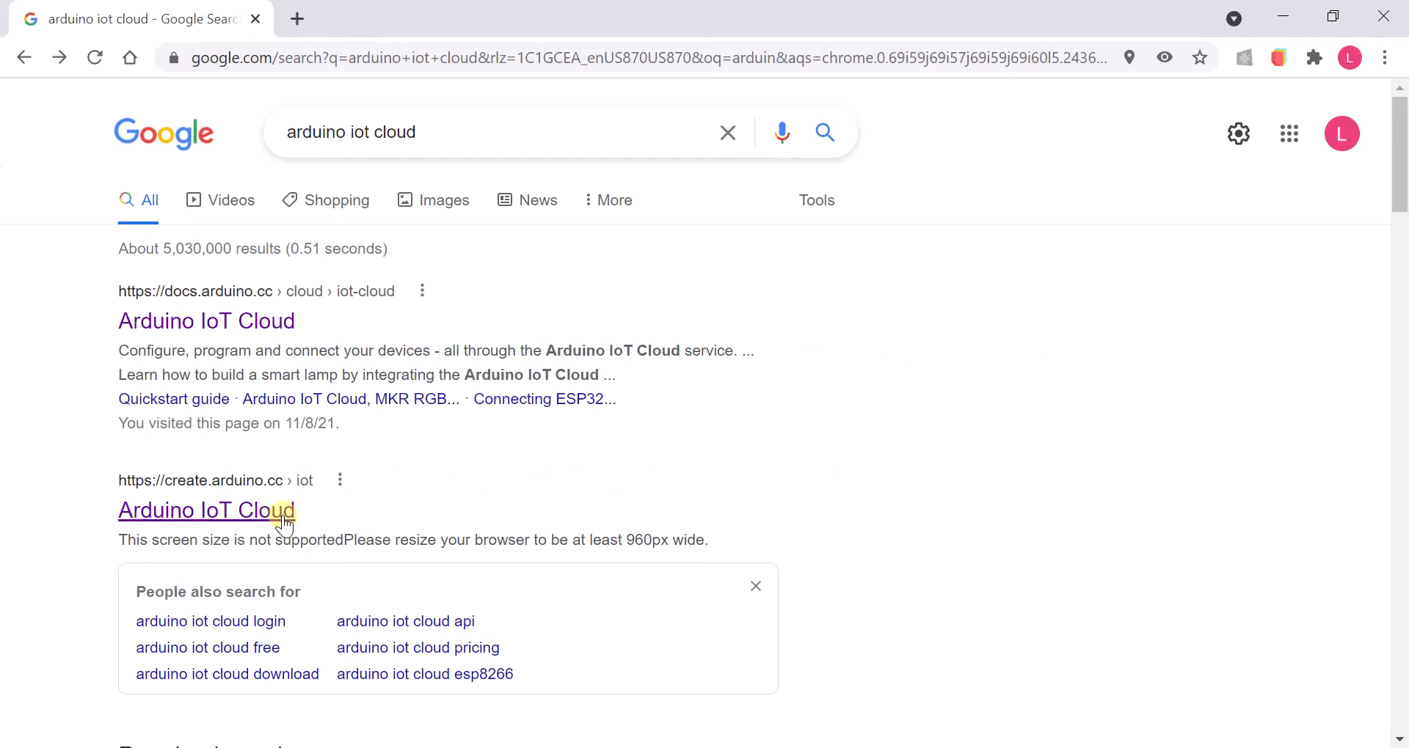
- Open the create.arduino.cc 'Arduino IoT Cloud' result from the Google search
click(207, 511)
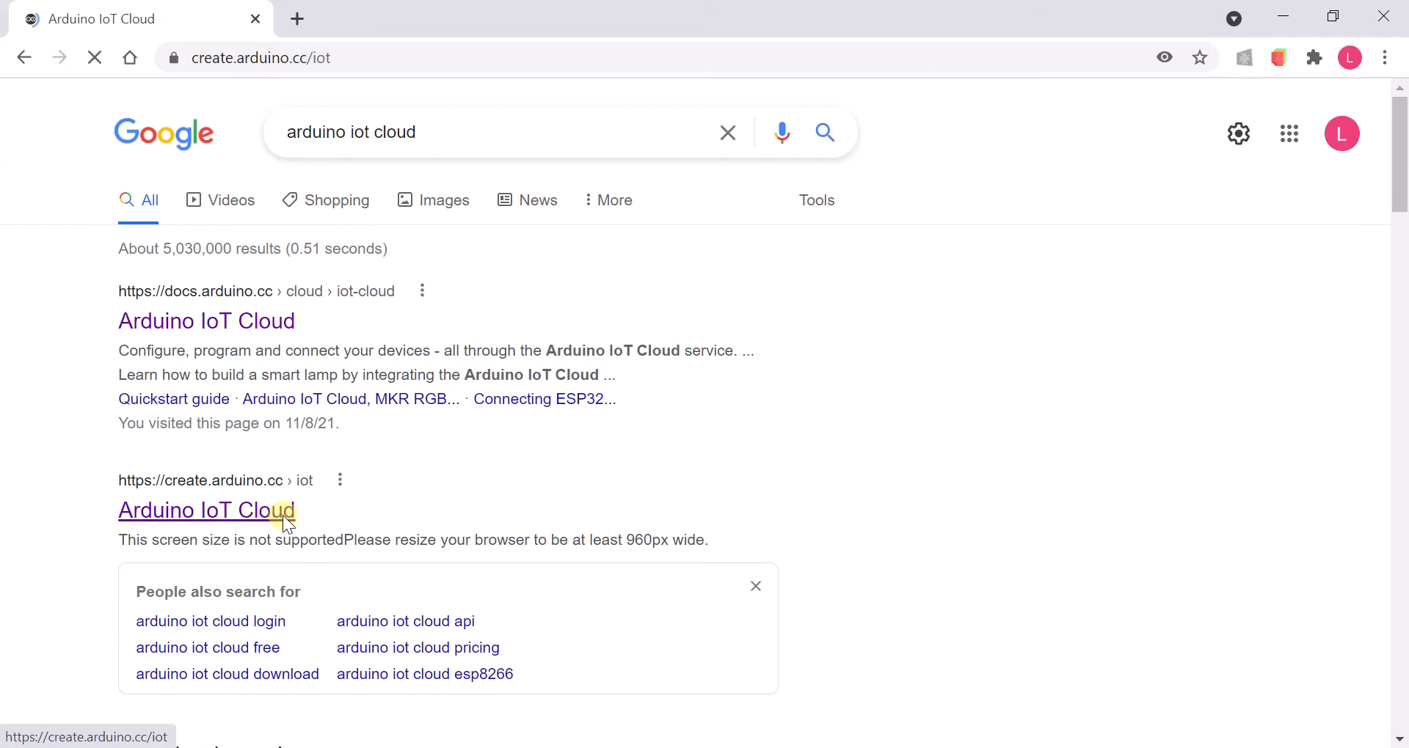
- Go to Devices and start adding a new Arduino device
click(207, 511)
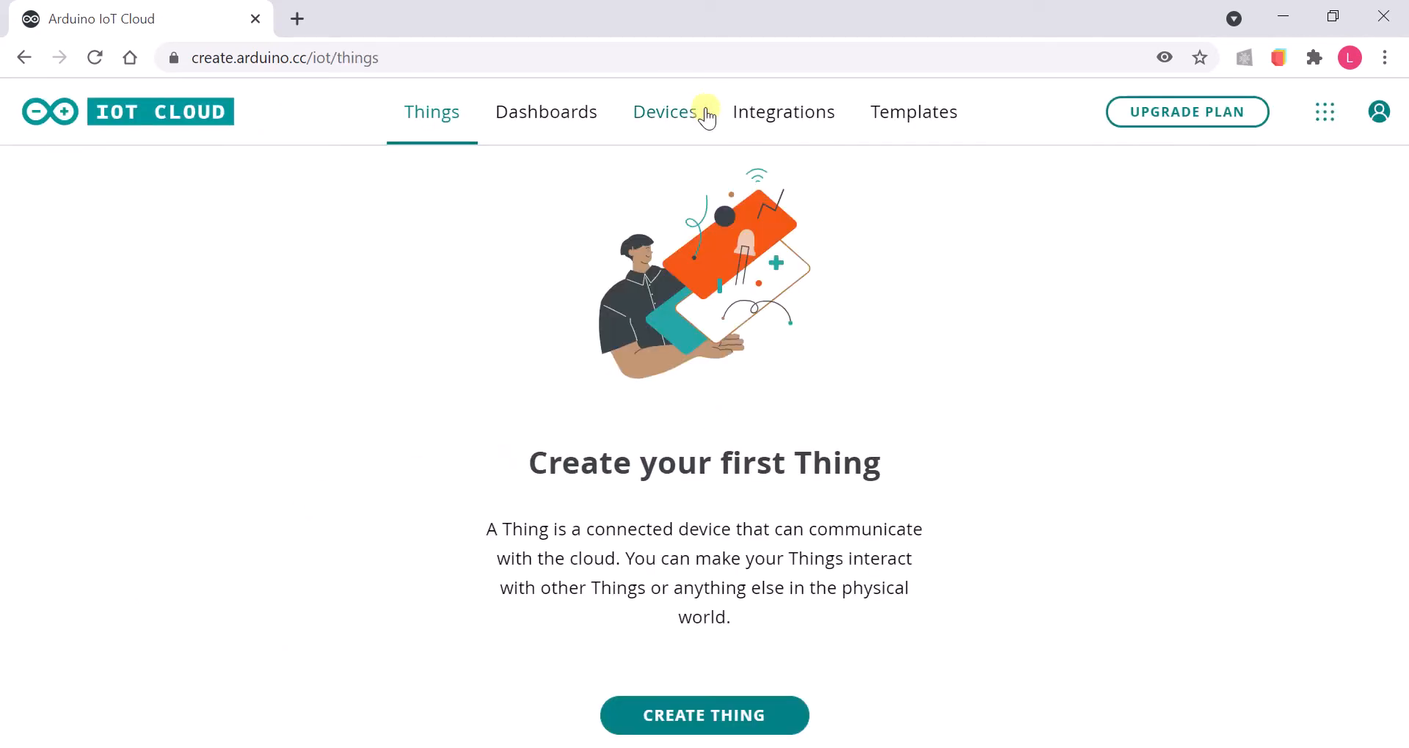
click(665, 111)
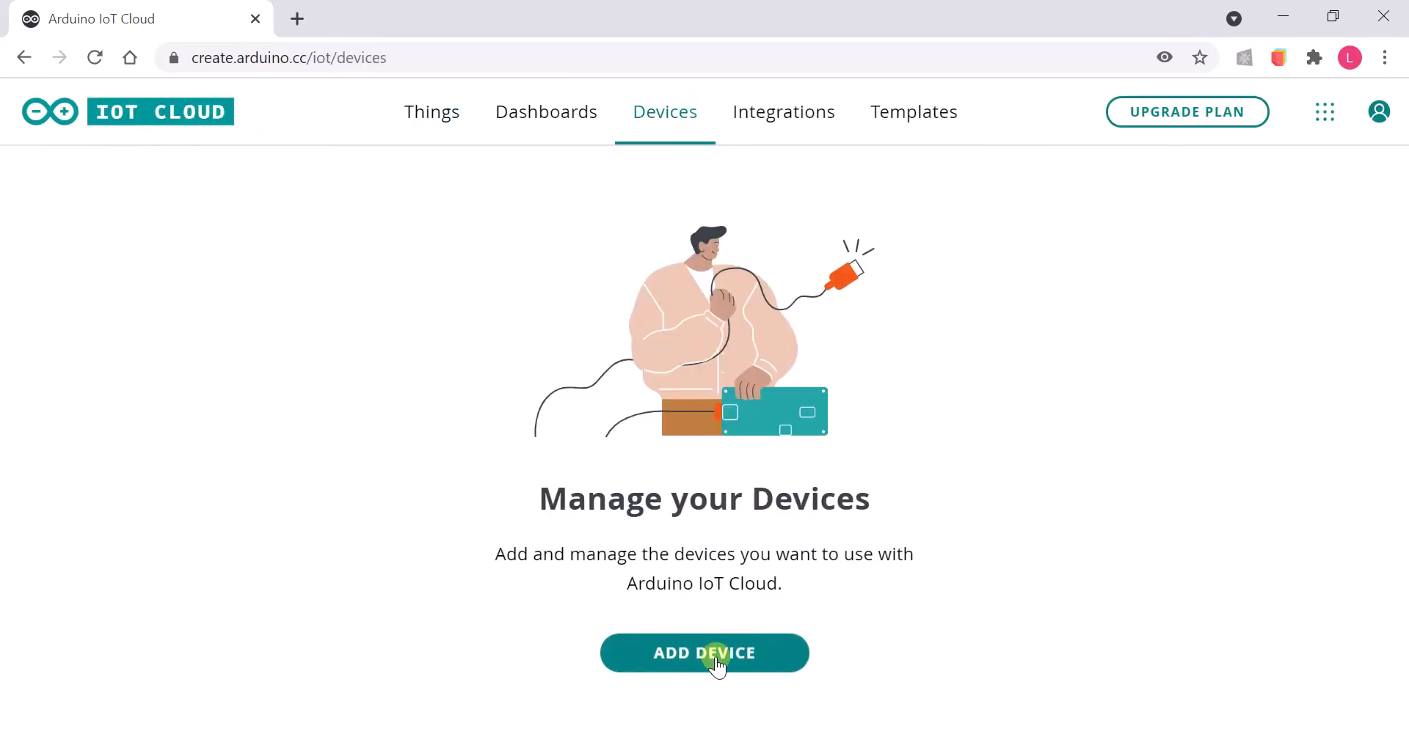
click(703, 653)
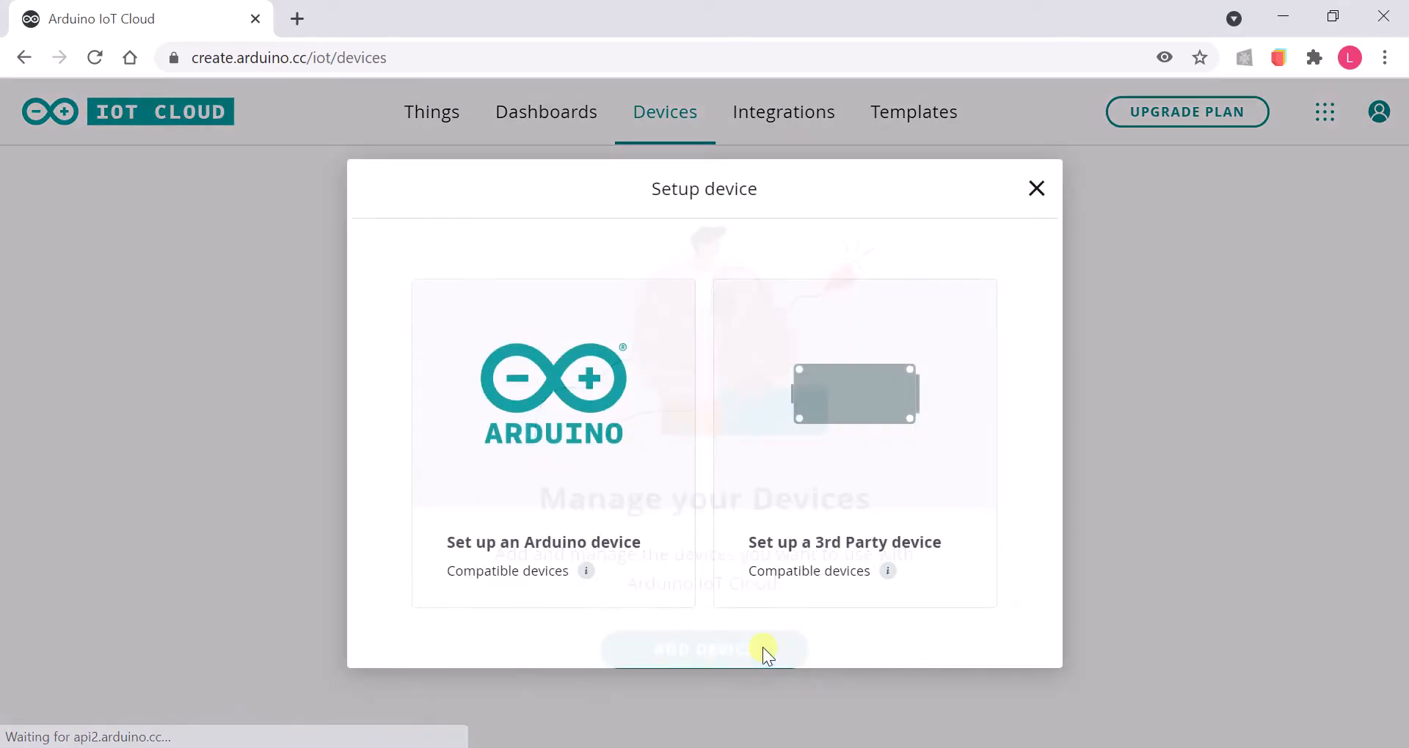
click(553, 441)
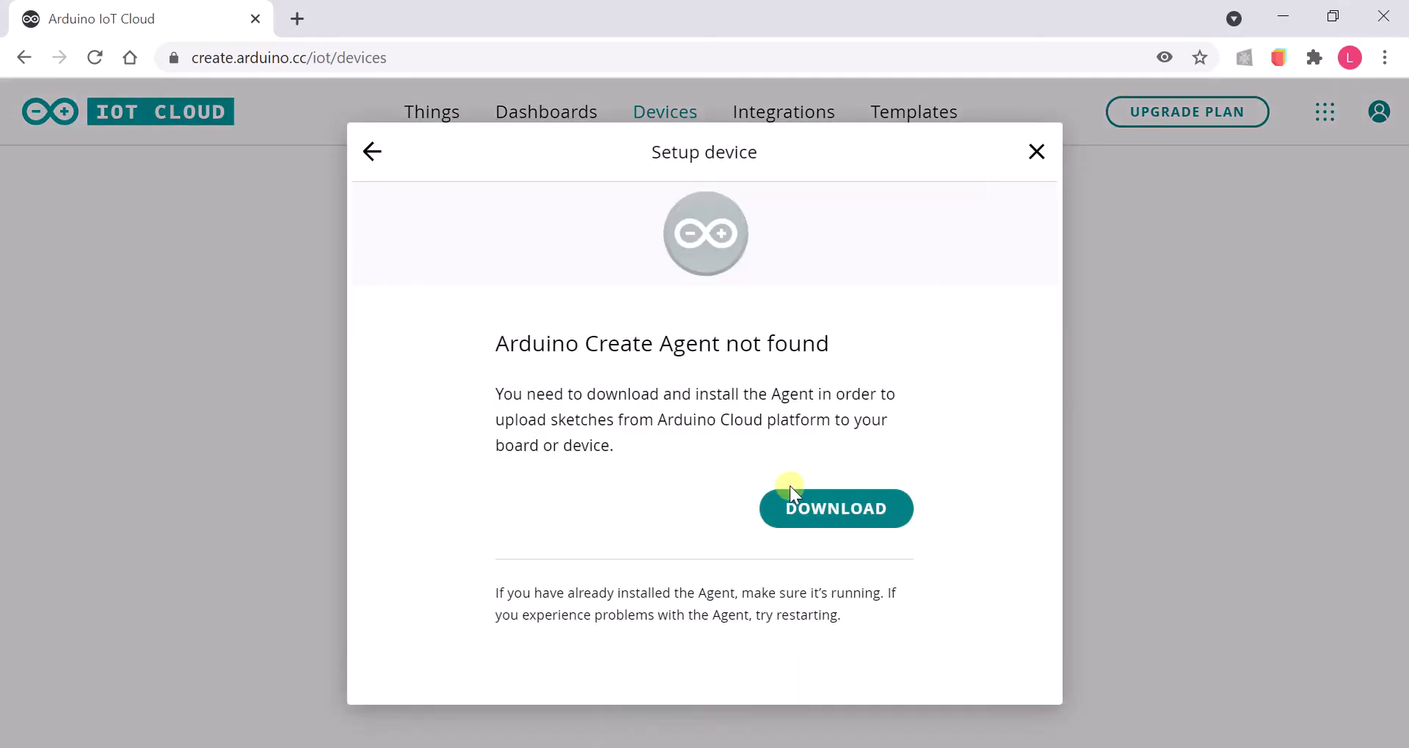
- Download and install the Arduino Create Agent, accepting the license agreement
click(835, 508)
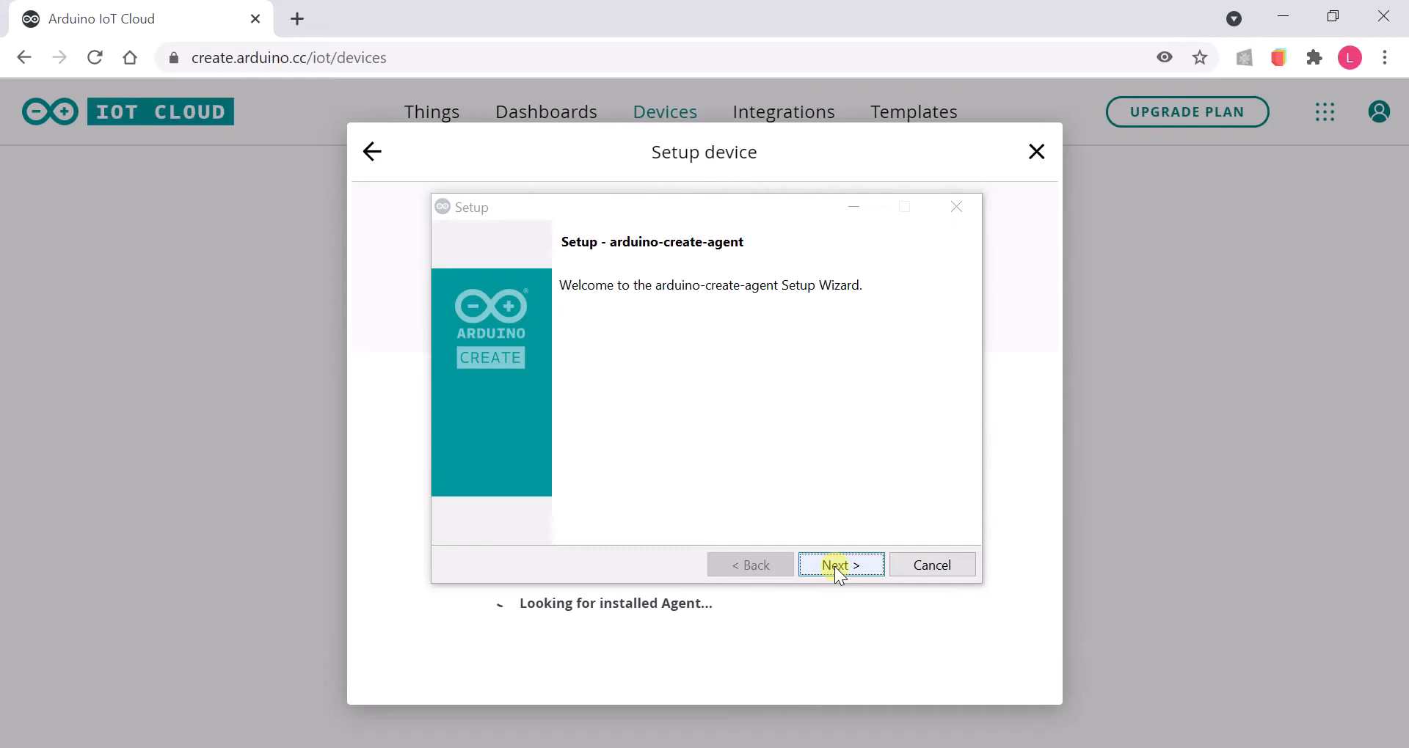
click(840, 565)
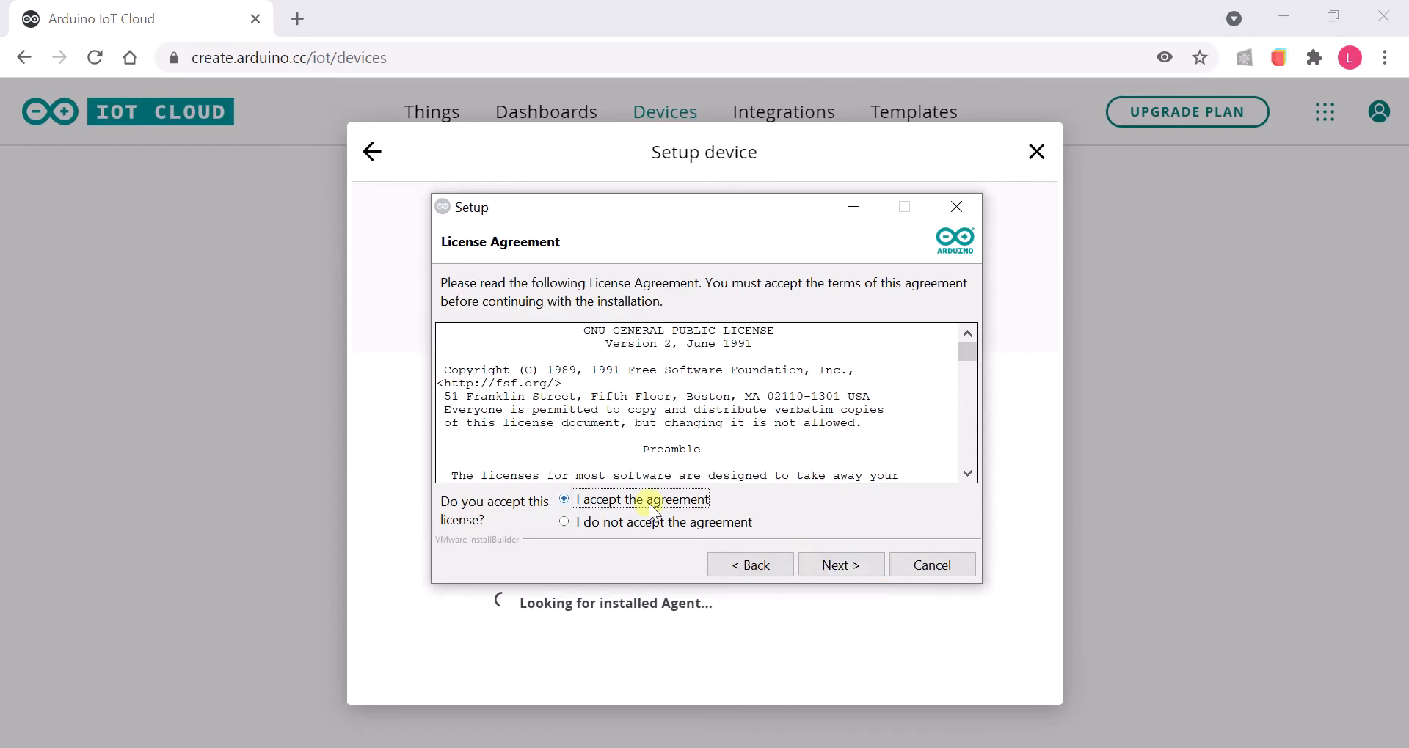
click(840, 564)
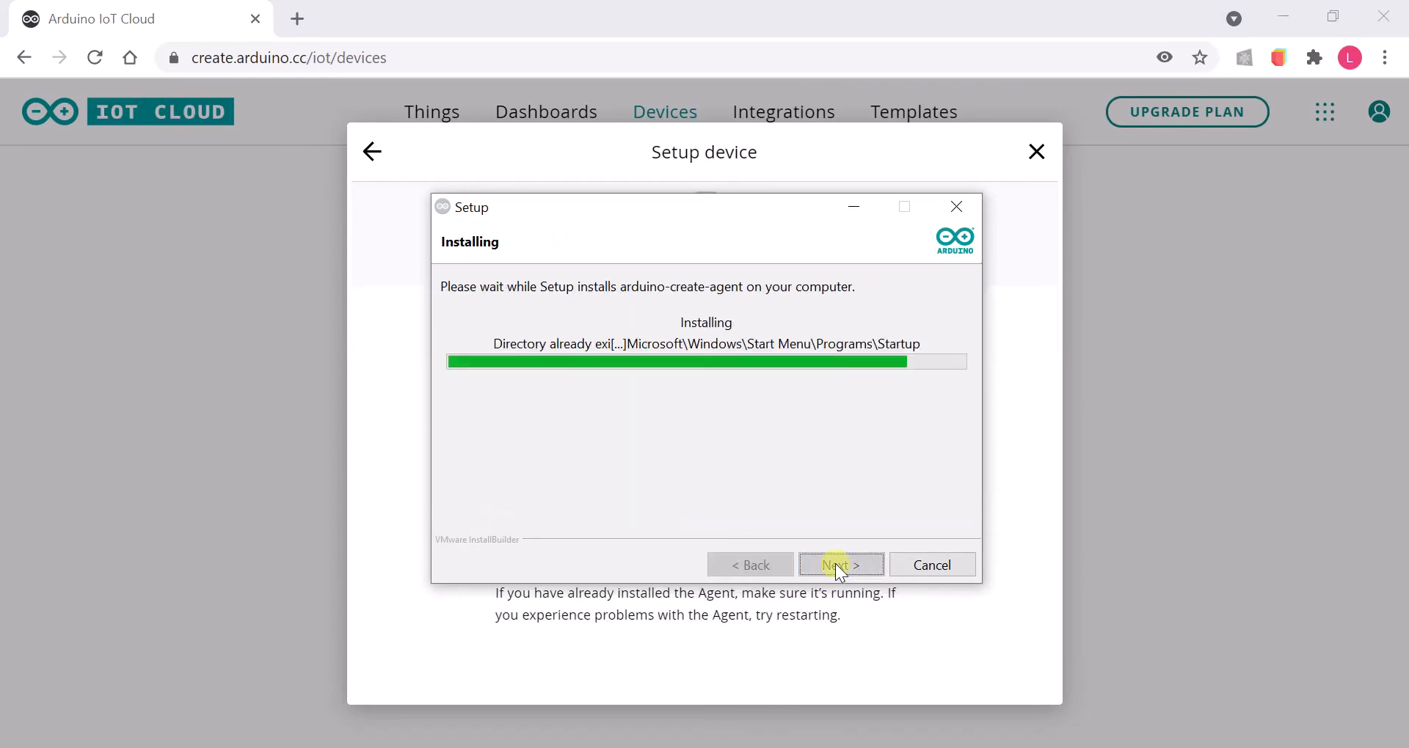
click(839, 564)
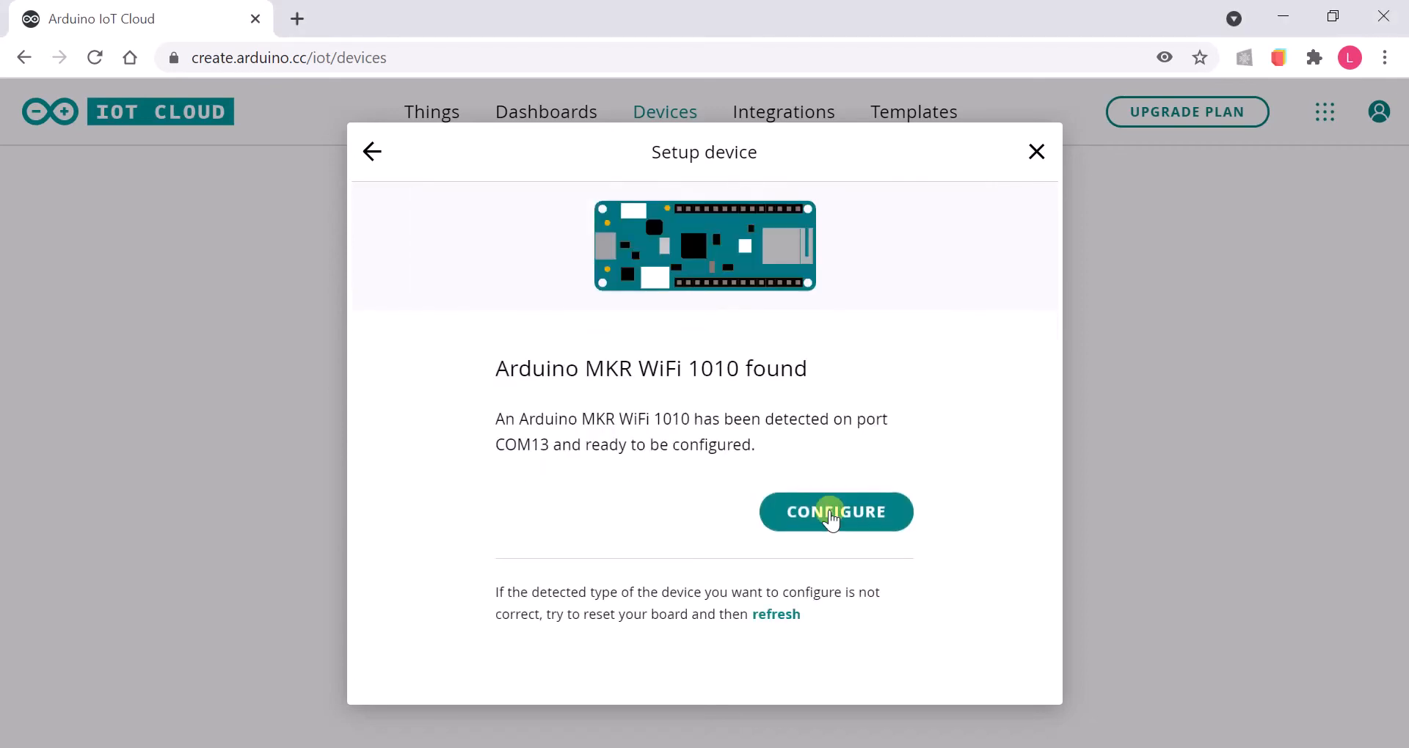
- Configure the detected MKR WiFi 1010 with the device name NiclaSenseGateway
click(835, 512)
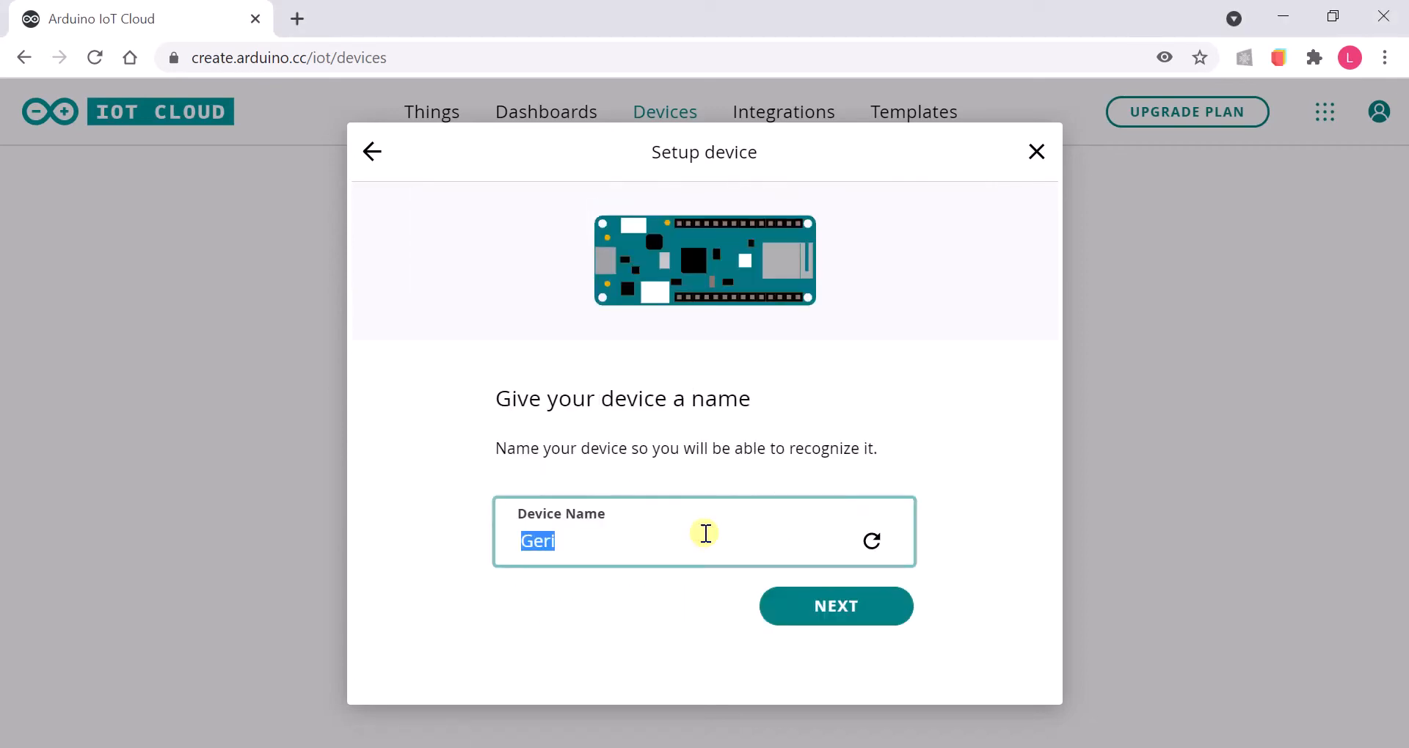
text(NiclaSense)
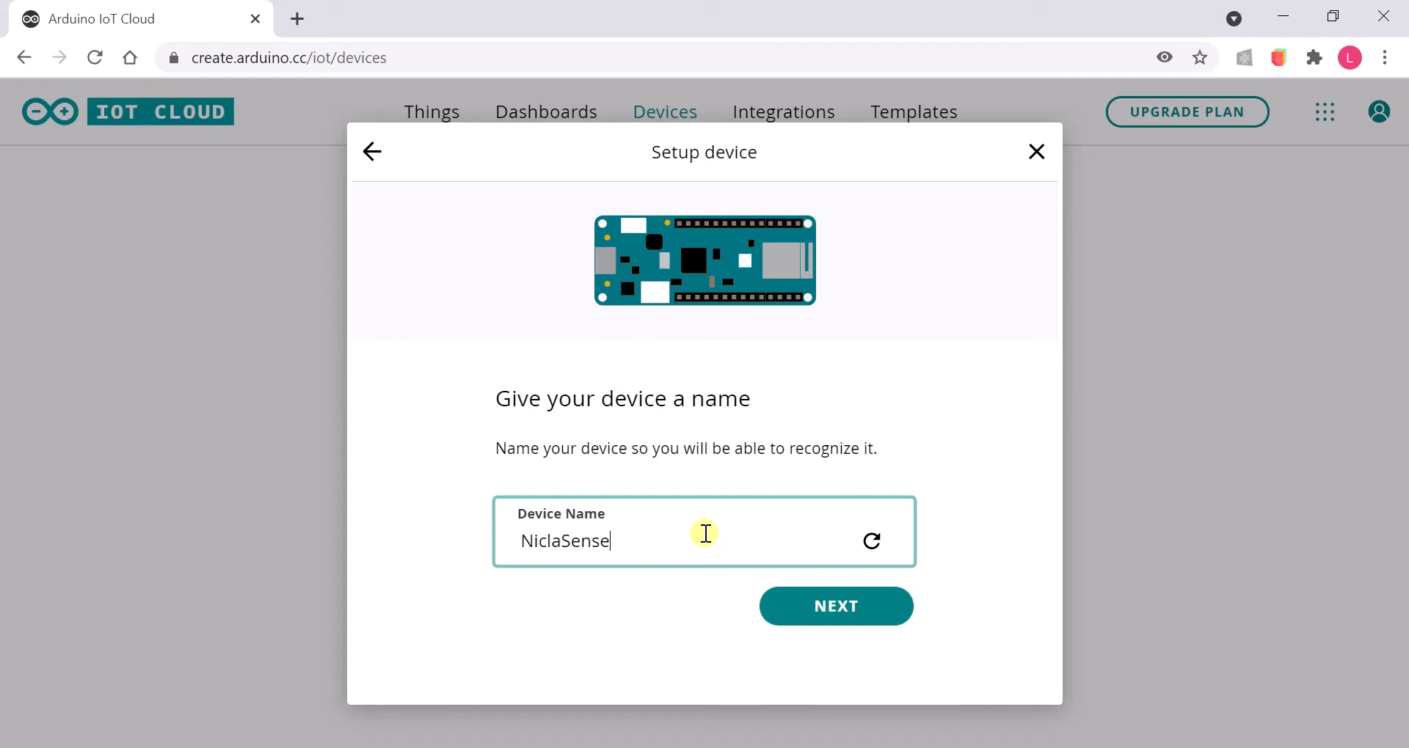
text(Gateway)
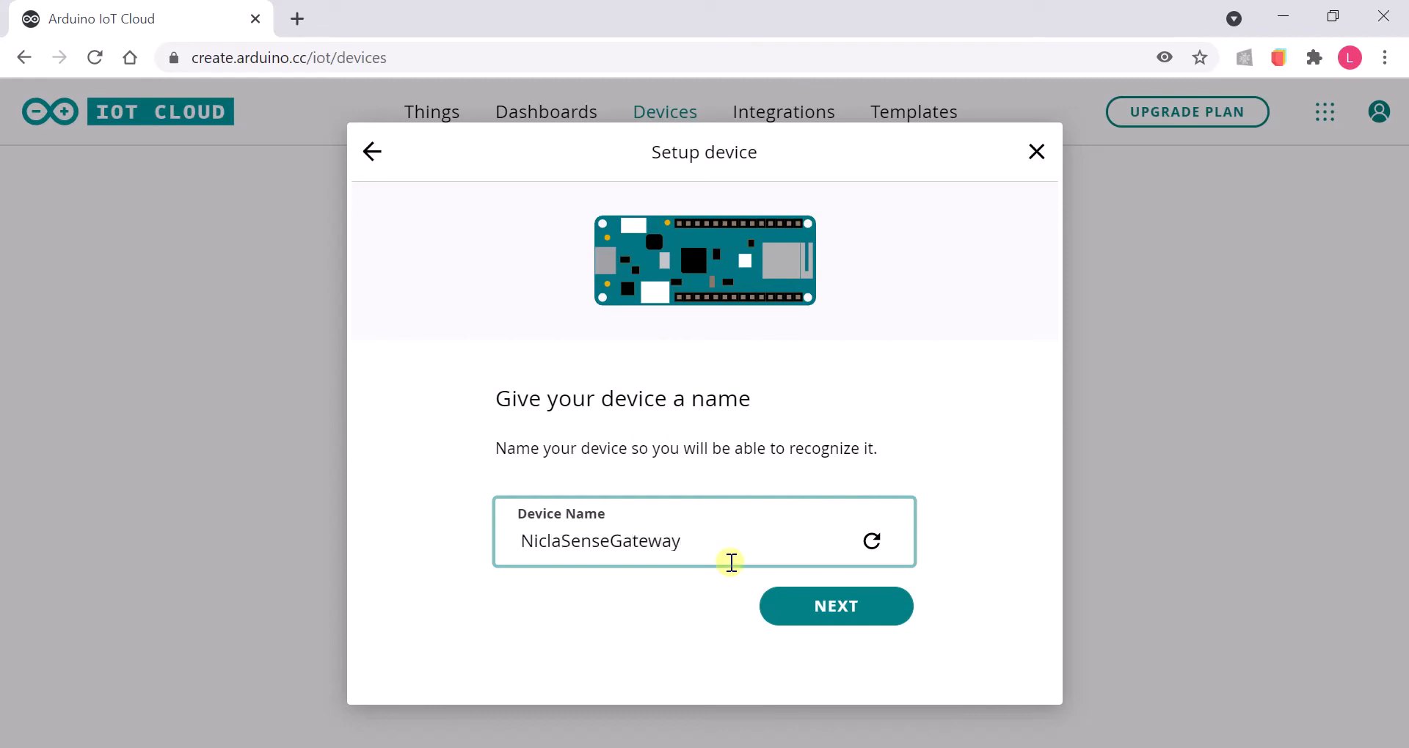
click(835, 606)
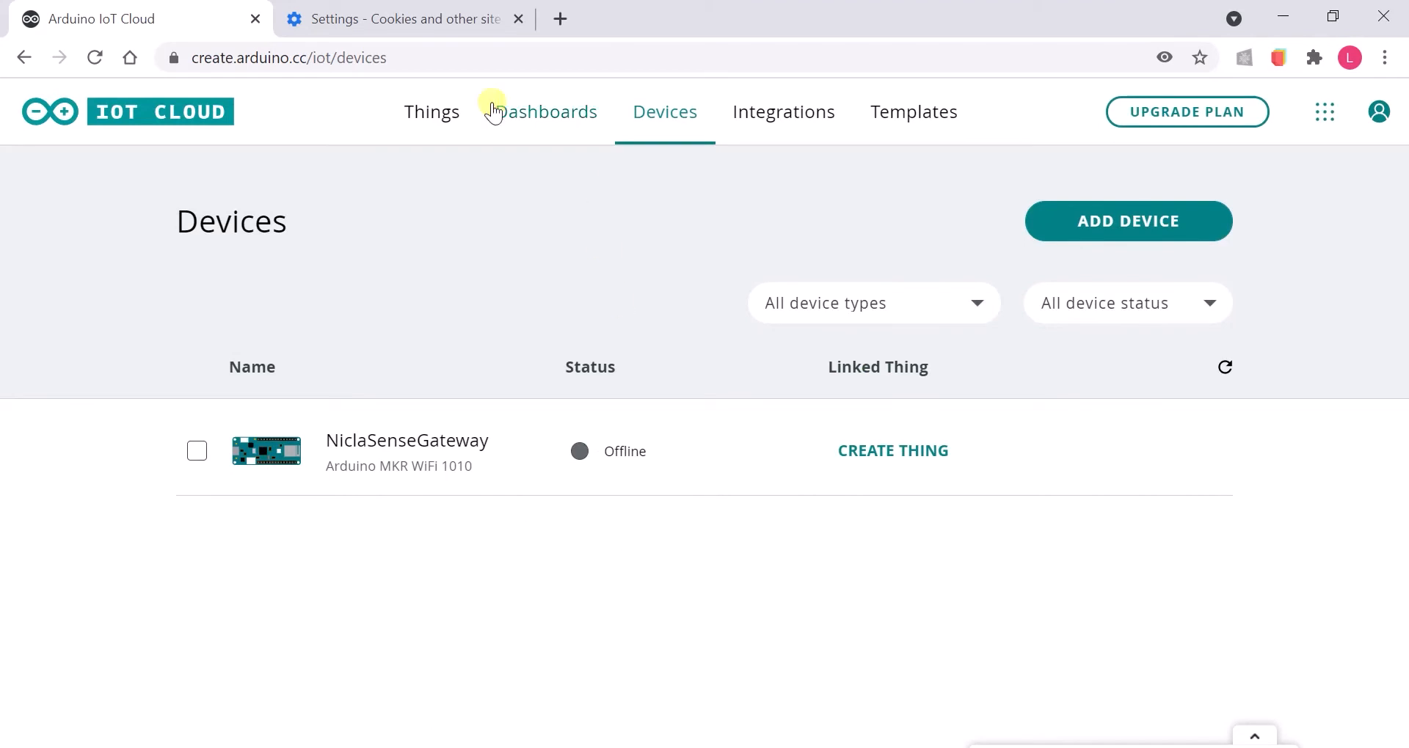
- Create a Thing named NiclaSensorsRelayed and start adding a variable to it
click(432, 111)
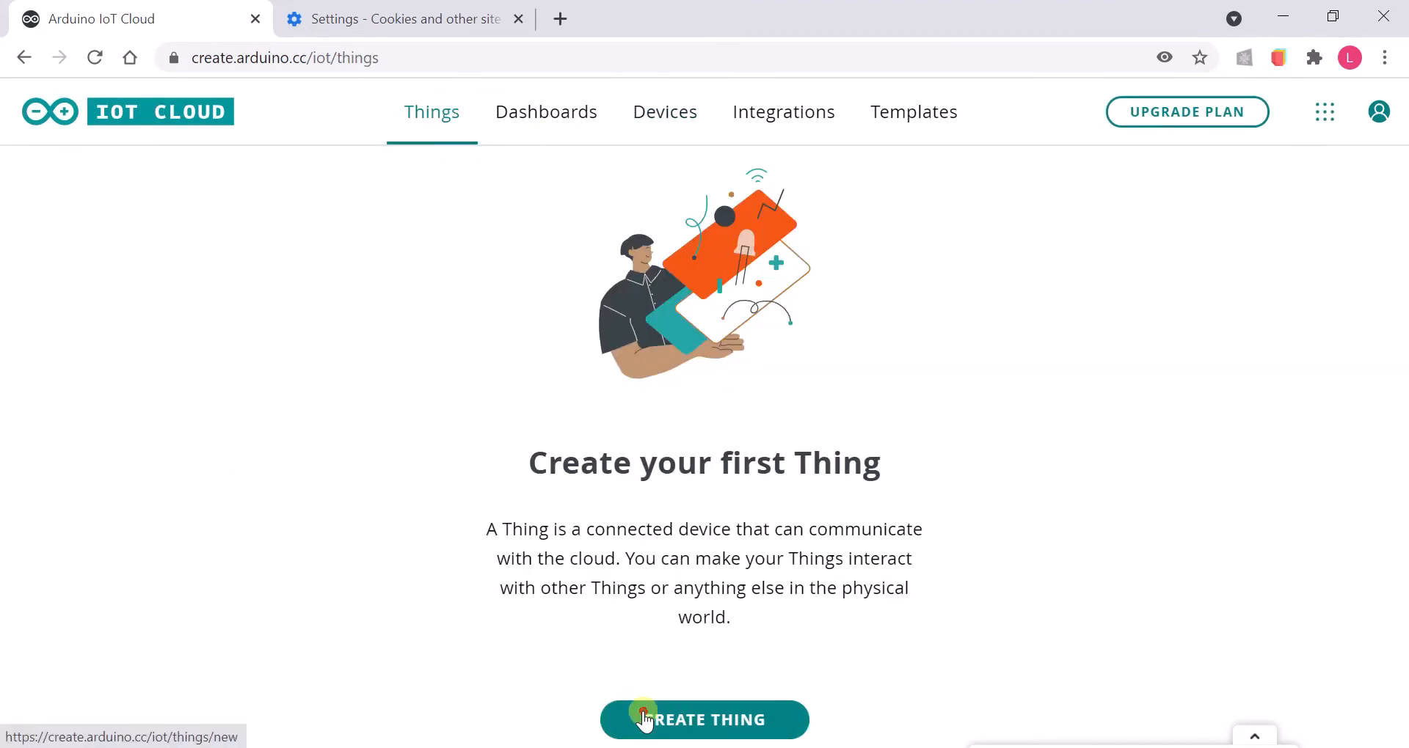
click(703, 719)
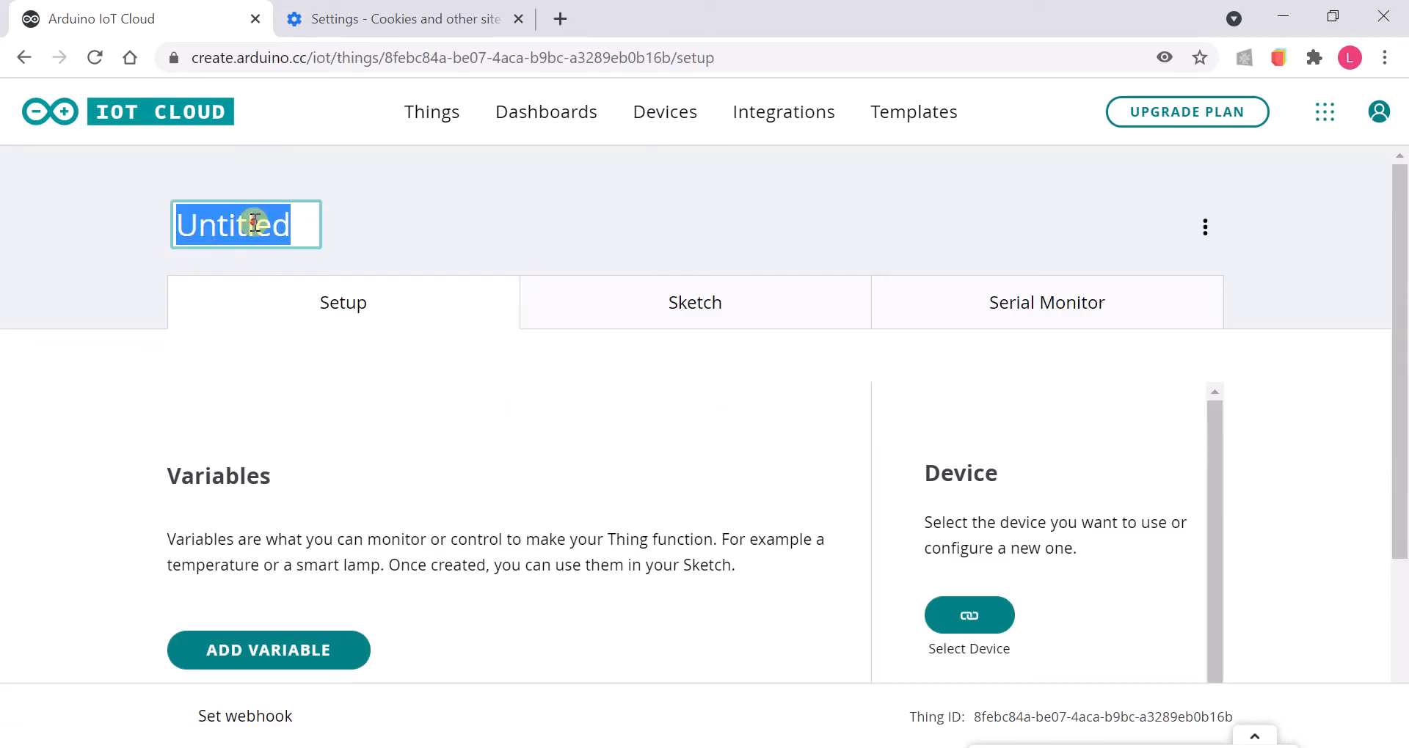
text(Nicla)
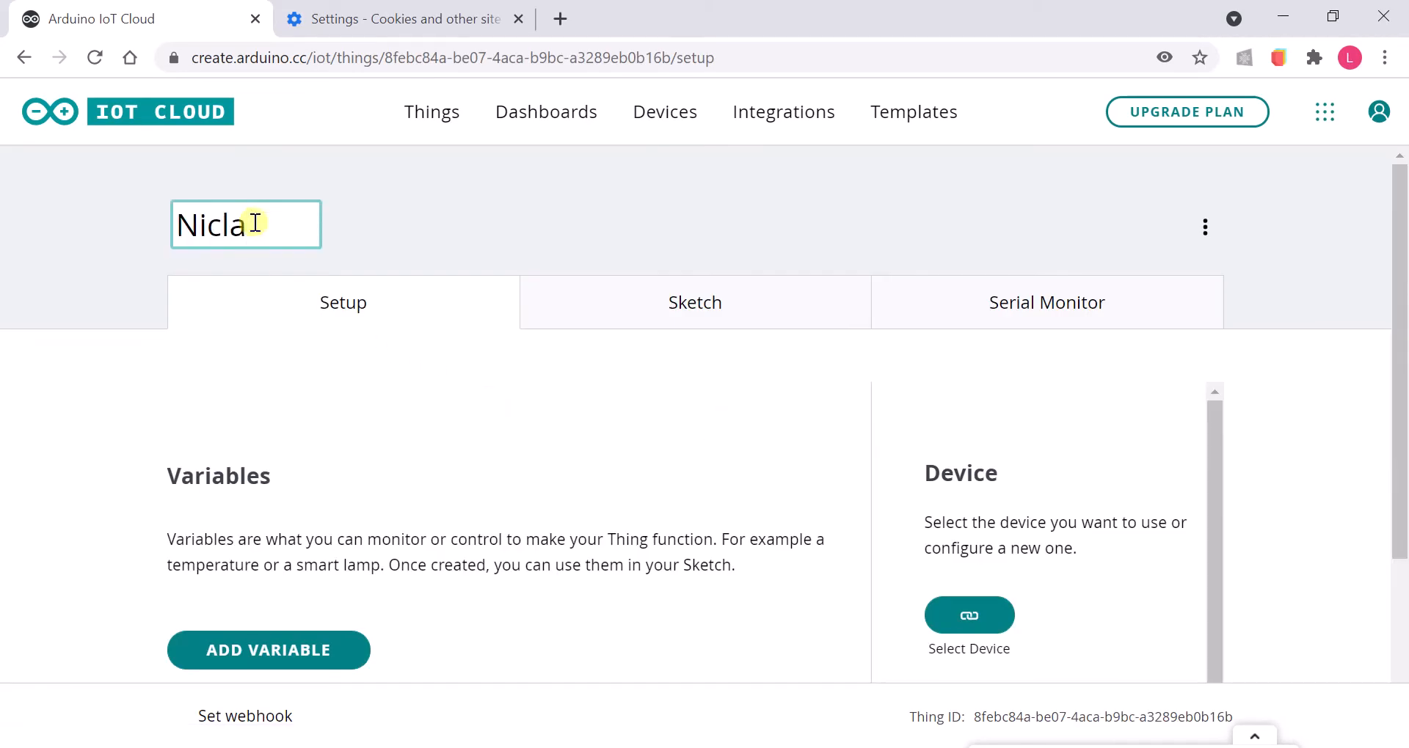
text(Sensors)
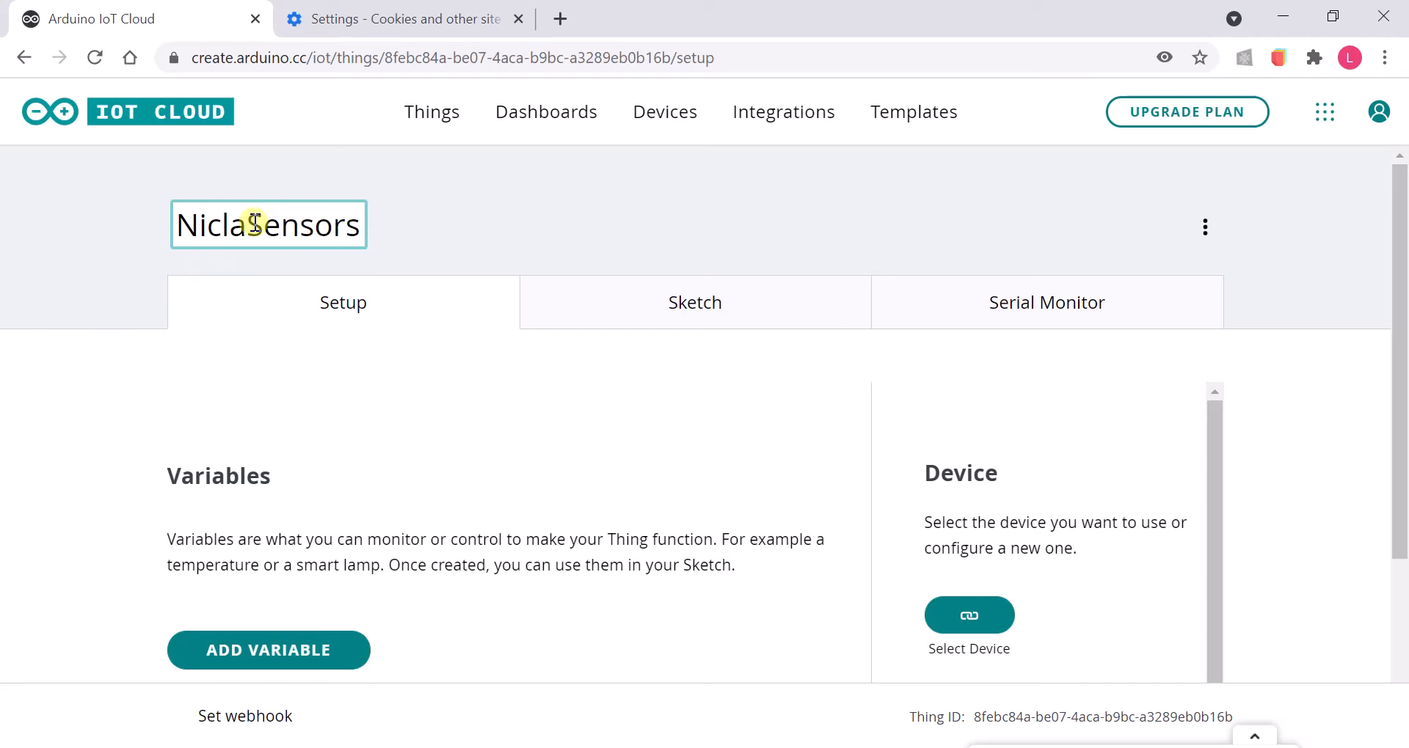
text(Re)
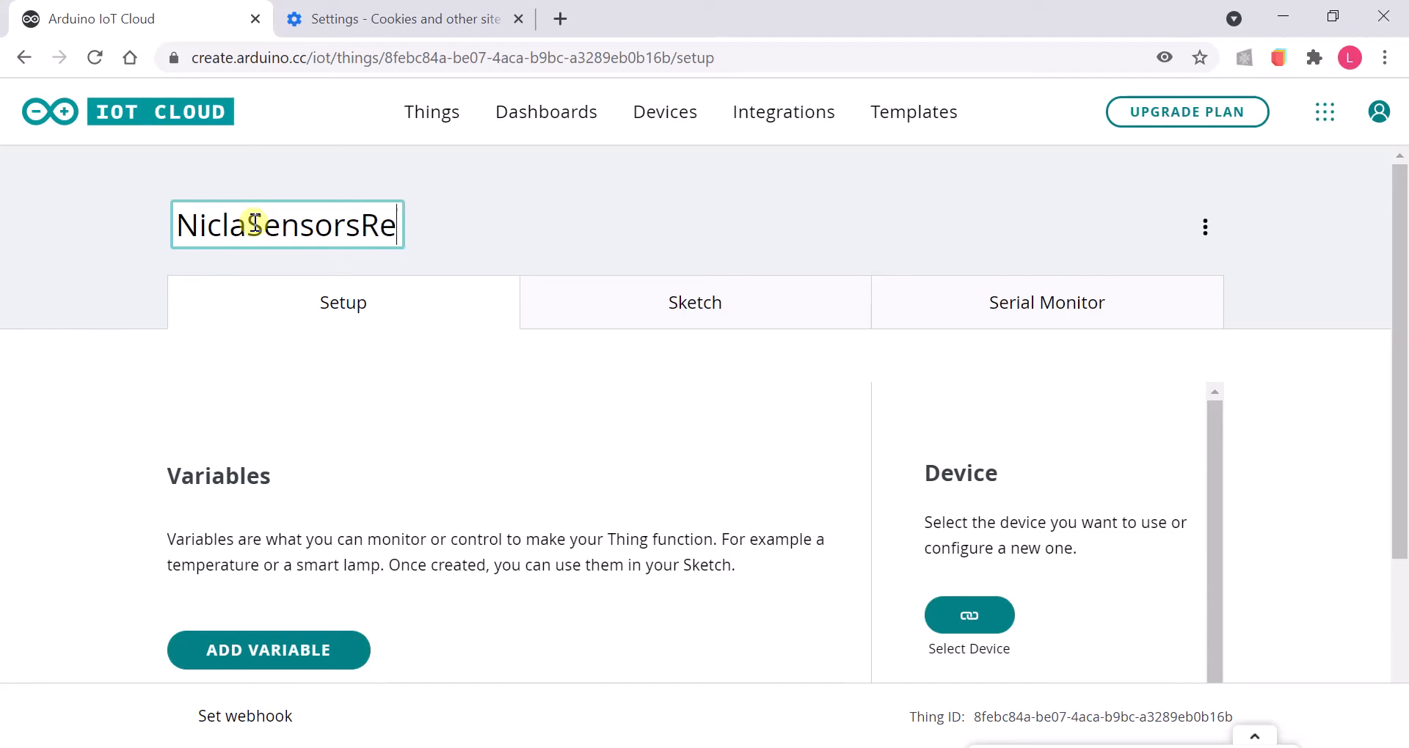
text(layed)
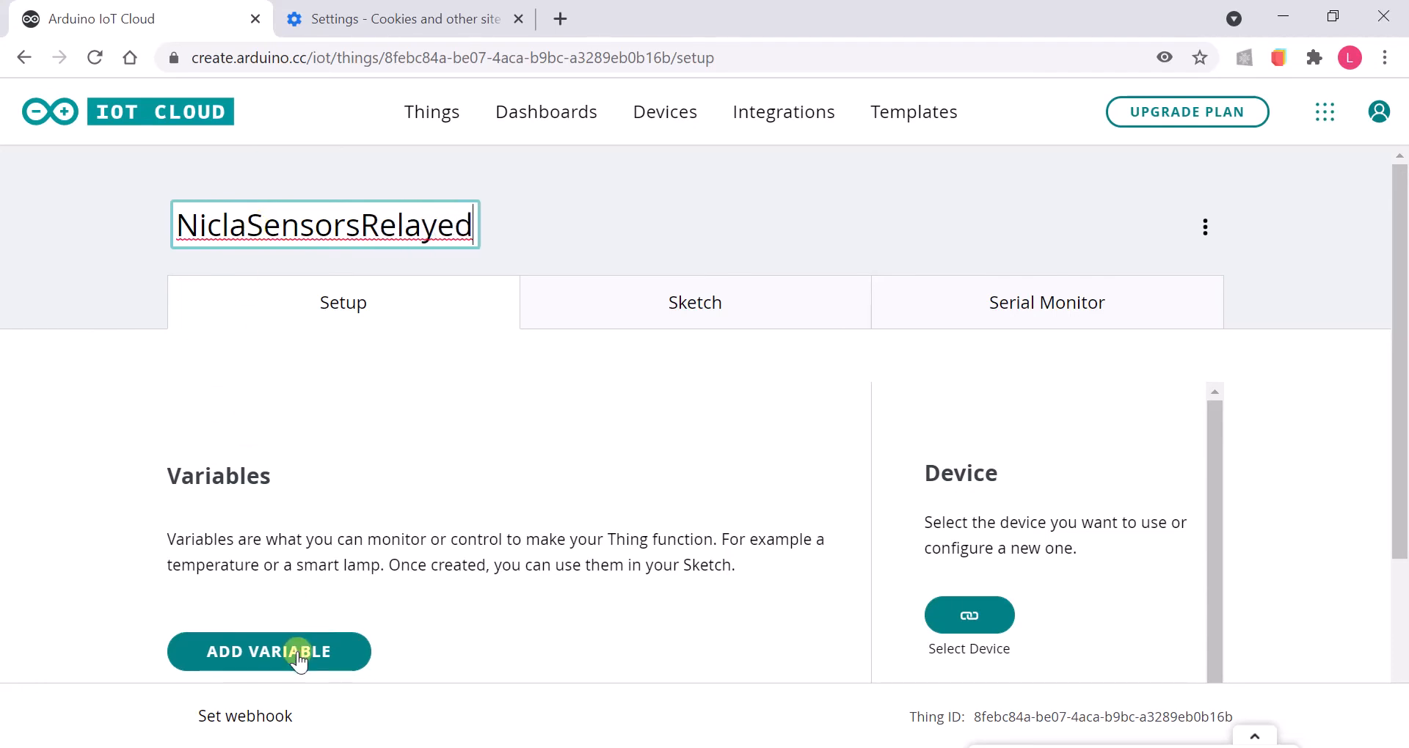
click(268, 652)
text(temp)
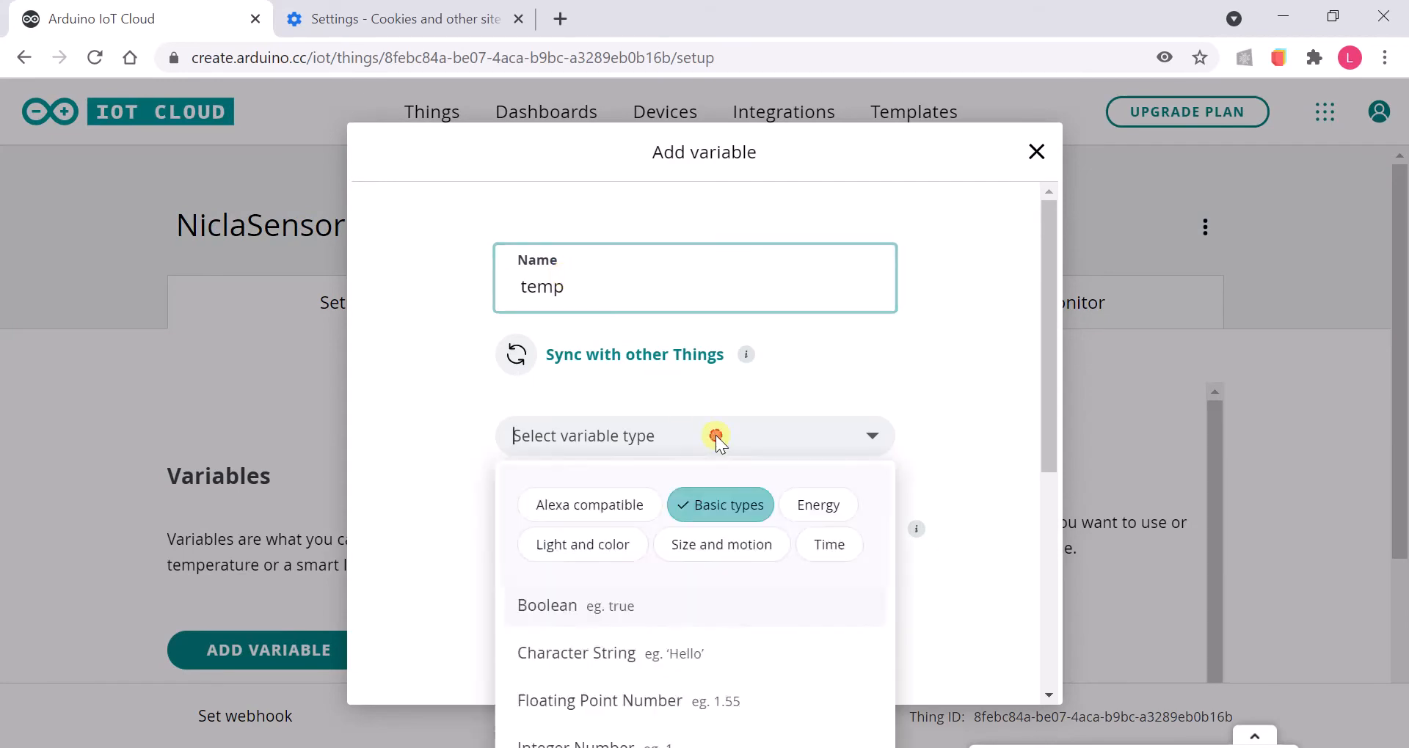
click(599, 701)
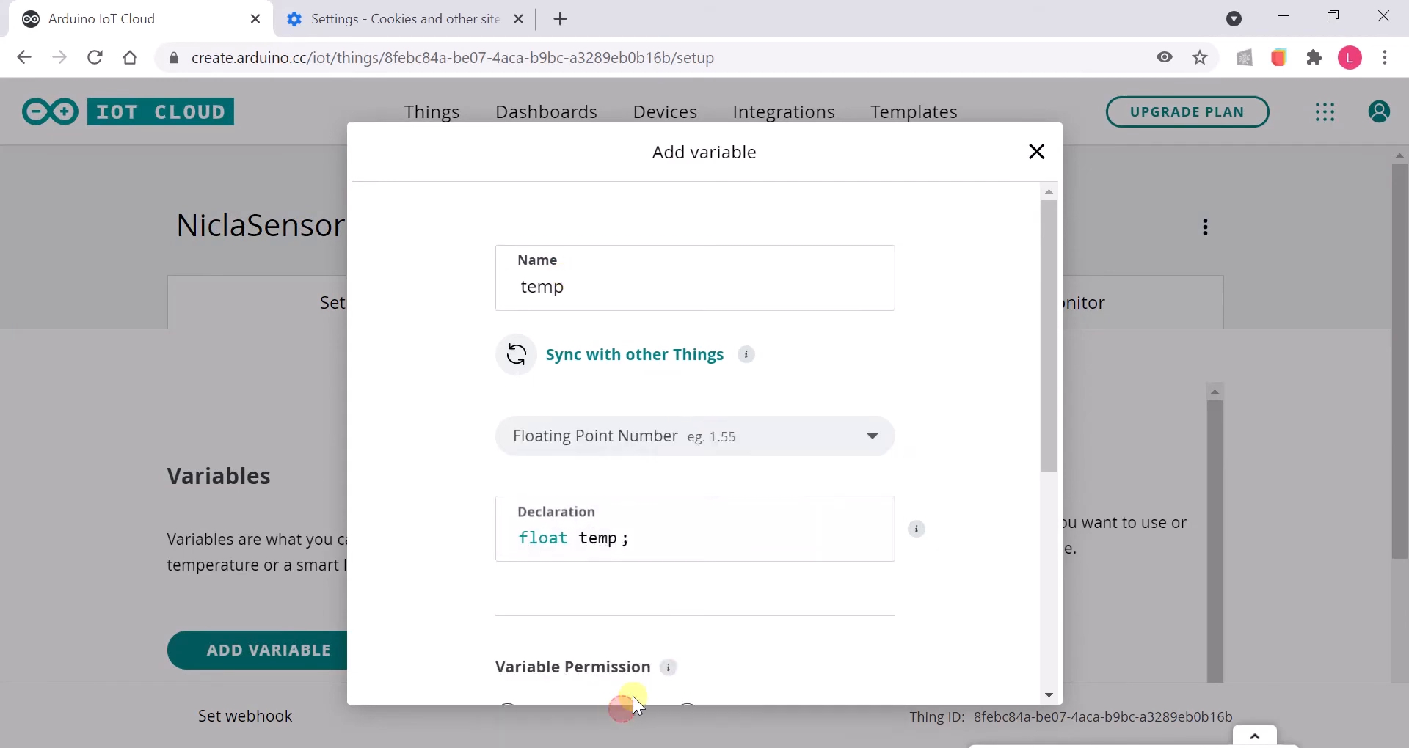
scroll(down, 3)
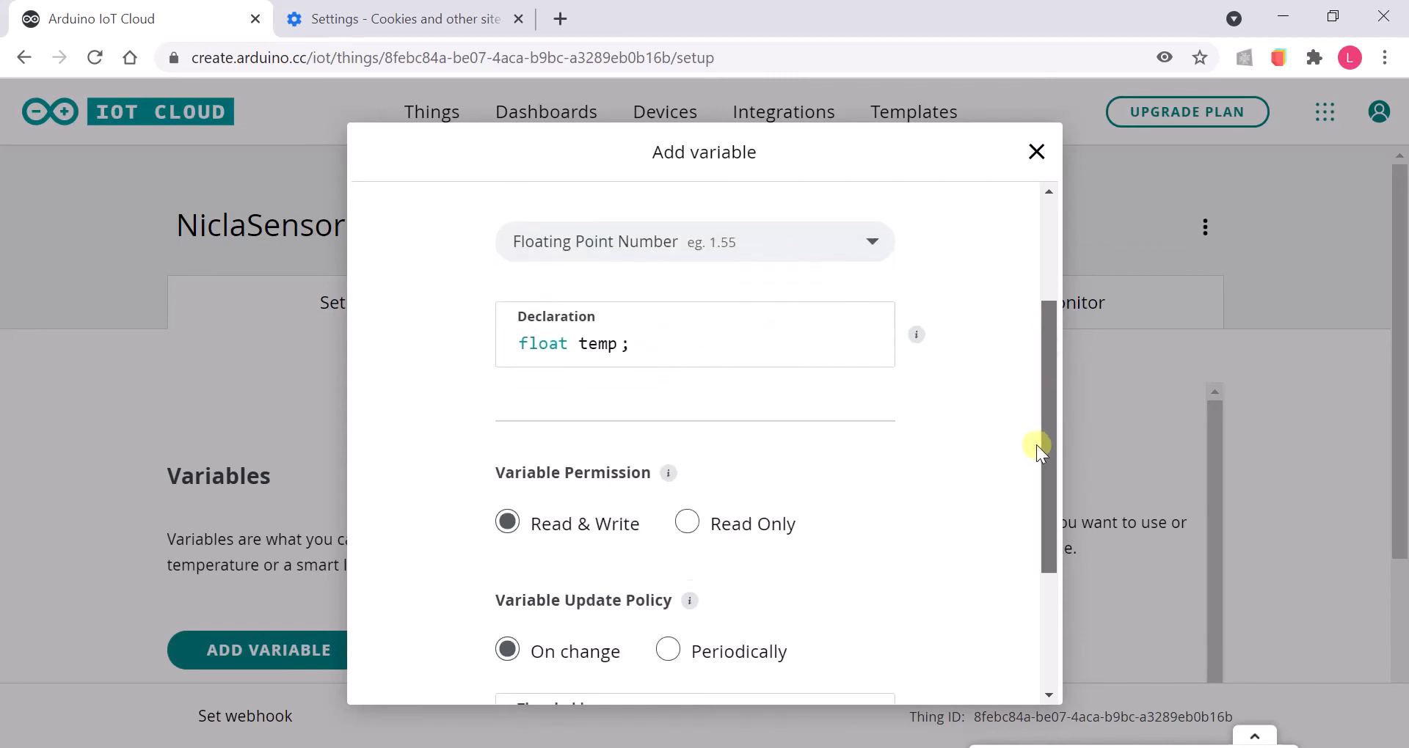
scroll(down, 3)
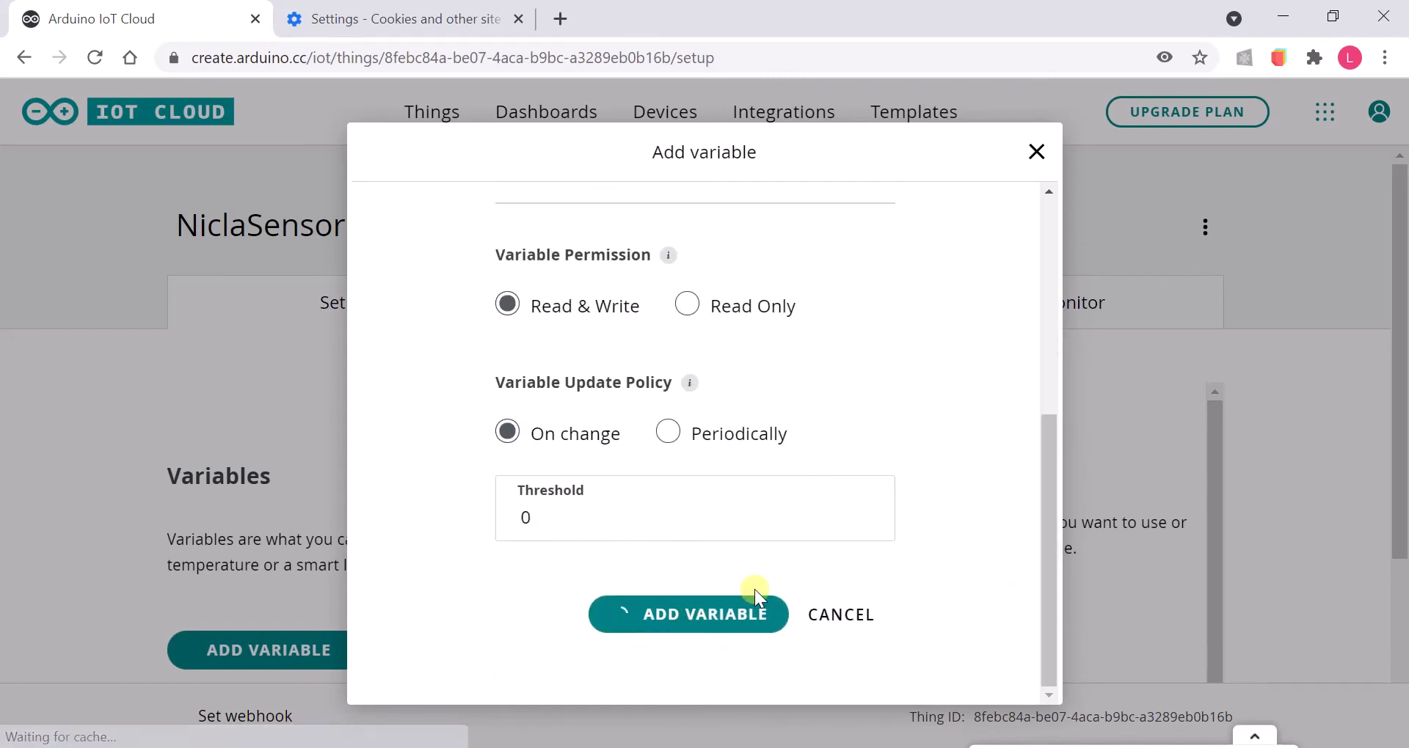
click(689, 614)
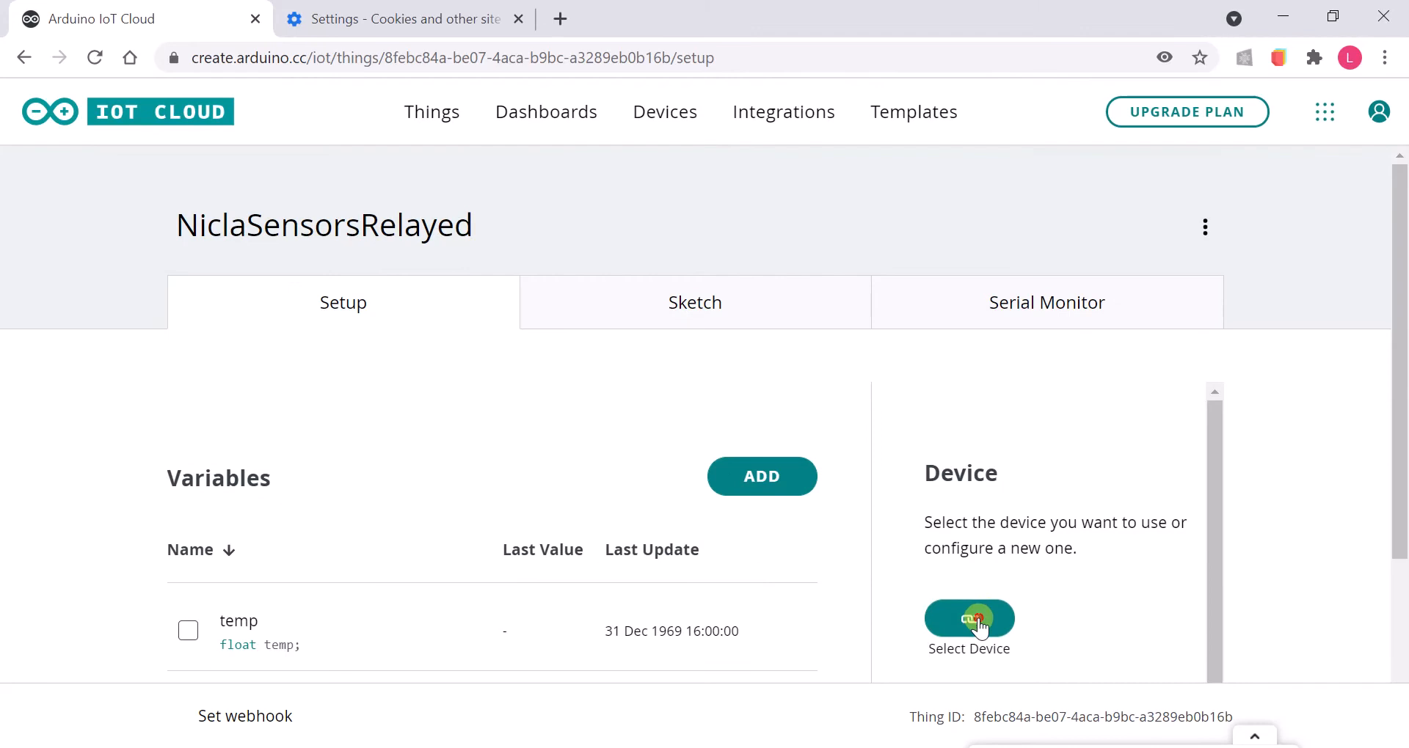
- Associate the NiclaSenseGateway board with the Thing and select the Thing ID
click(969, 617)
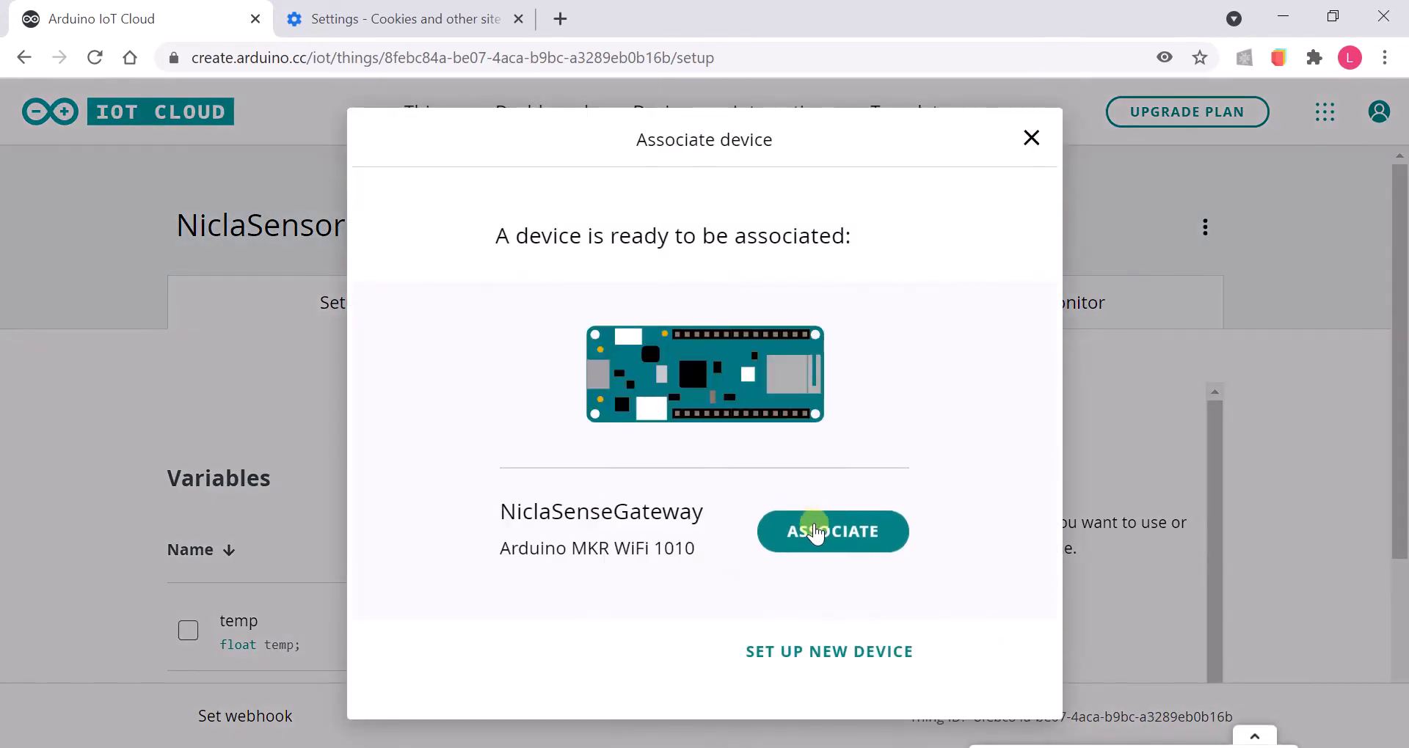
click(831, 531)
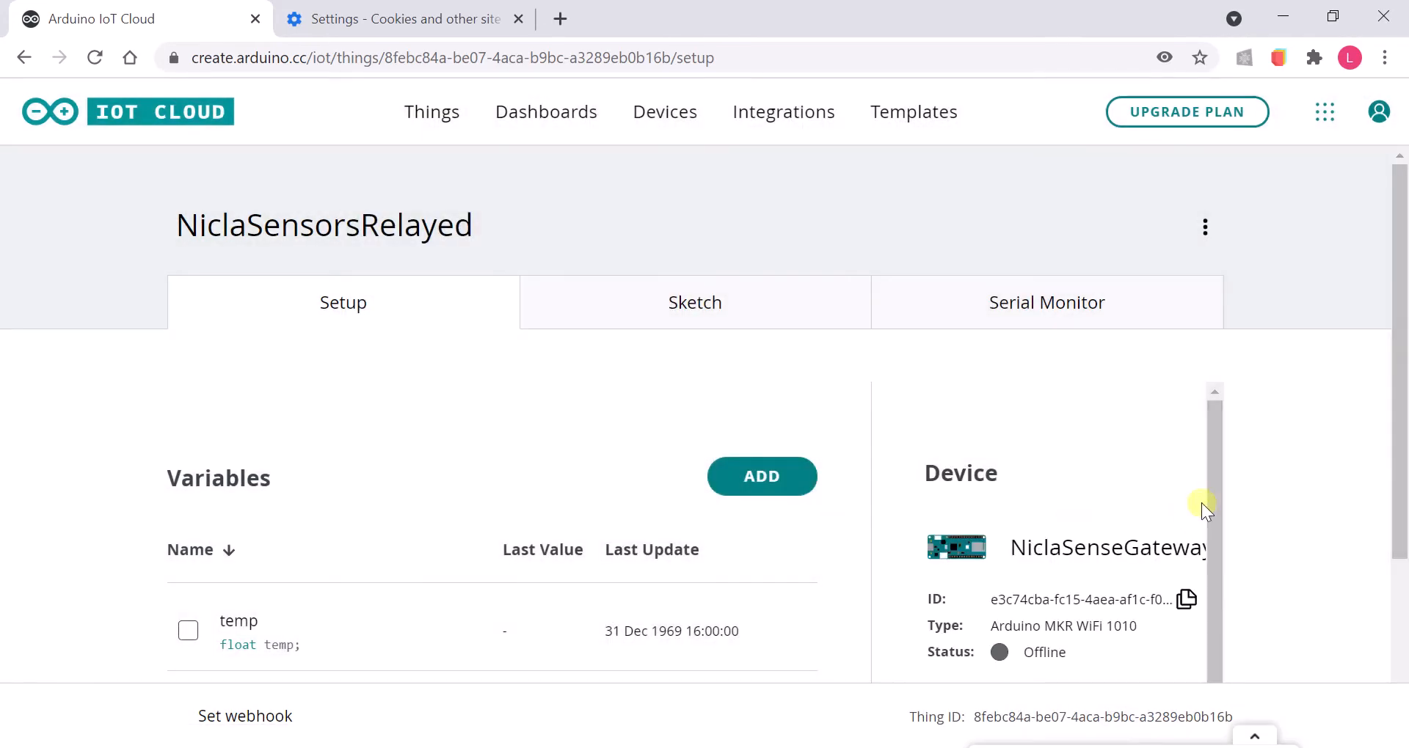
scroll(down, 3)
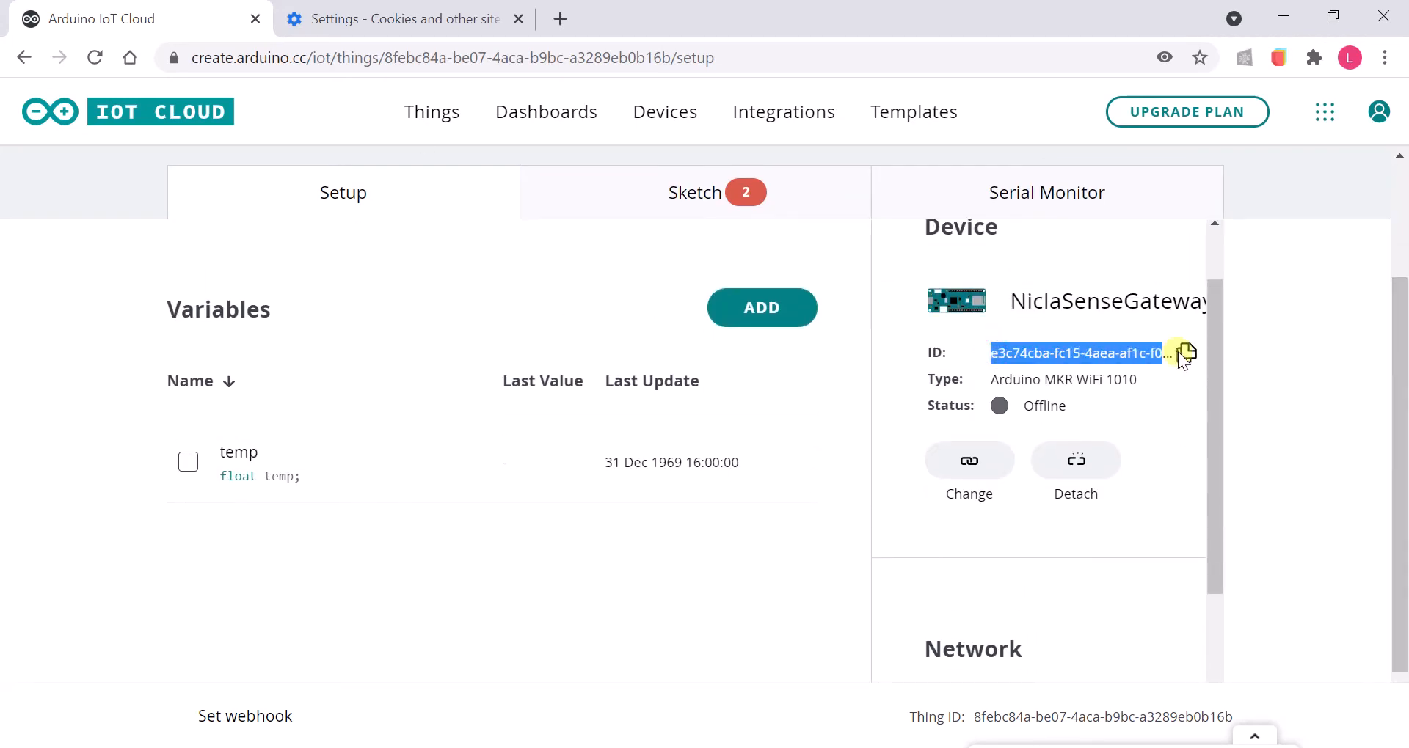
scroll(down, 3)
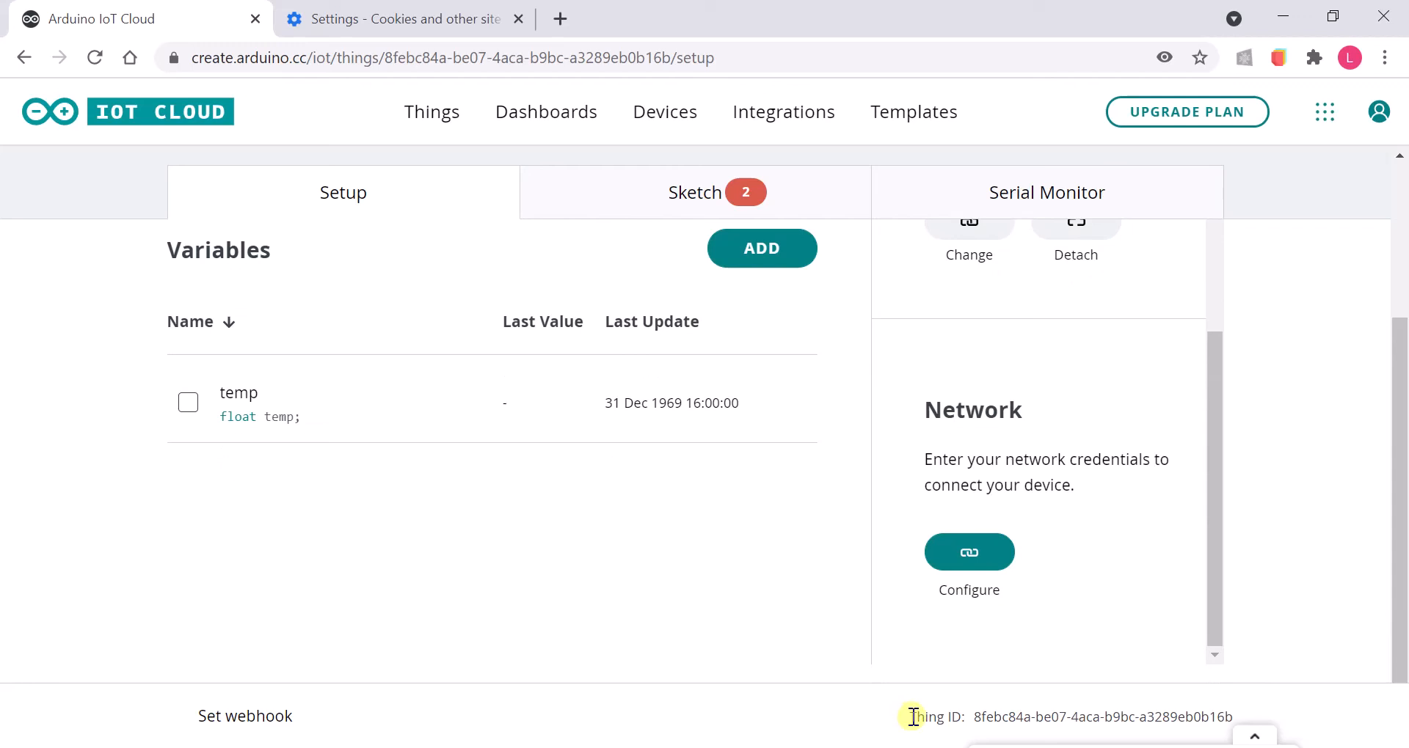
double_click(935, 716)
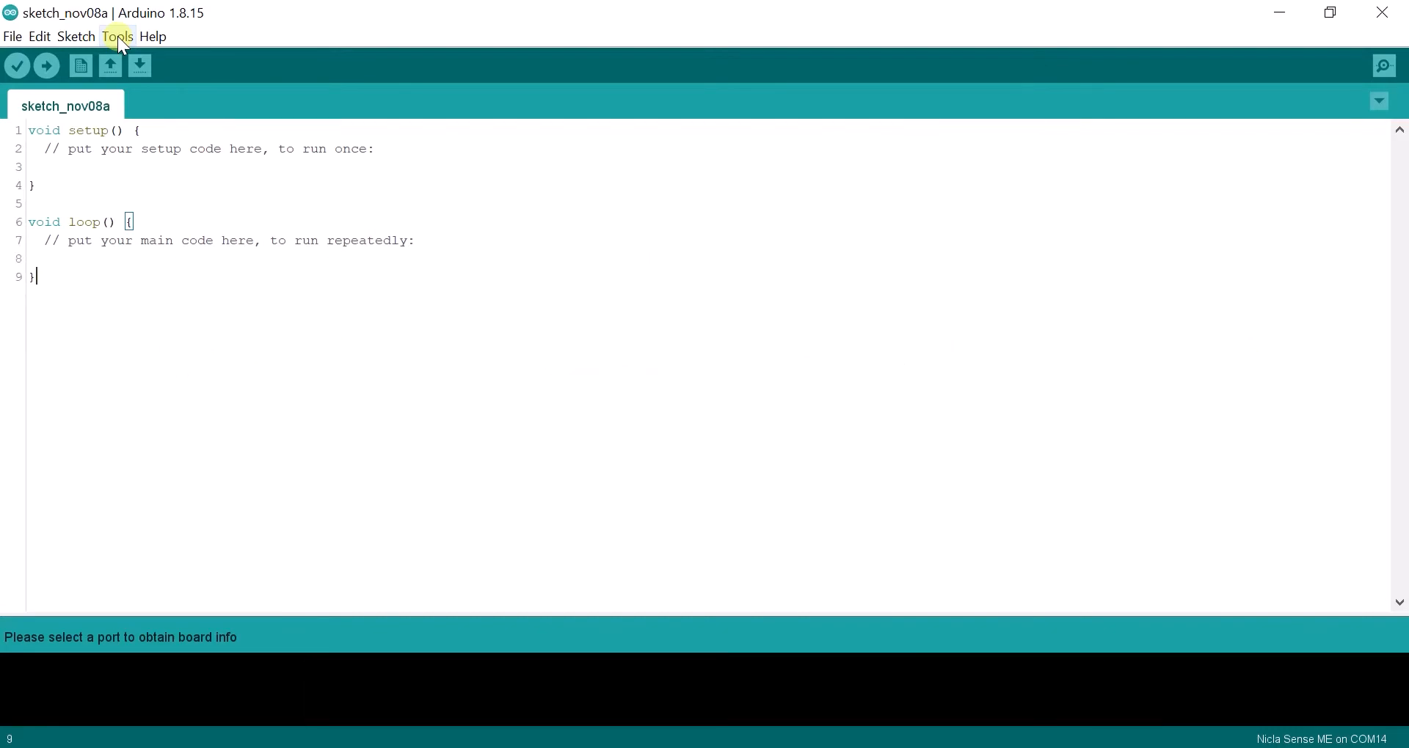
click(118, 36)
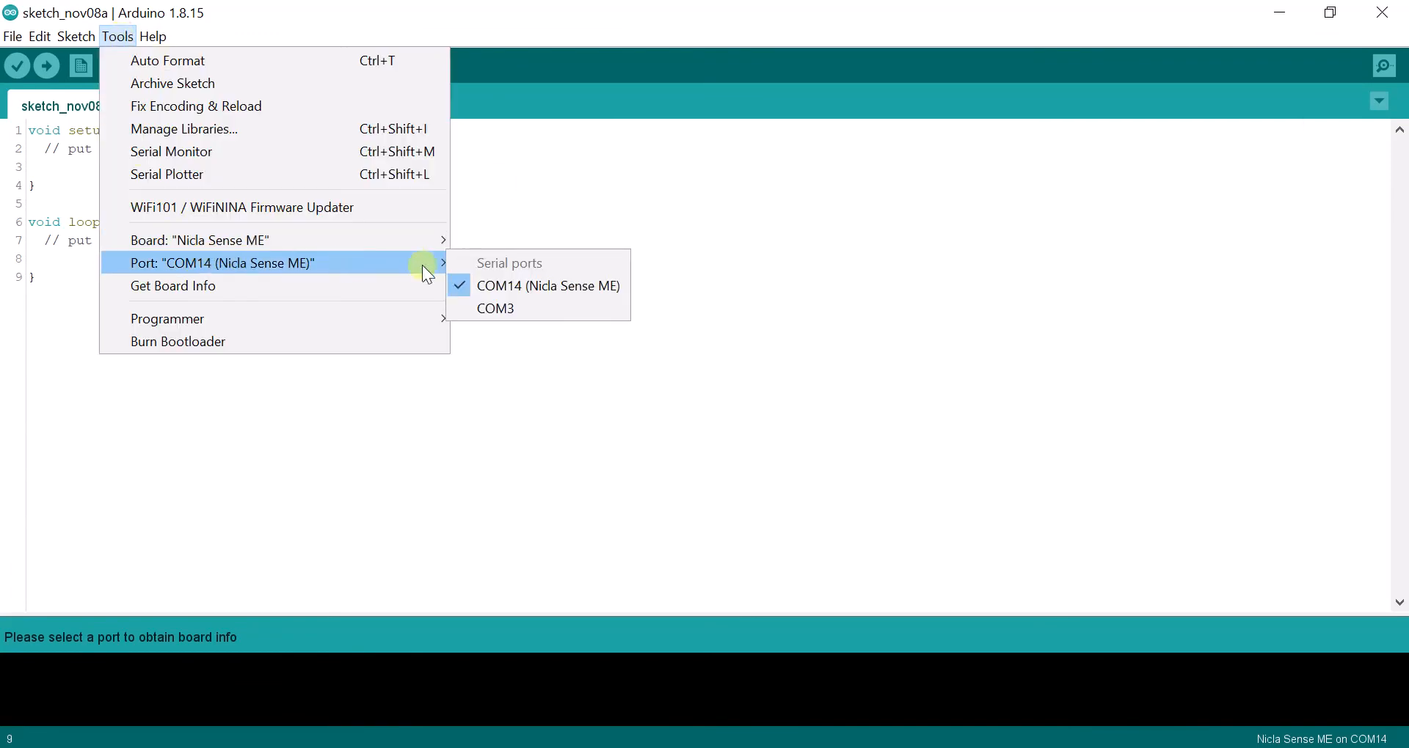
mouse_move(121, 60)
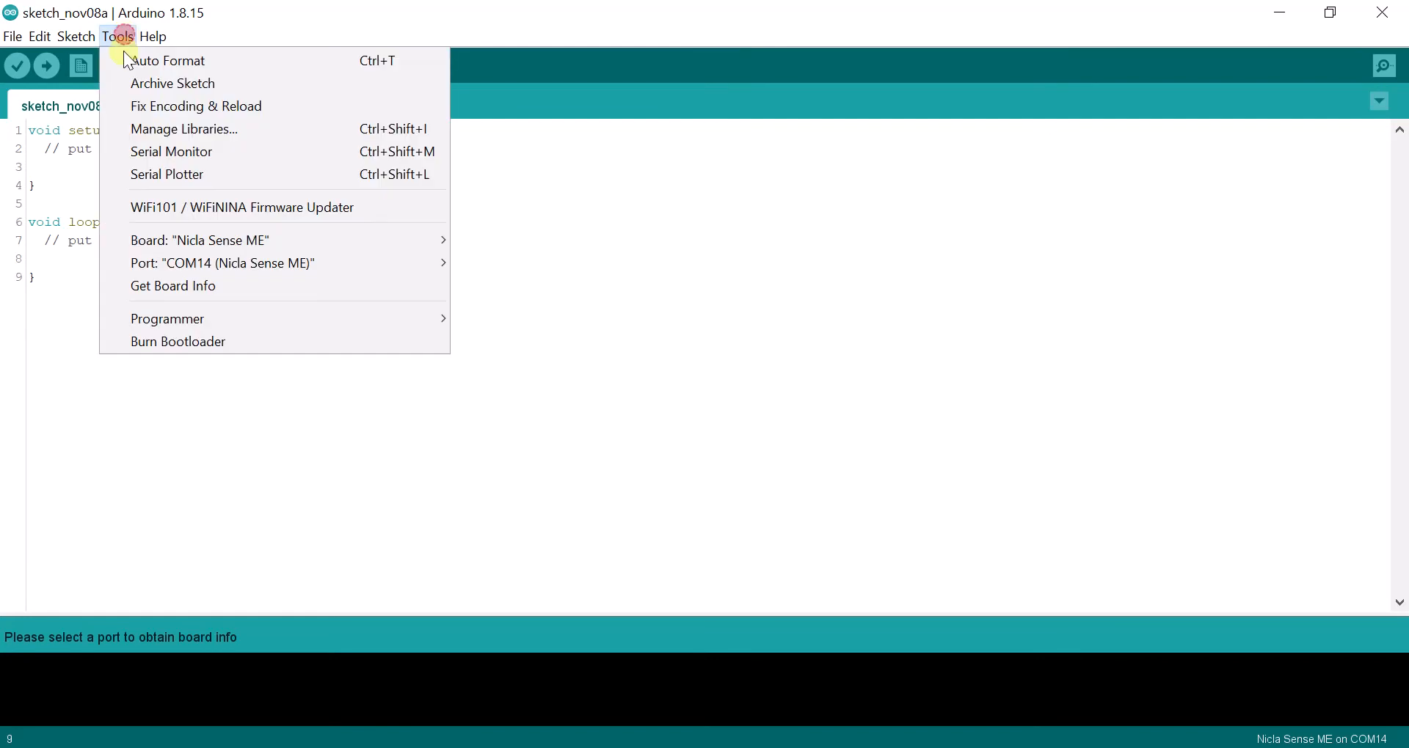
click(173, 285)
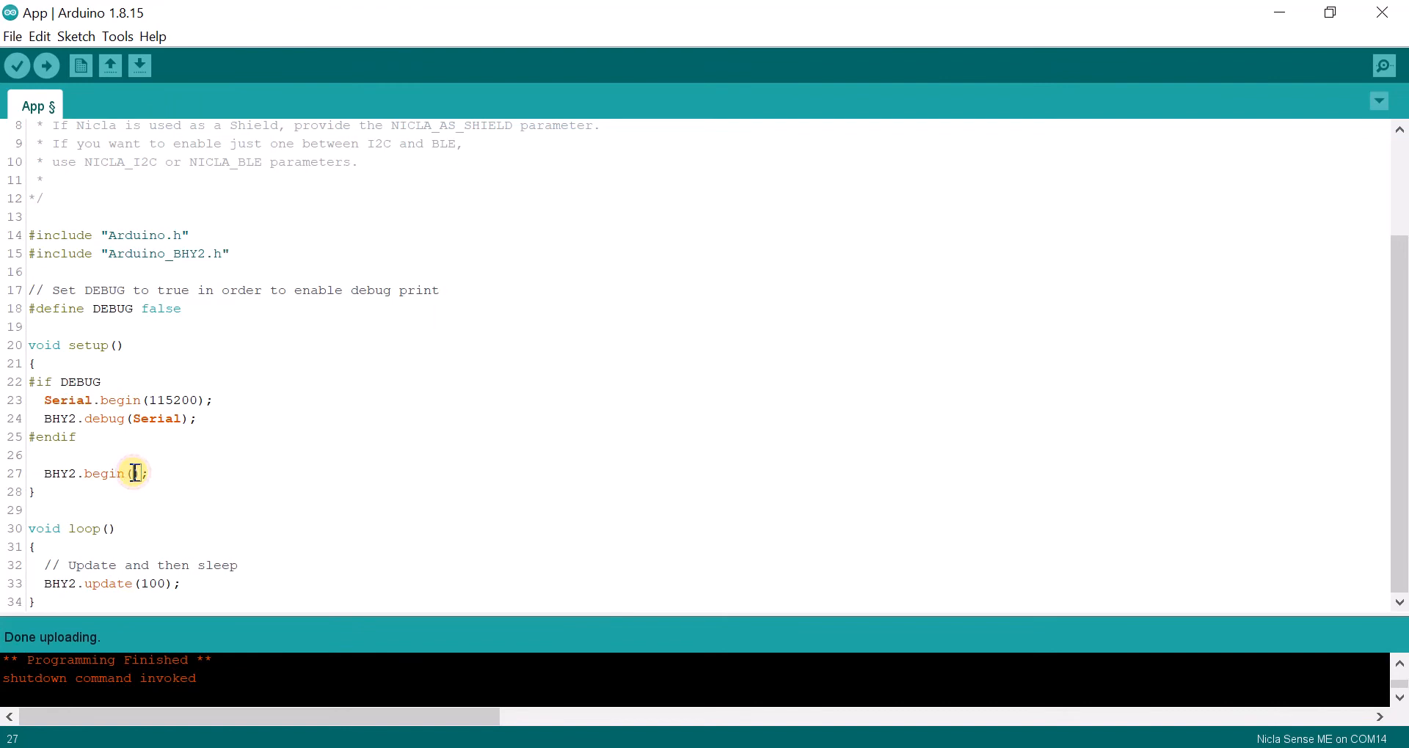
- Pass NICLA_BLE_AND_I2C and NICLA_AS_SHIELD as the BHY2.begin() parameters in setup()
text(NICLA_BLE_)
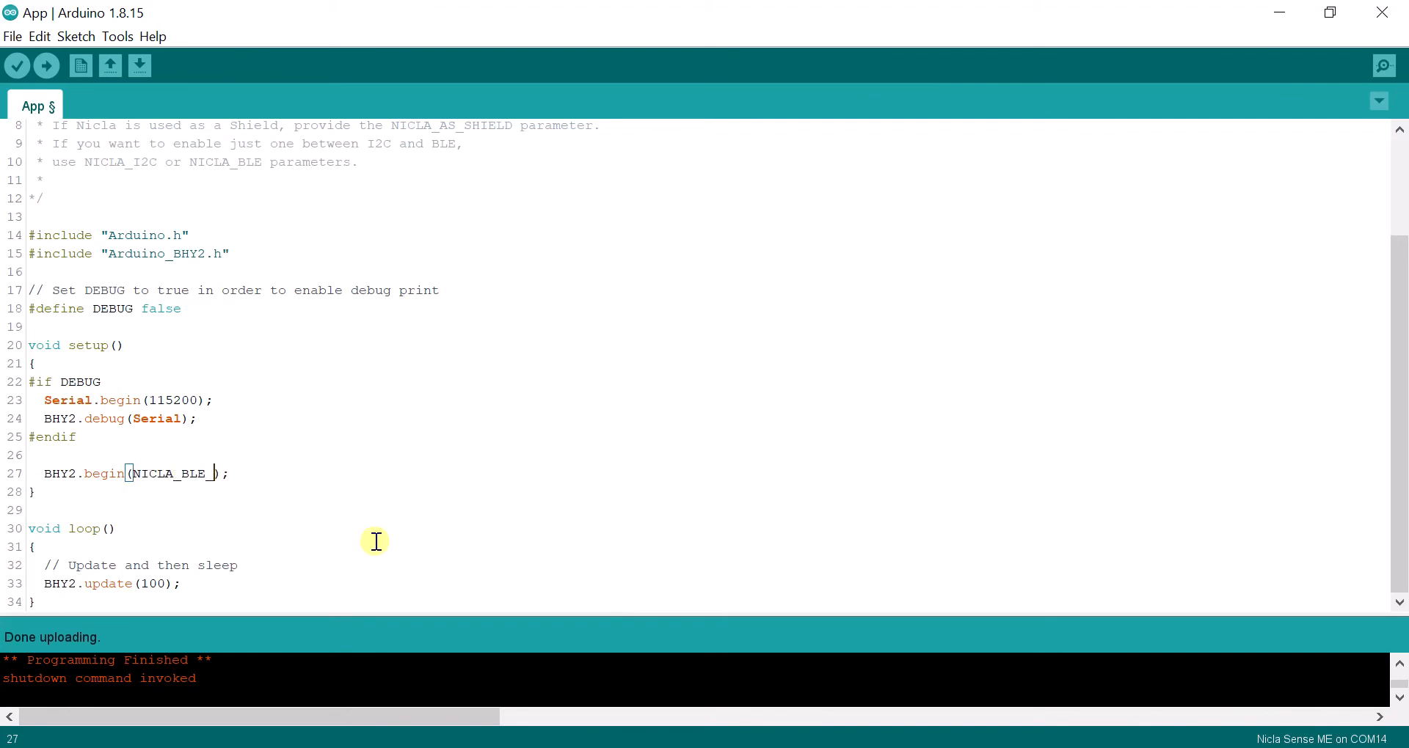
text(AND_I2C, NICLA_AS)
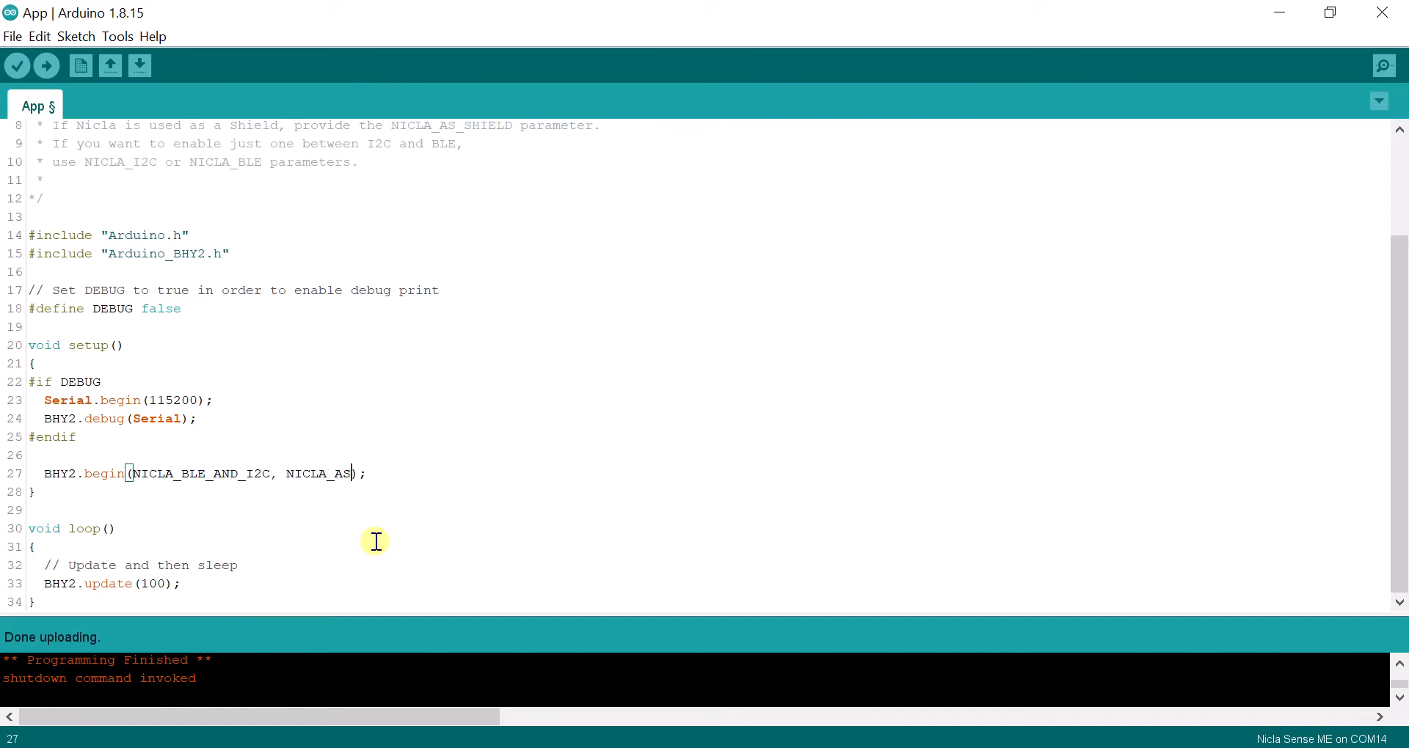
text(_SHIELD)
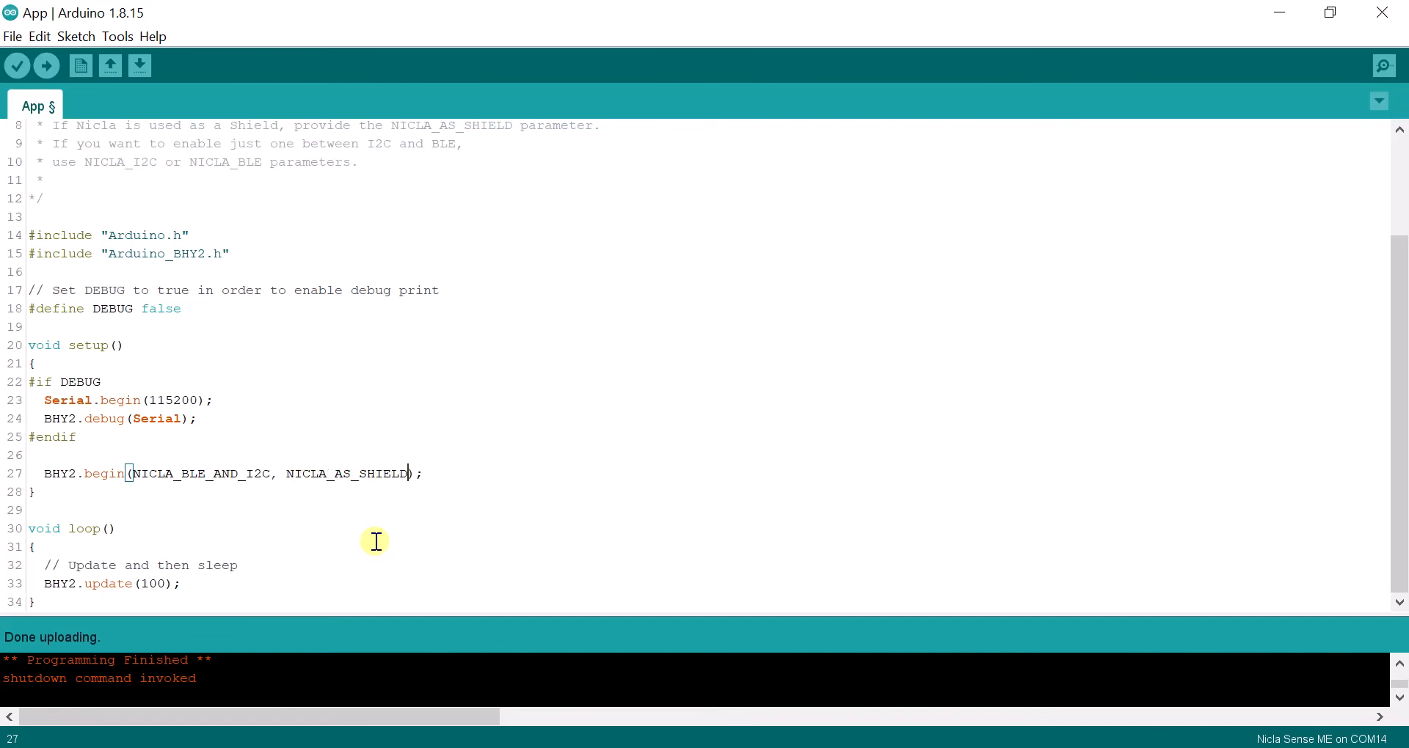
click(46, 66)
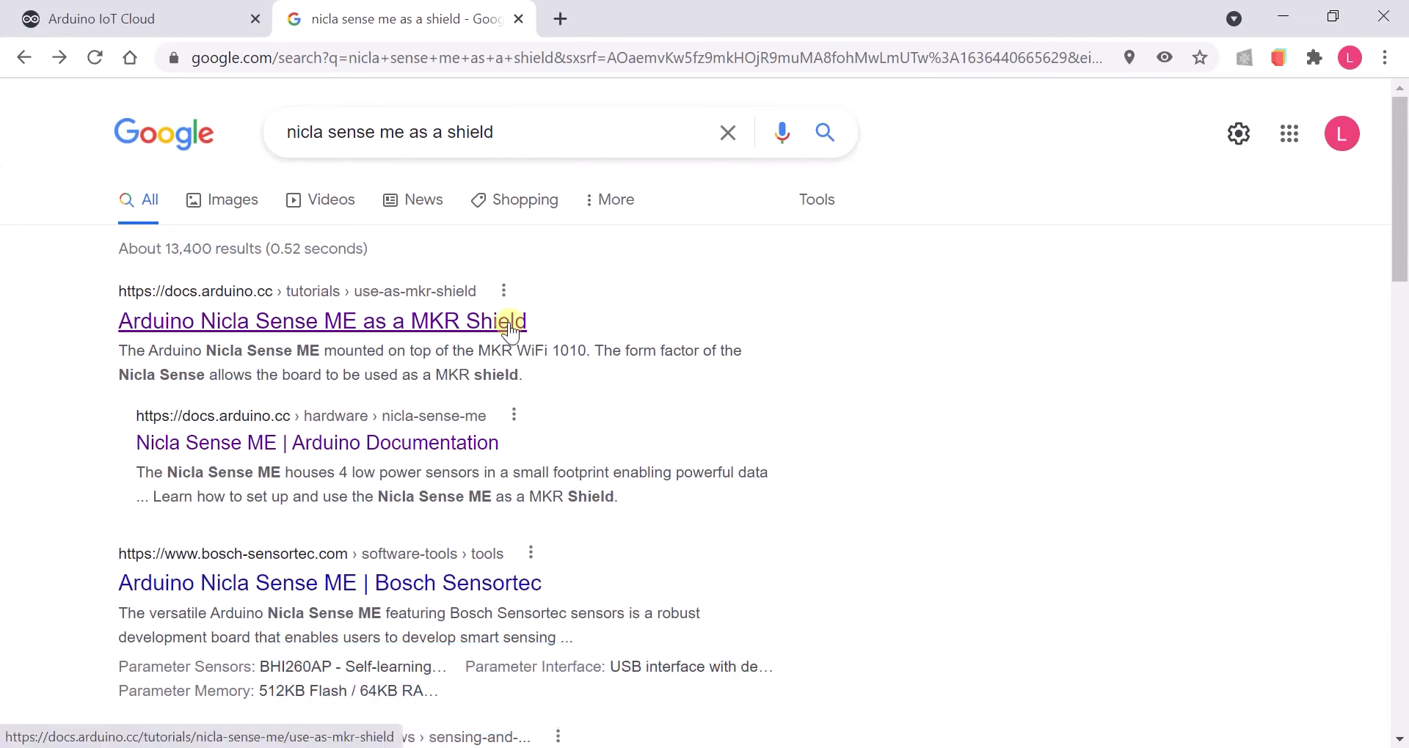
- Open the 'Nicla Sense ME as a MKR Shield' tutorial and scroll to its Setup section
click(322, 320)
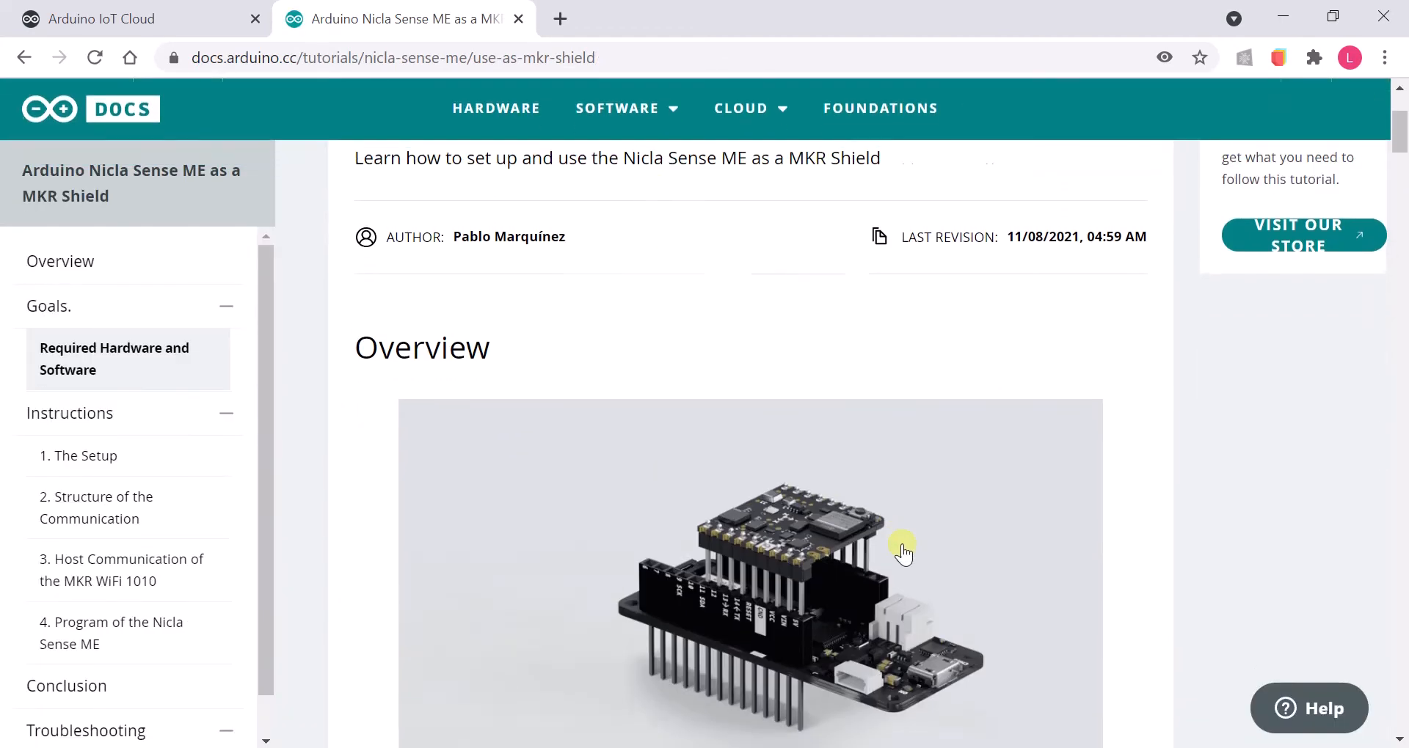
scroll(down, 3)
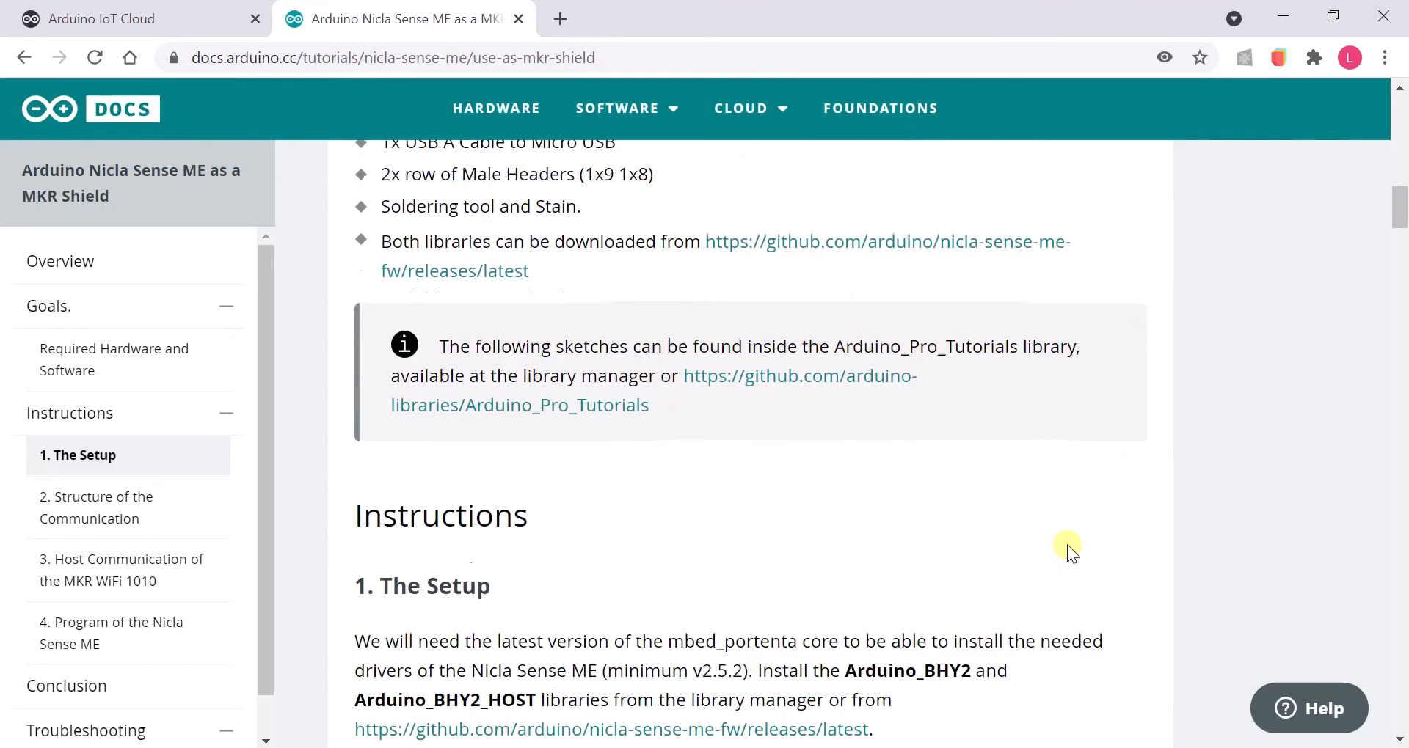
scroll(down, 3)
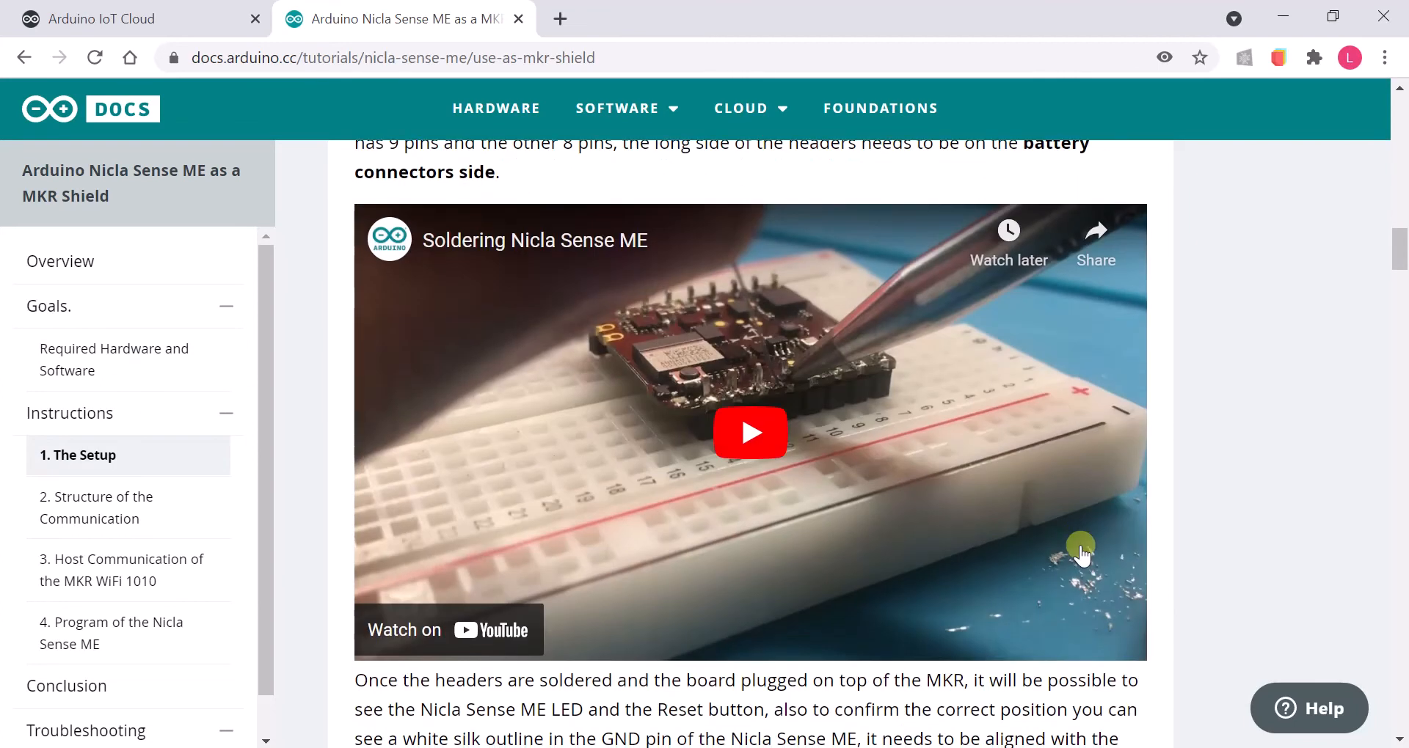
scroll(down, 3)
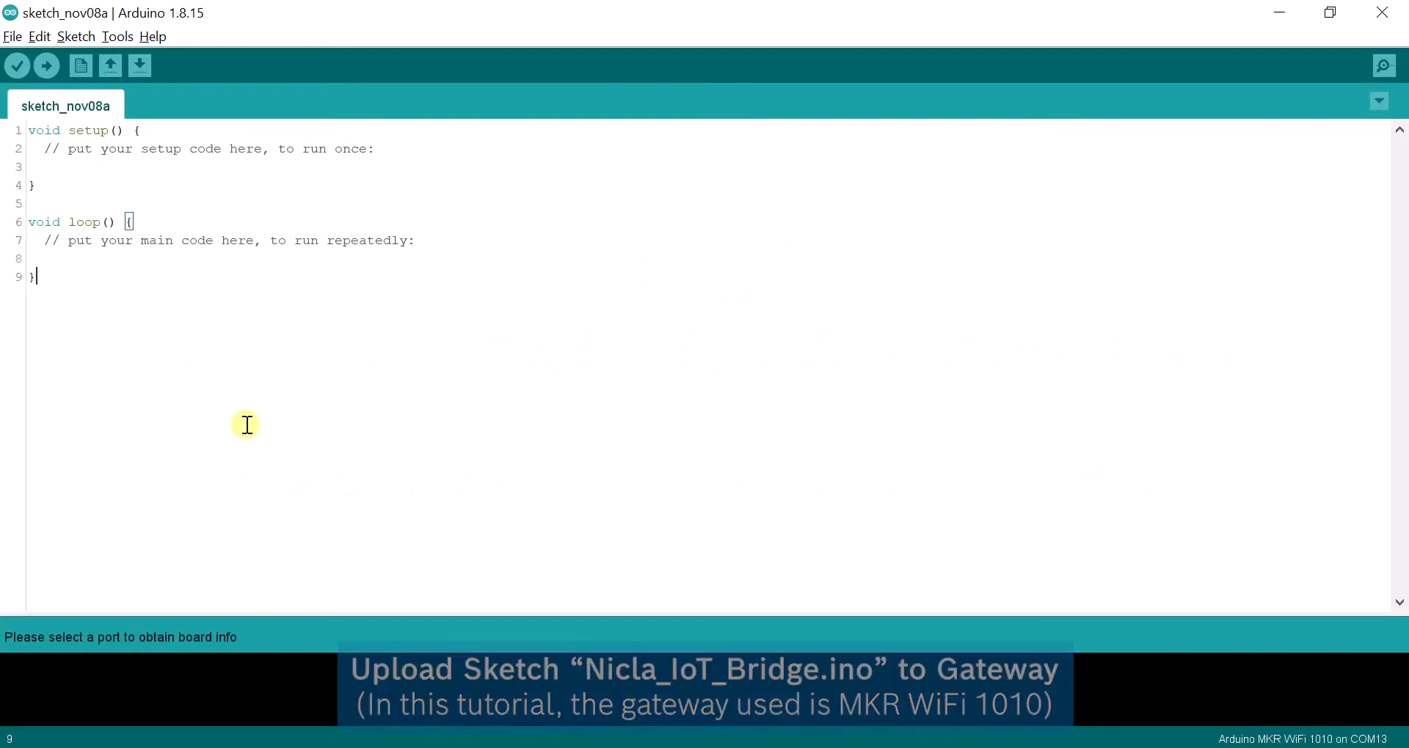
- Check the board info confirming an Arduino MKR WiFi 1010, then dismiss it
click(116, 36)
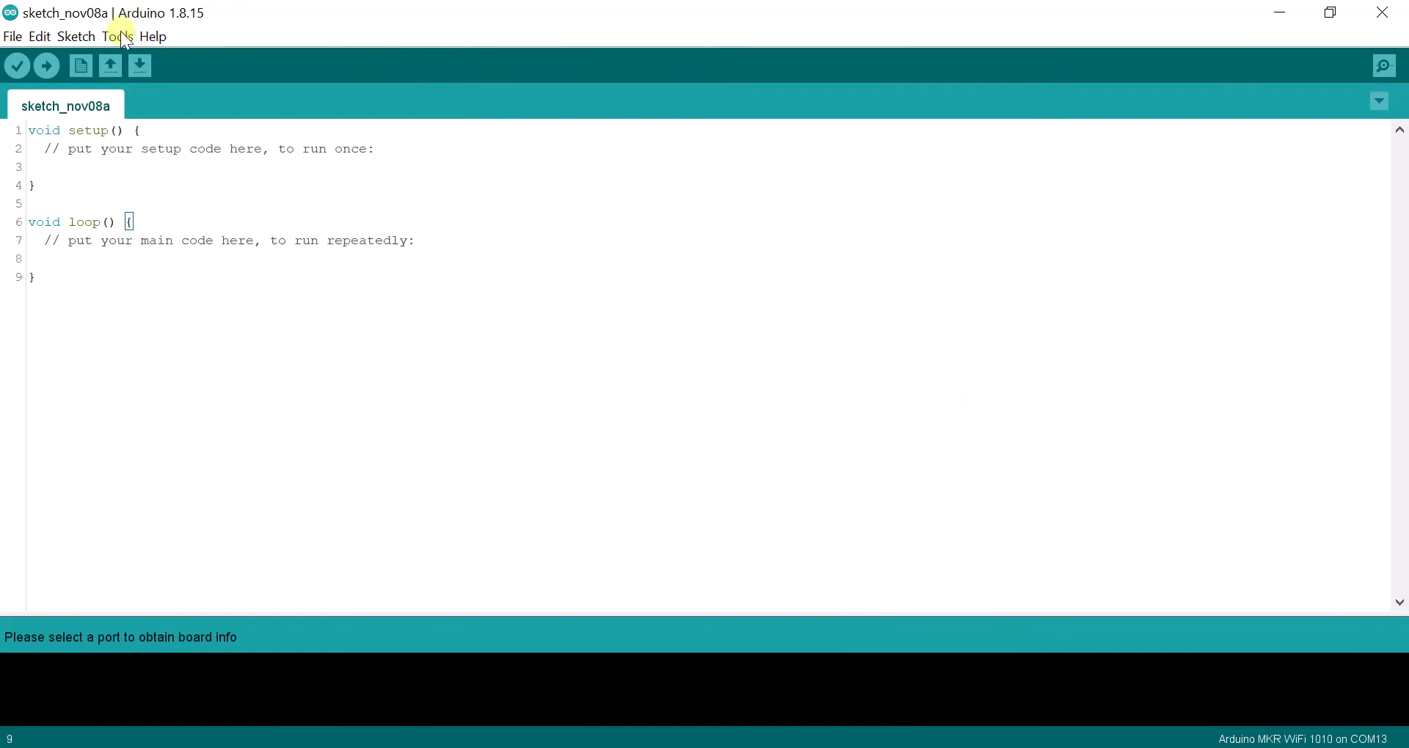
click(117, 36)
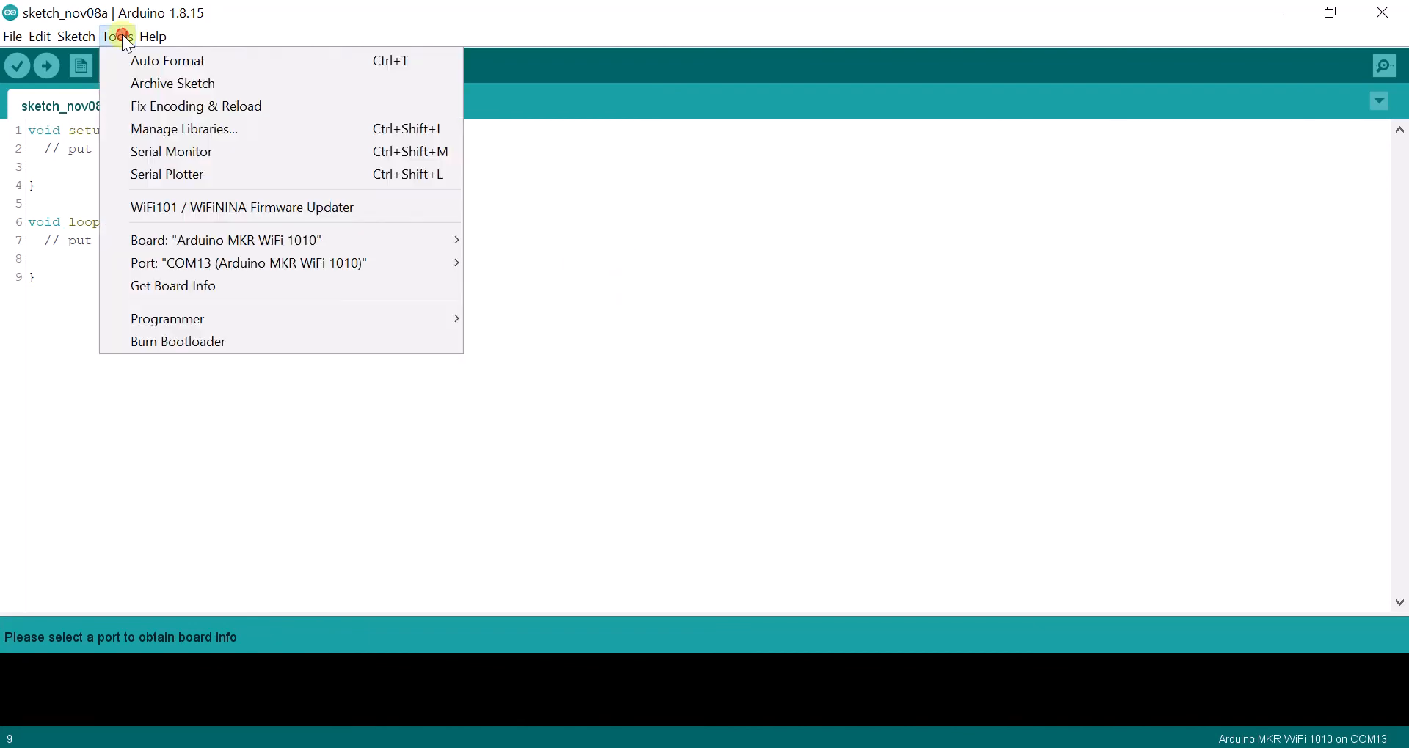
click(173, 286)
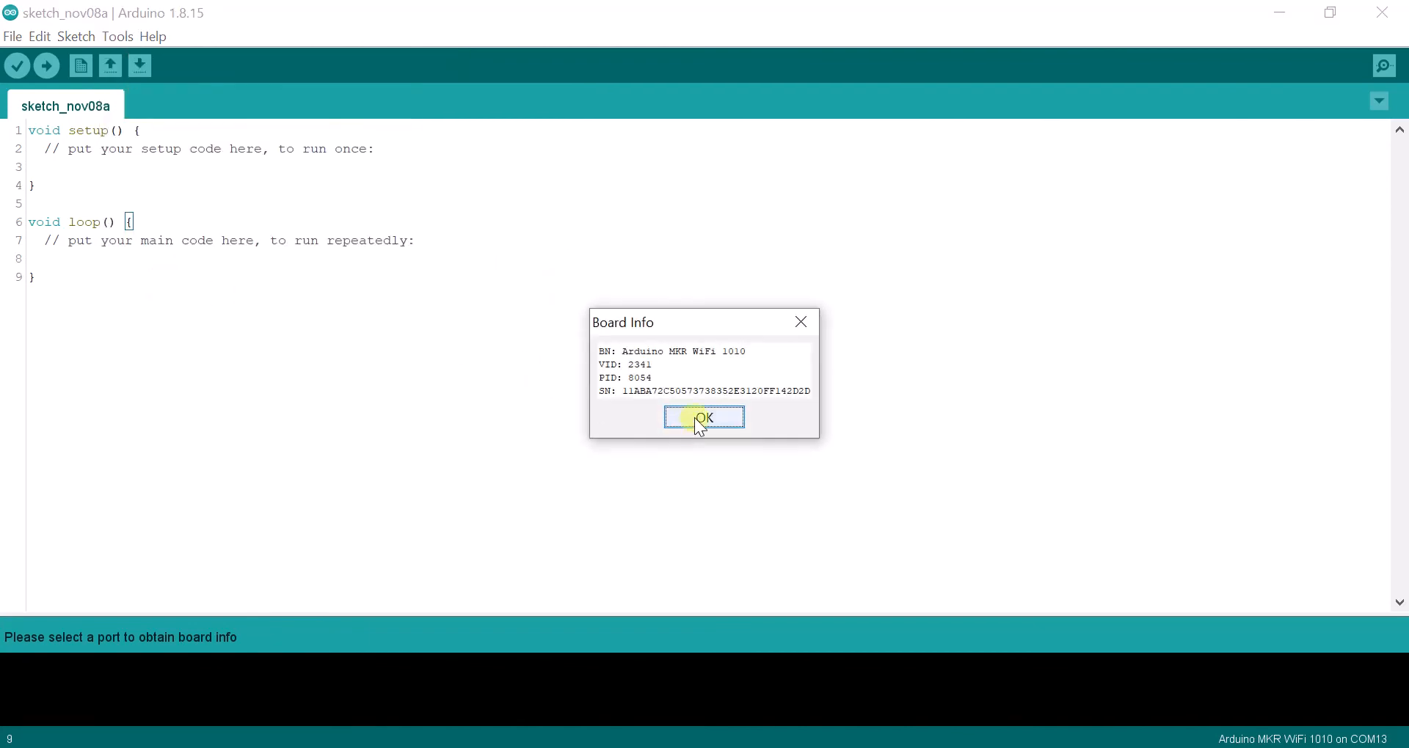
click(13, 36)
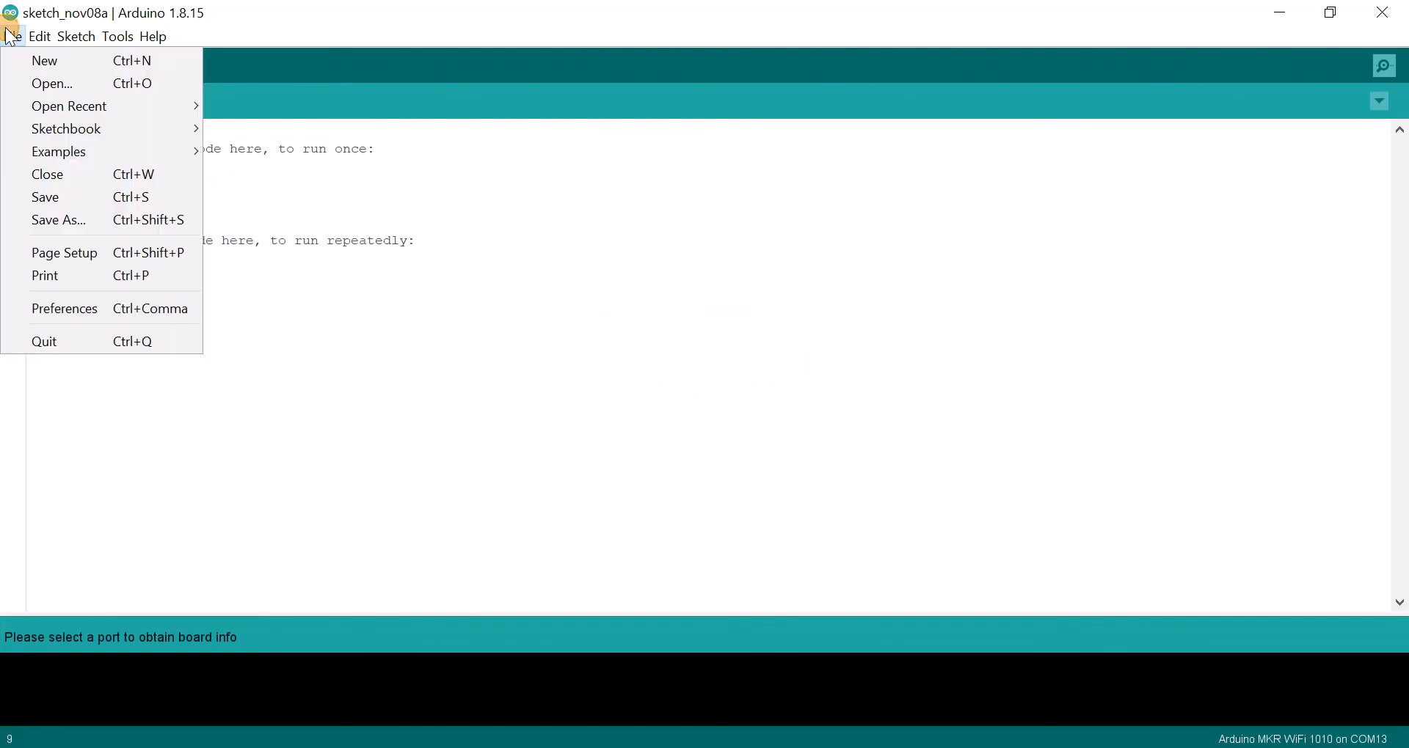
mouse_move(59, 151)
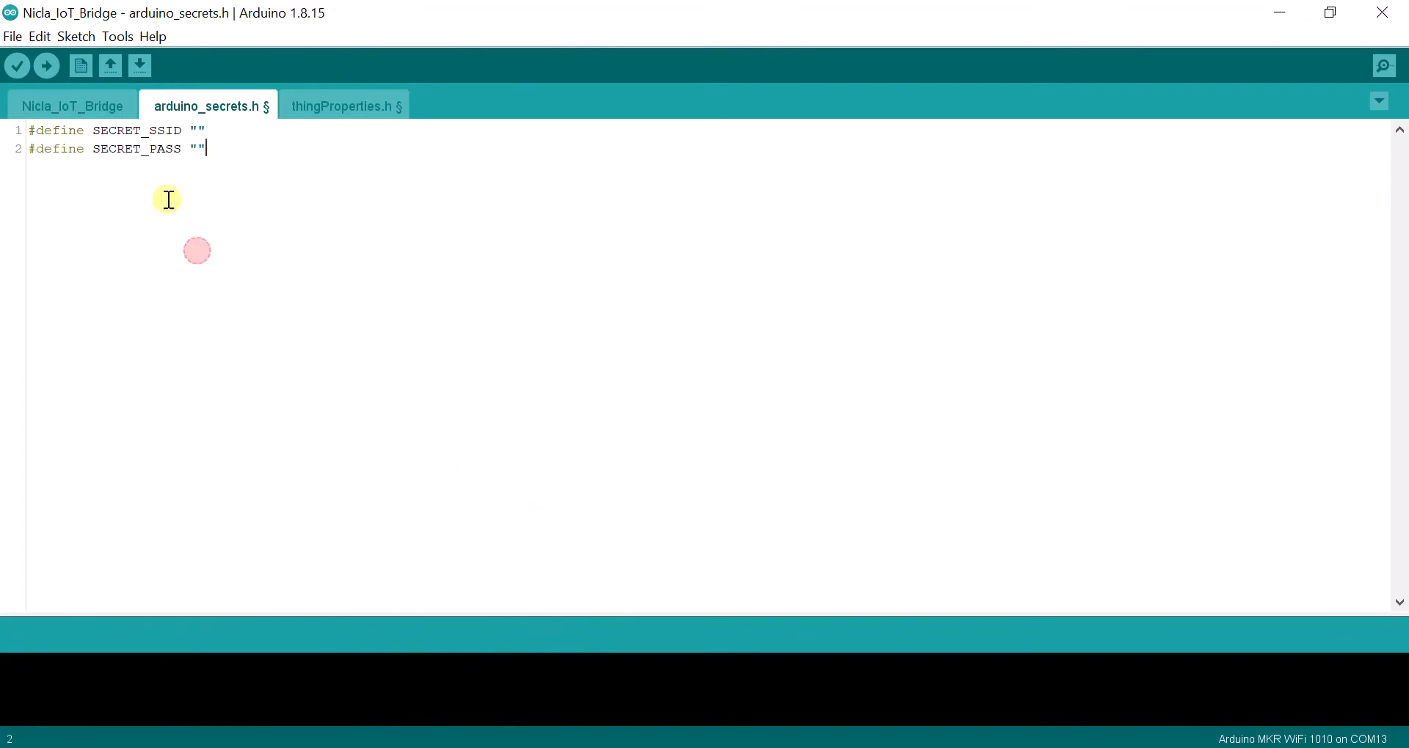
- Fill SECRET_SSID and SECRET_PASS in arduino_secrets.h with placeholder Wi-Fi name and password
click(193, 131)
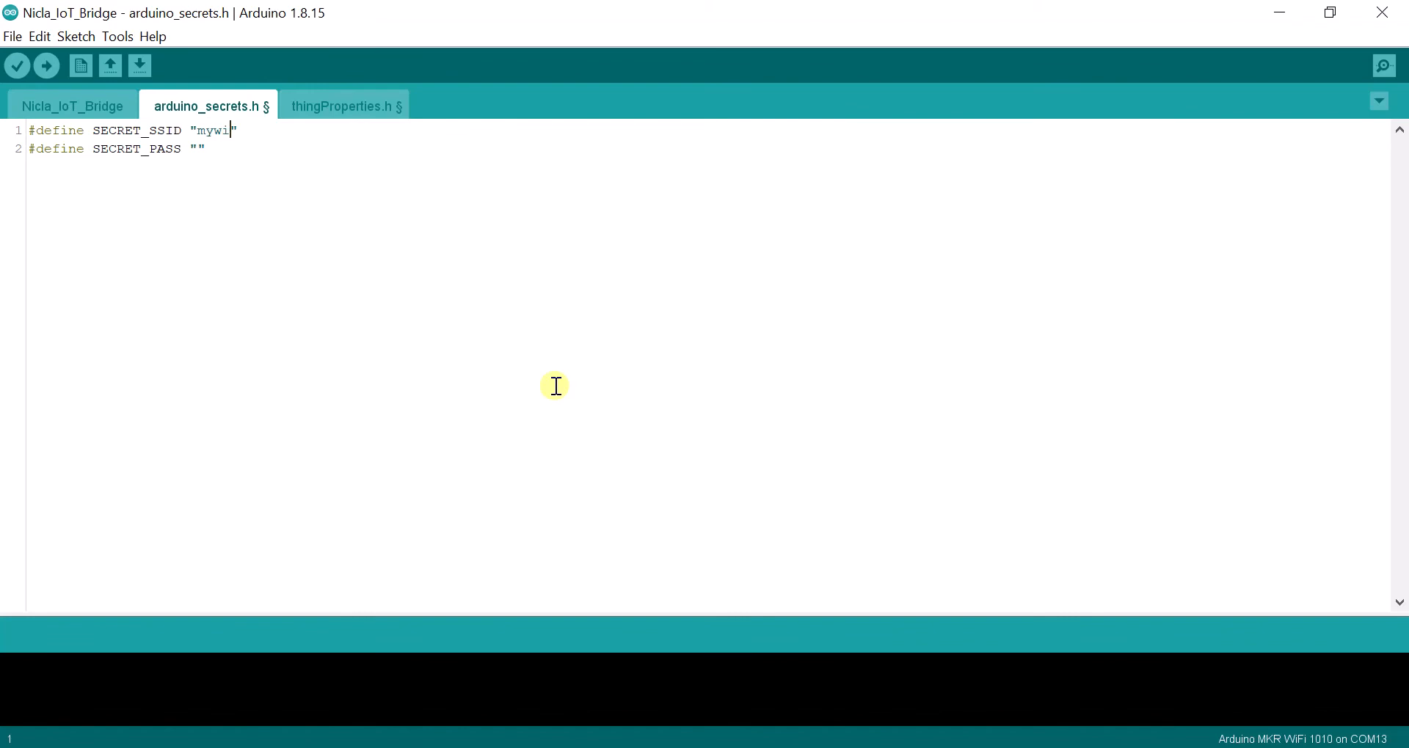
text(finame)
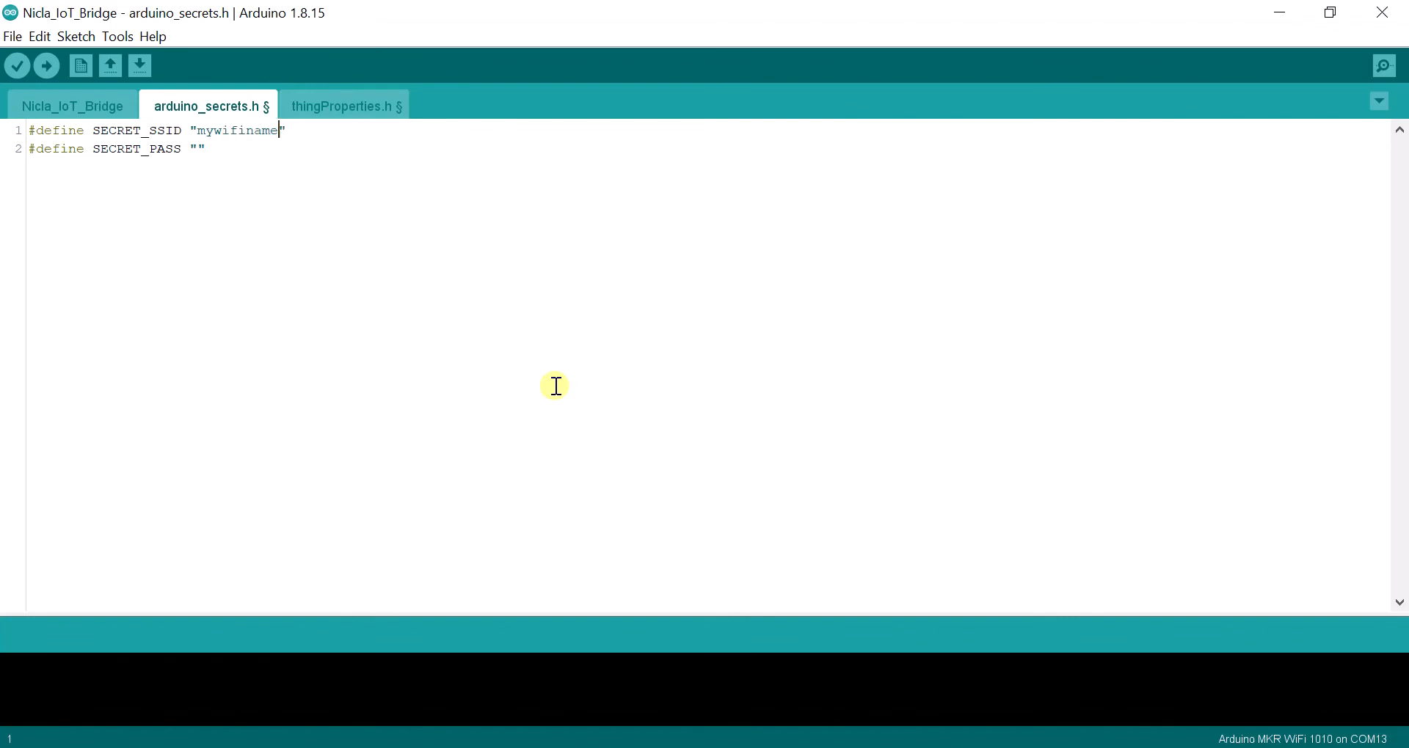
click(196, 148)
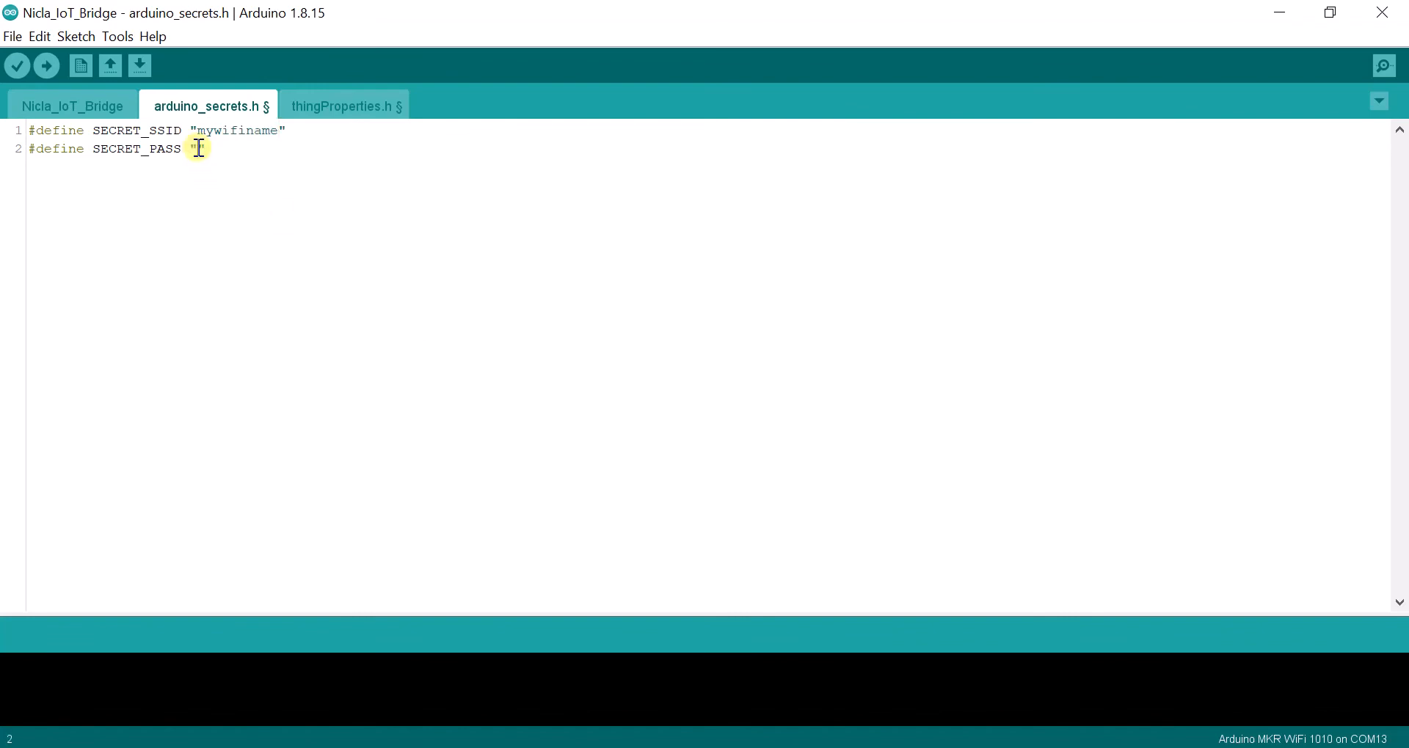
text(mywifipassword)
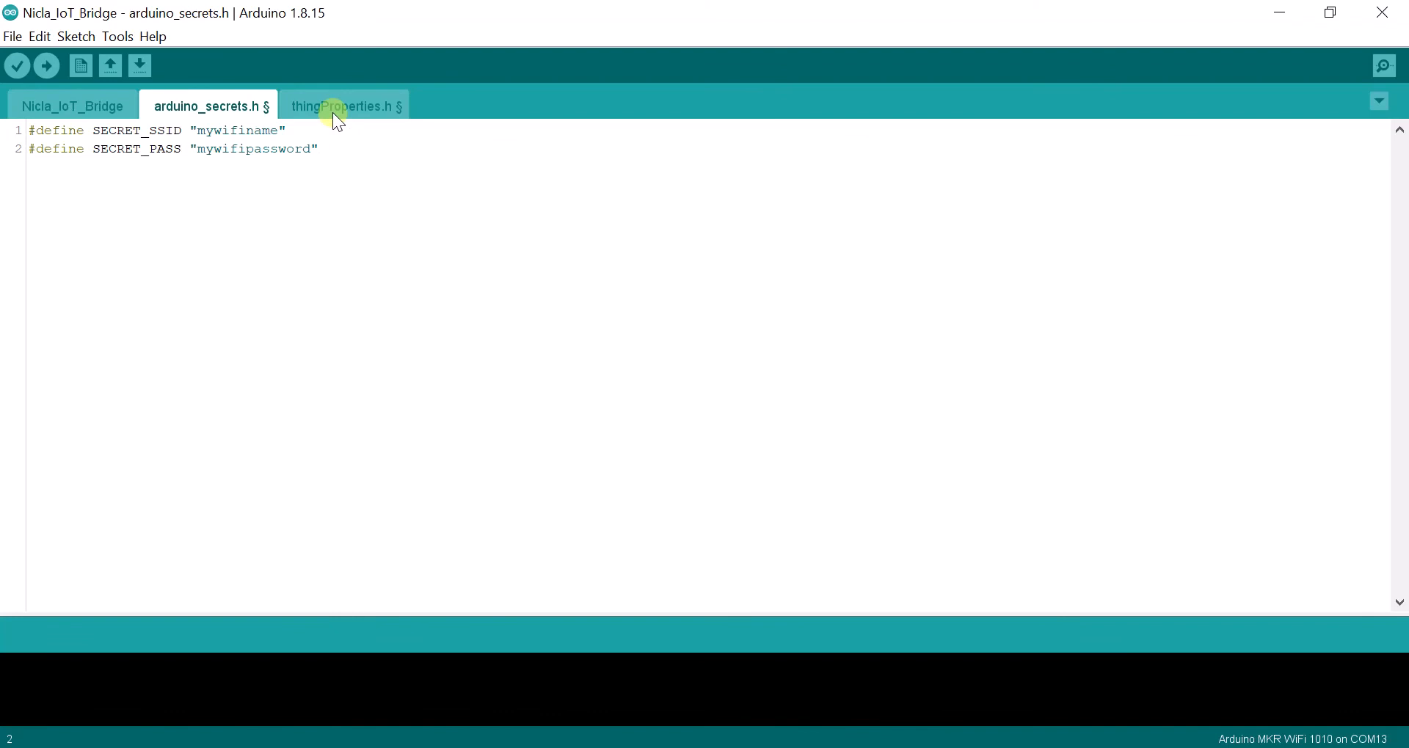
- Open thingProperties.h and copy the Thing ID from the IoT Cloud Thing page
click(344, 105)
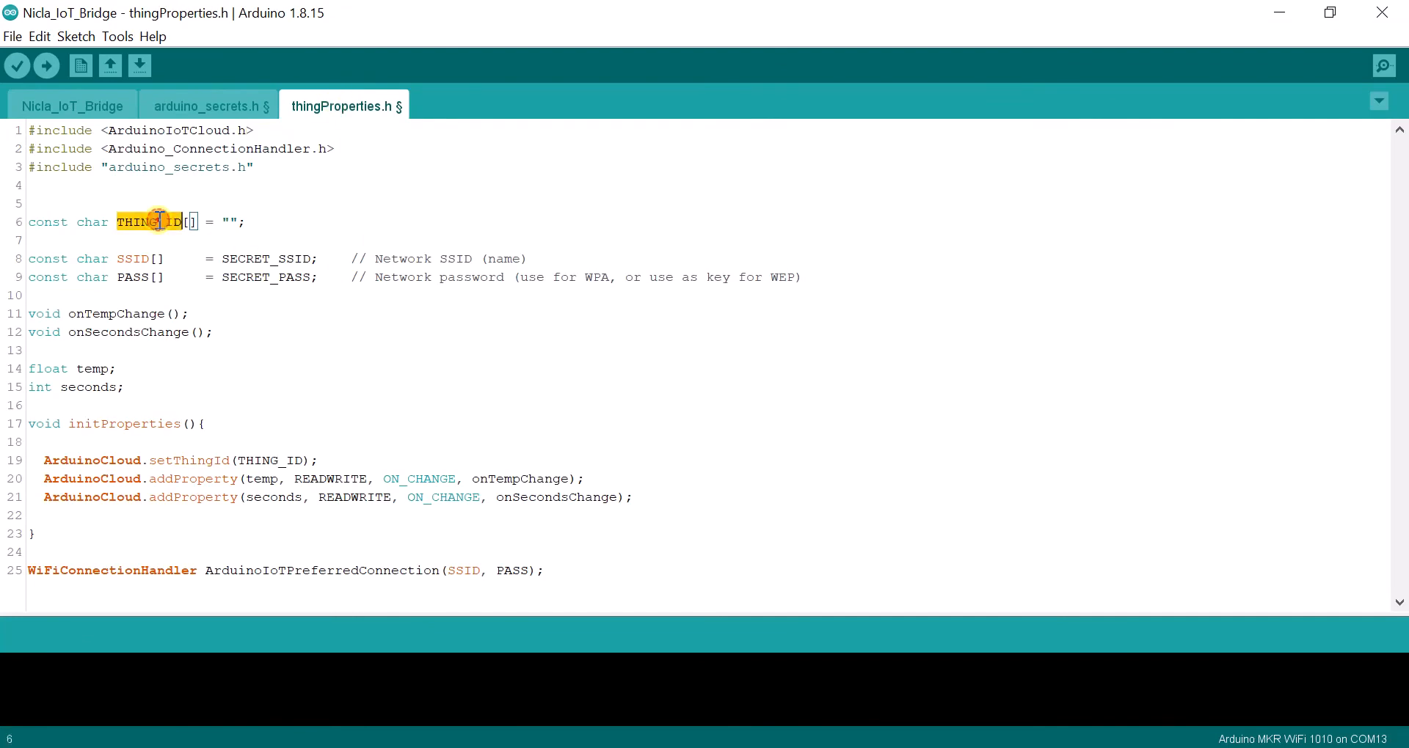
click(231, 221)
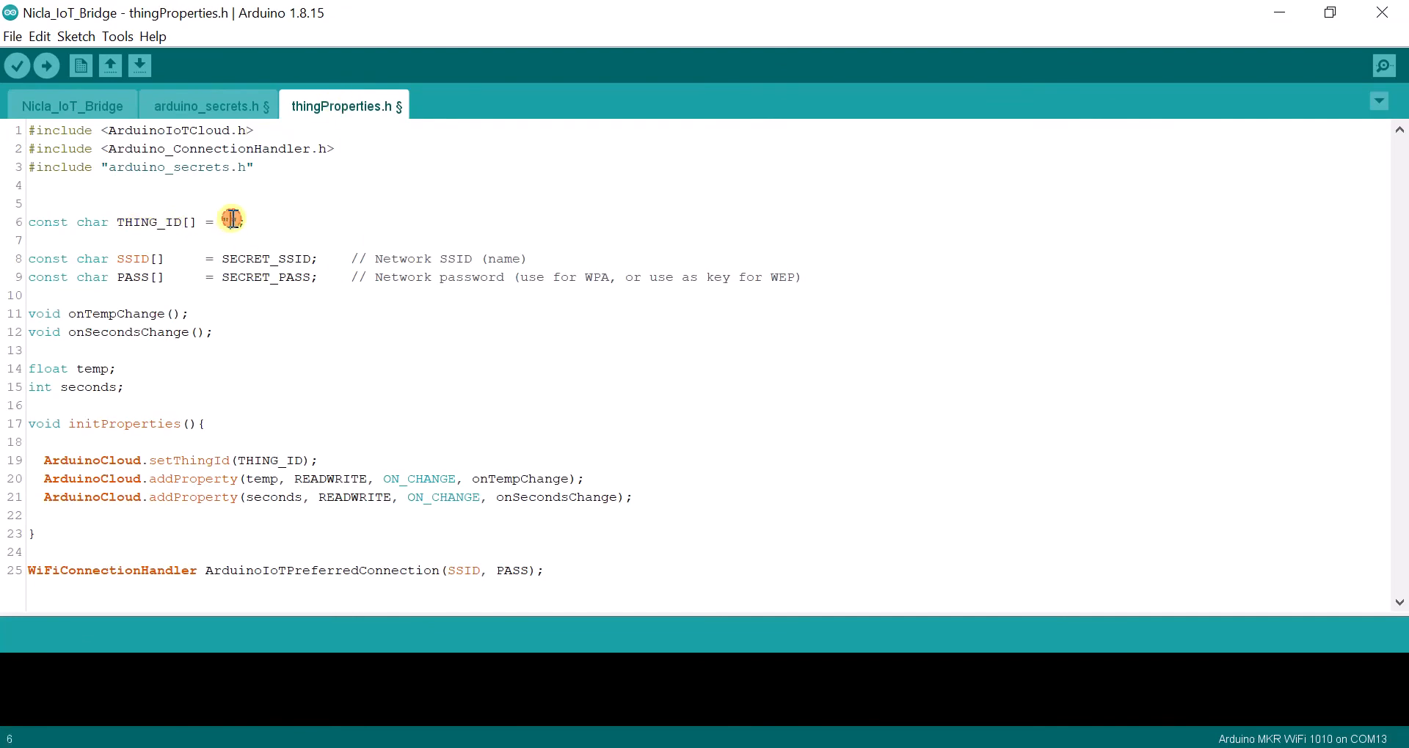
click(231, 222)
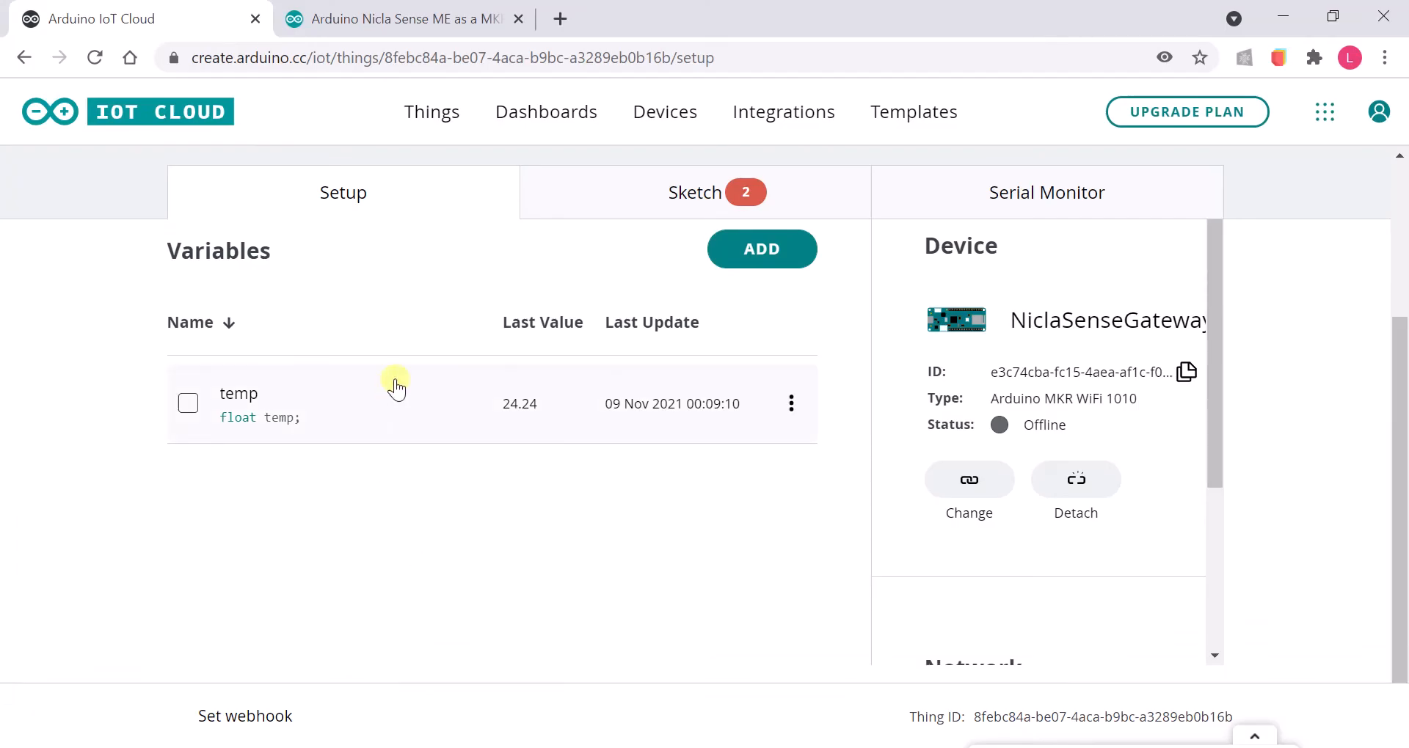
mouse_move(592, 154)
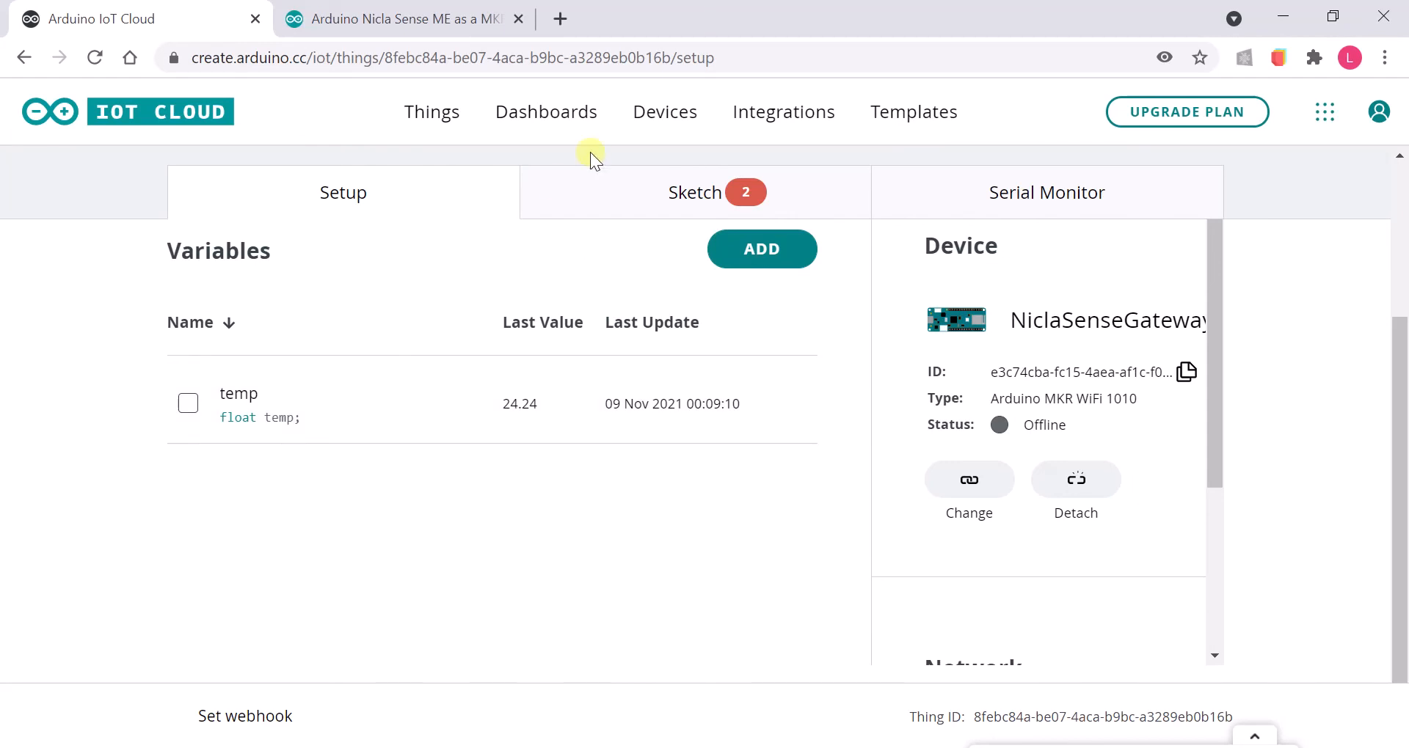
click(431, 112)
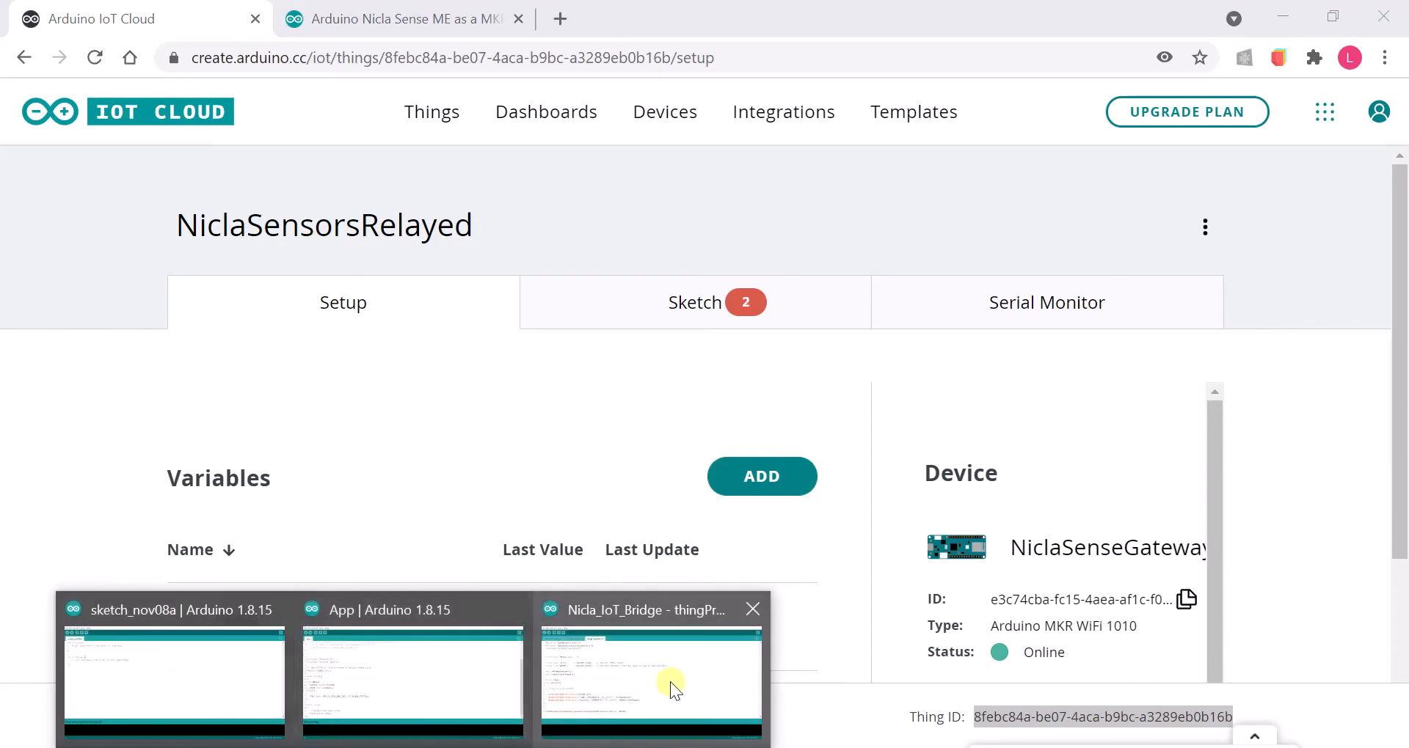
- Paste the Thing ID into the THING_ID quotes and upload the sketch
click(649, 678)
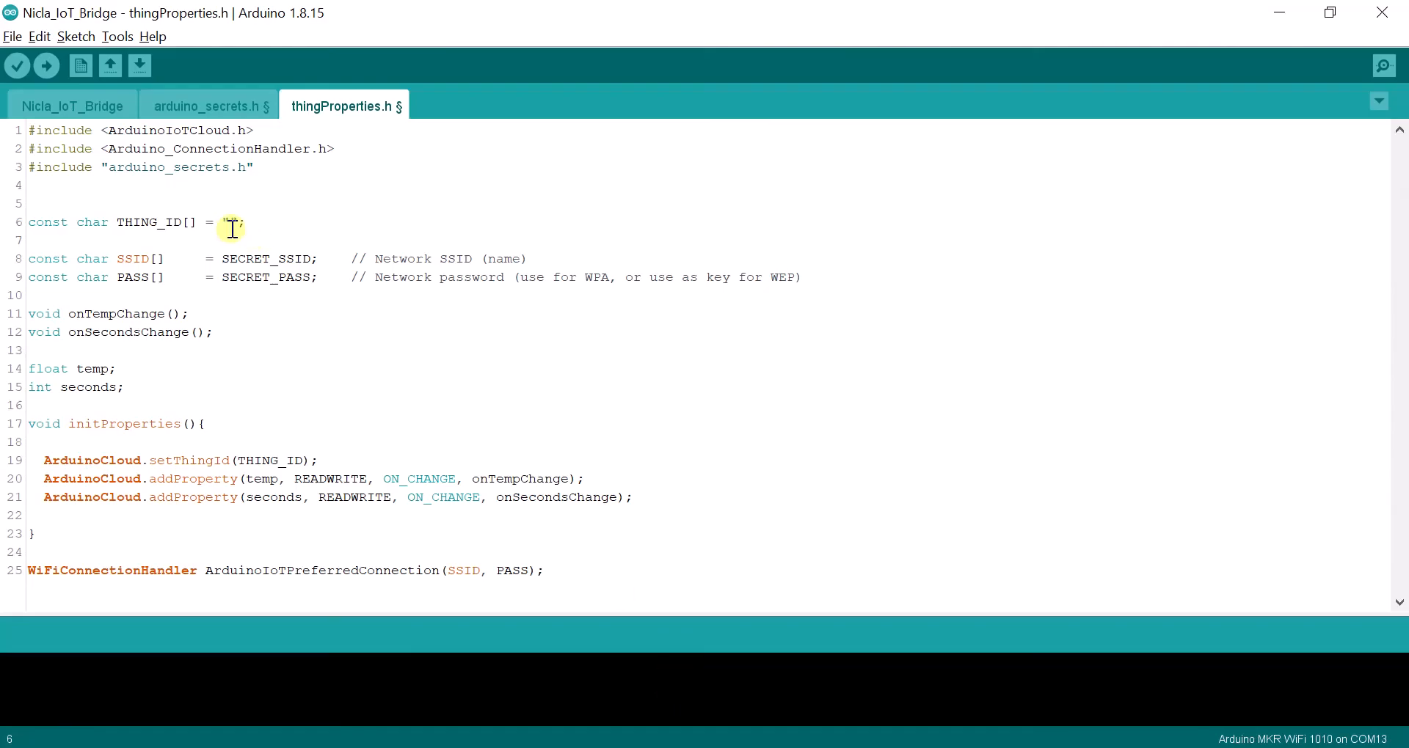
right_click(229, 227)
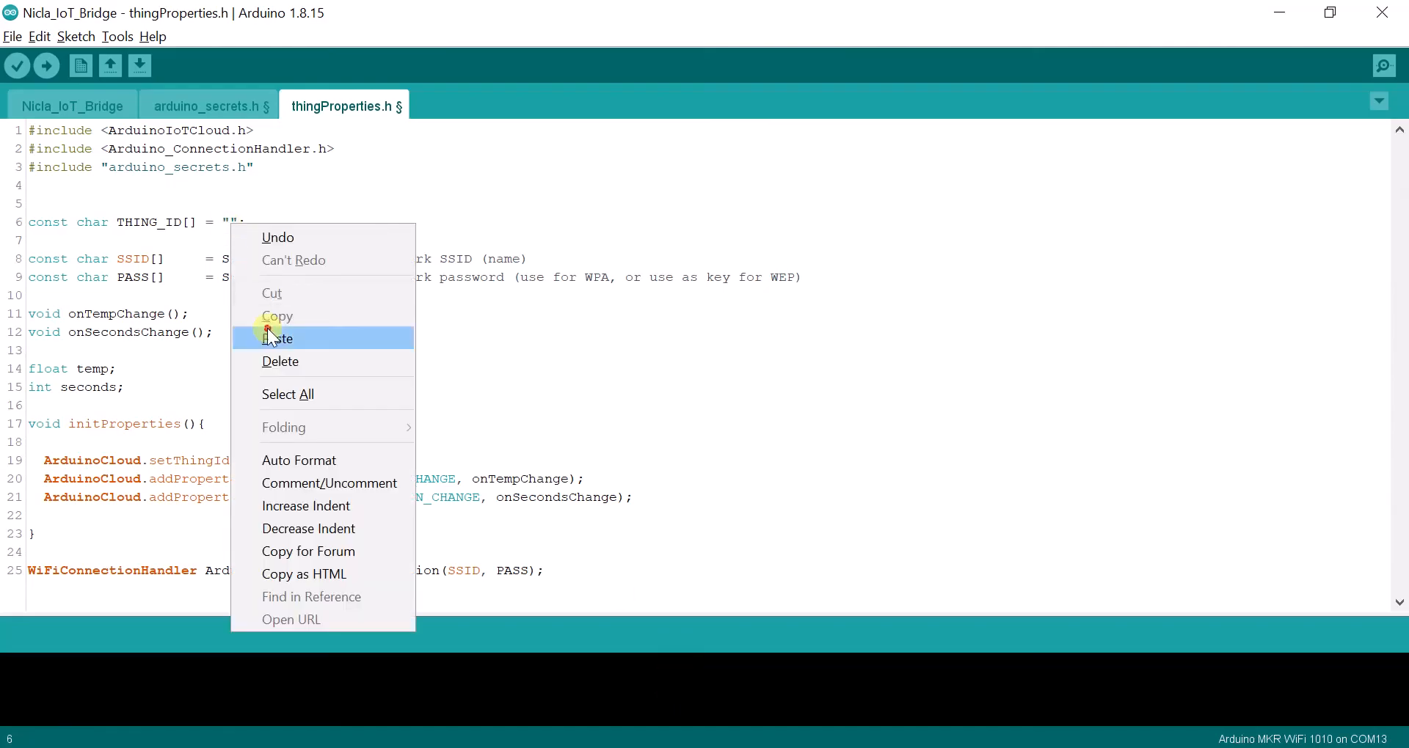
click(279, 339)
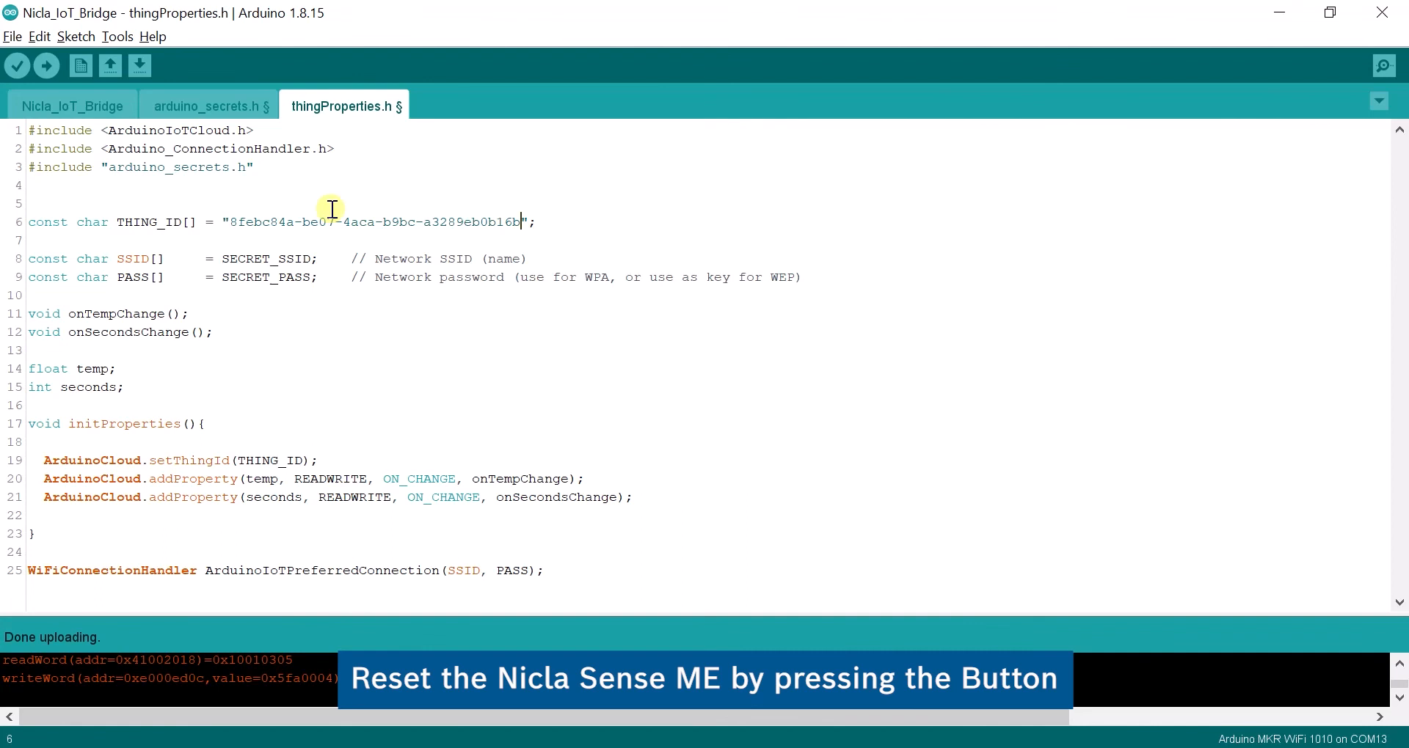
click(117, 36)
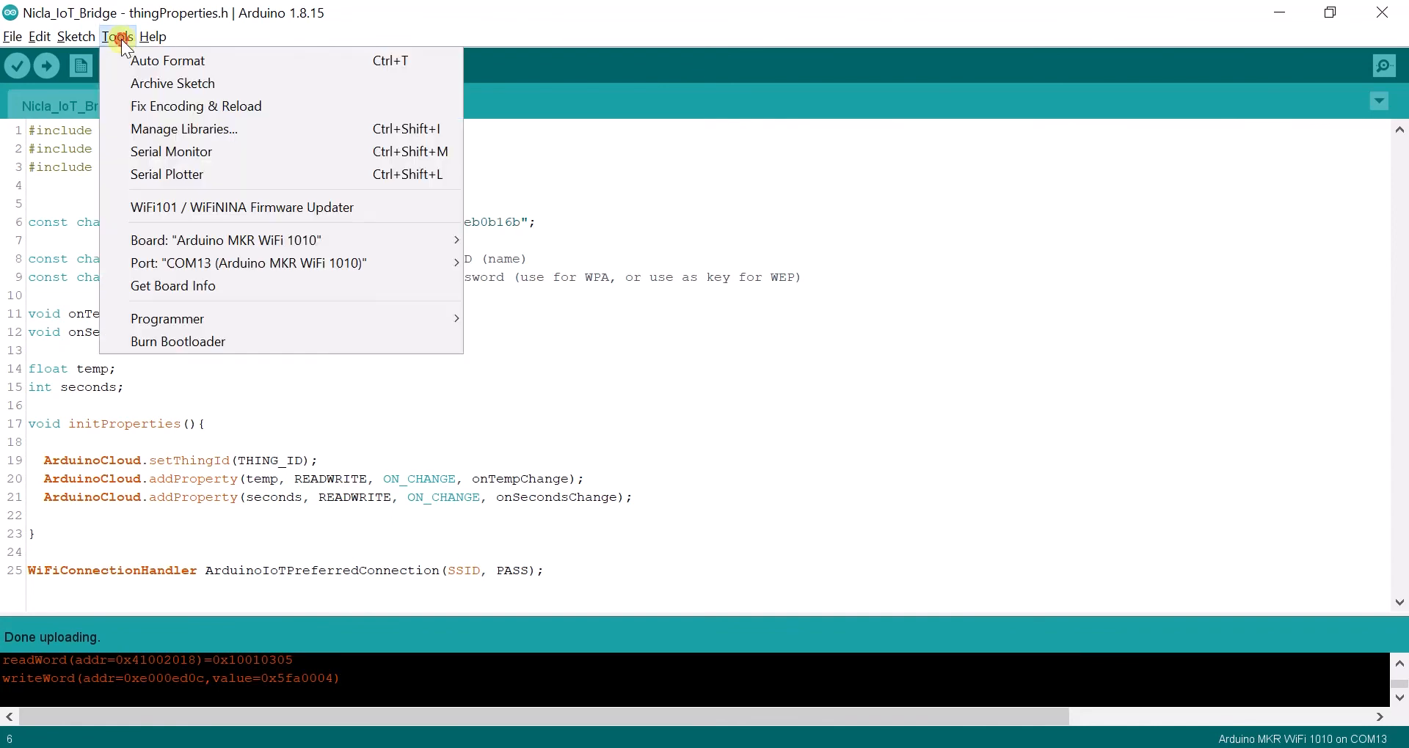
- Open the Tools menu to check the board, port and Serial Monitor options
click(171, 151)
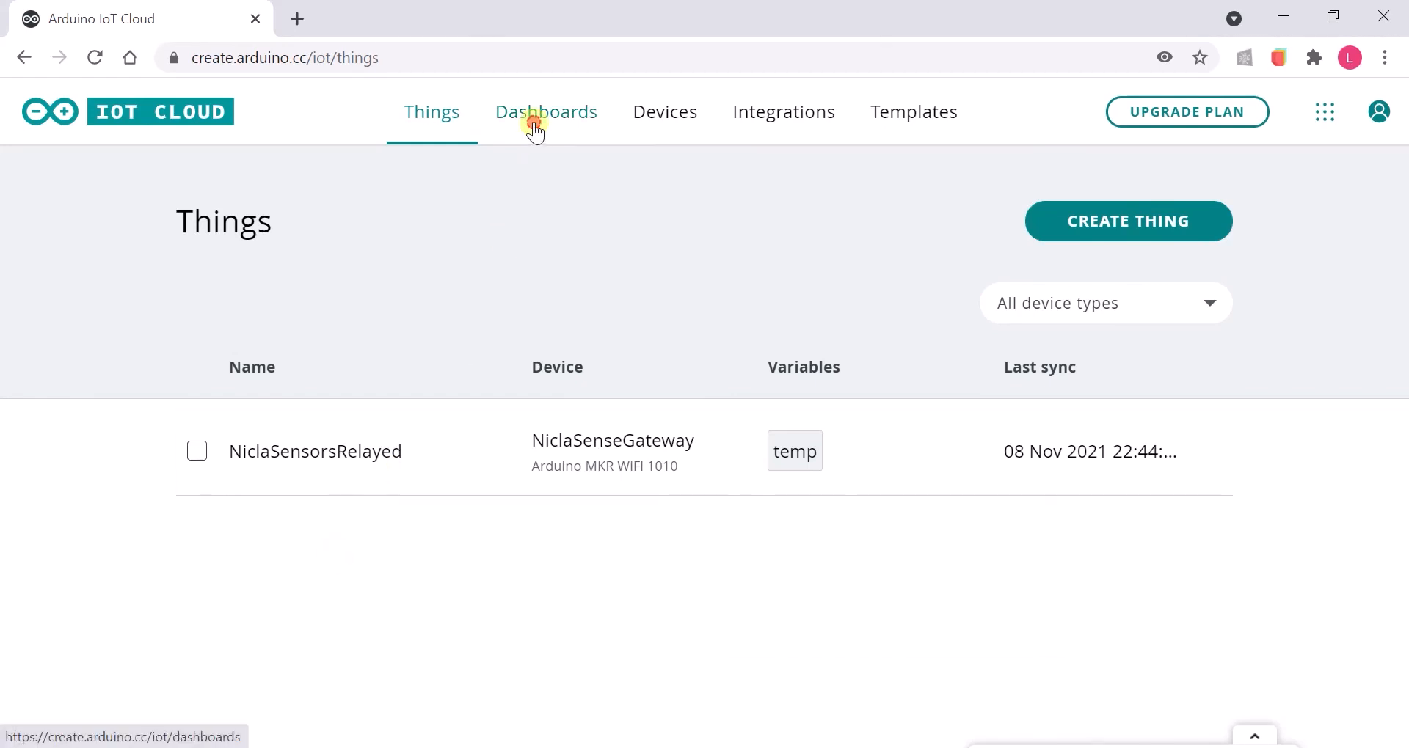
- Build a new dashboard from the Dashboards list and title it 'NiclaSensors'
click(545, 111)
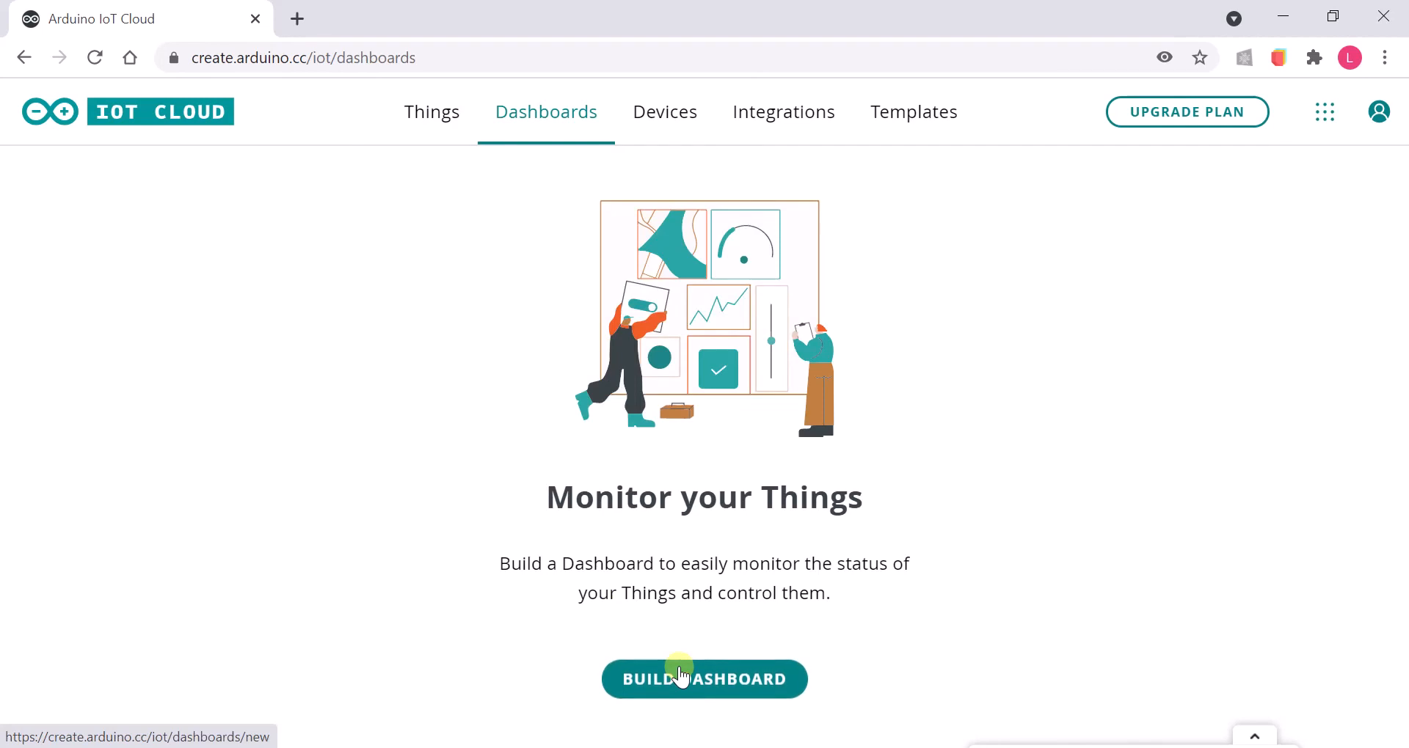
click(705, 678)
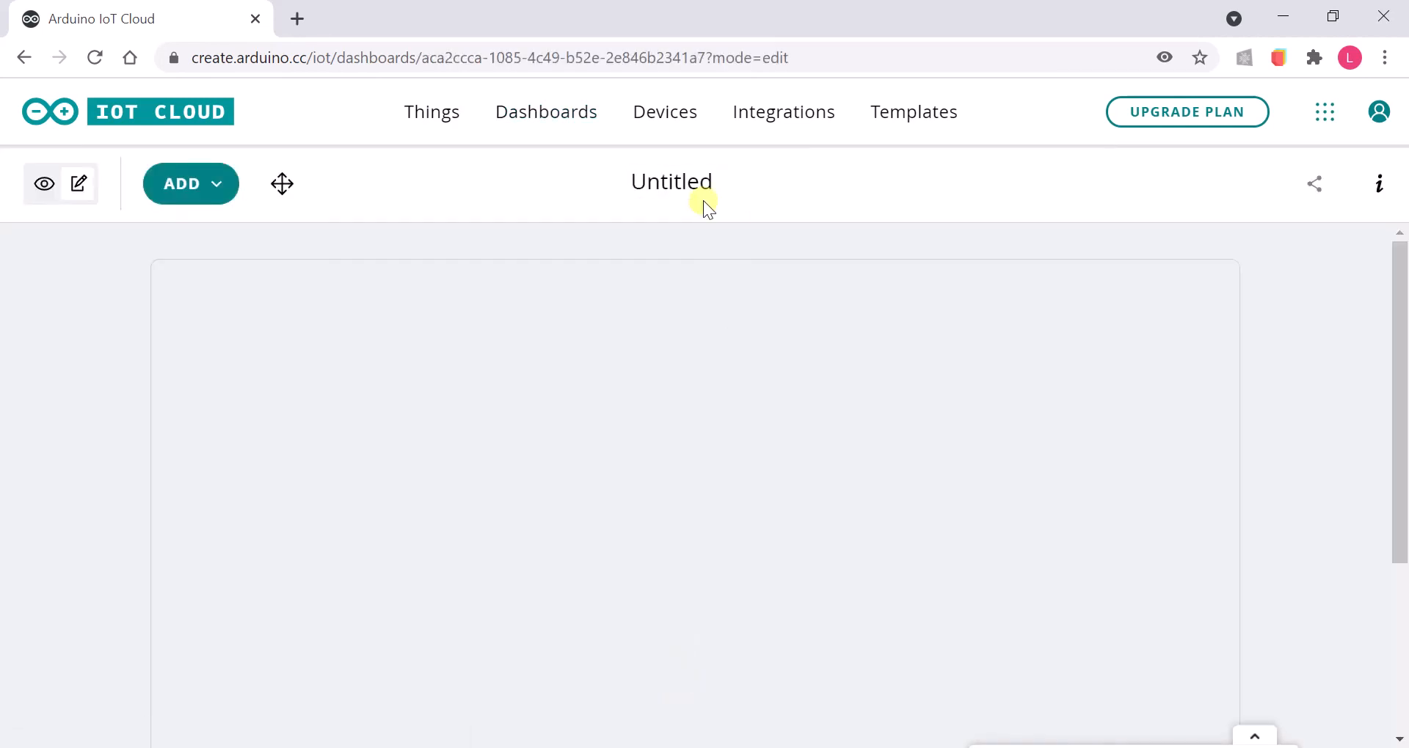
text(N)
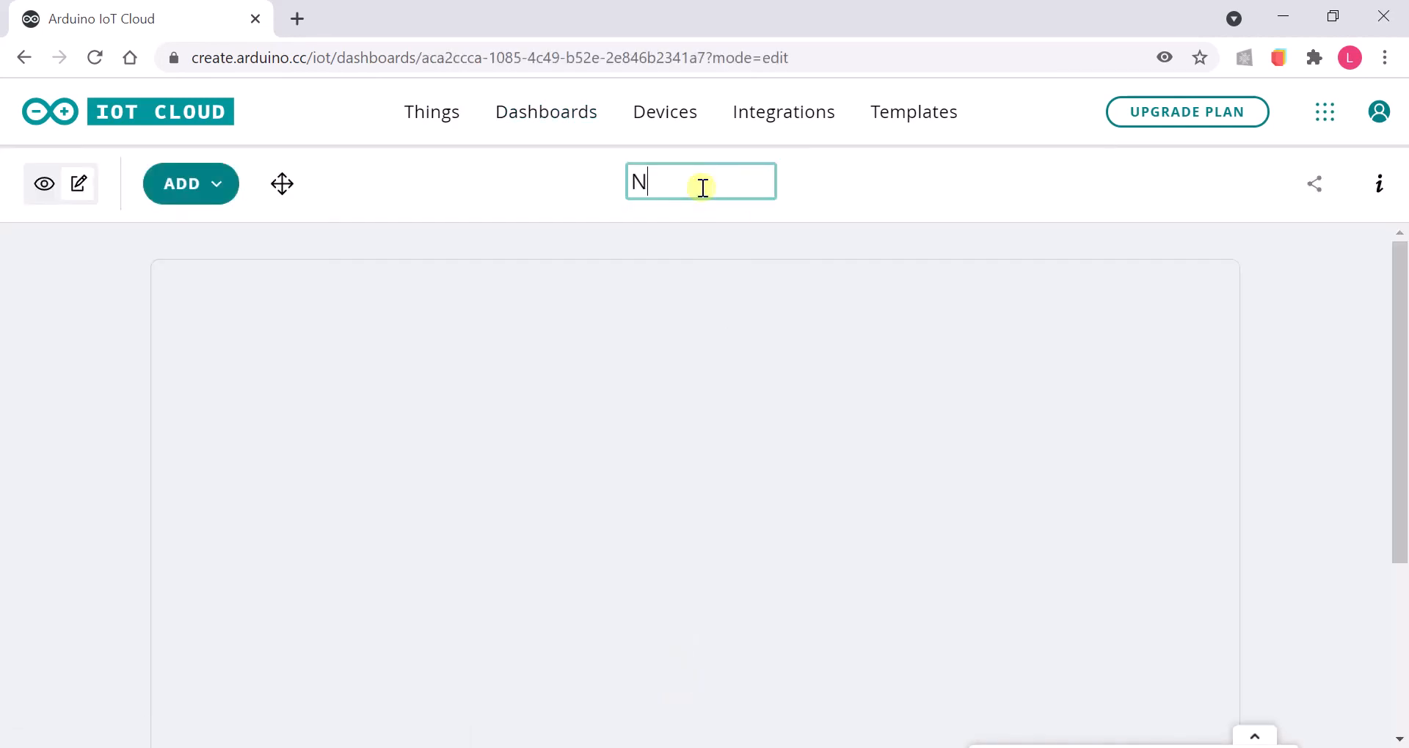
text(iclaSensors)
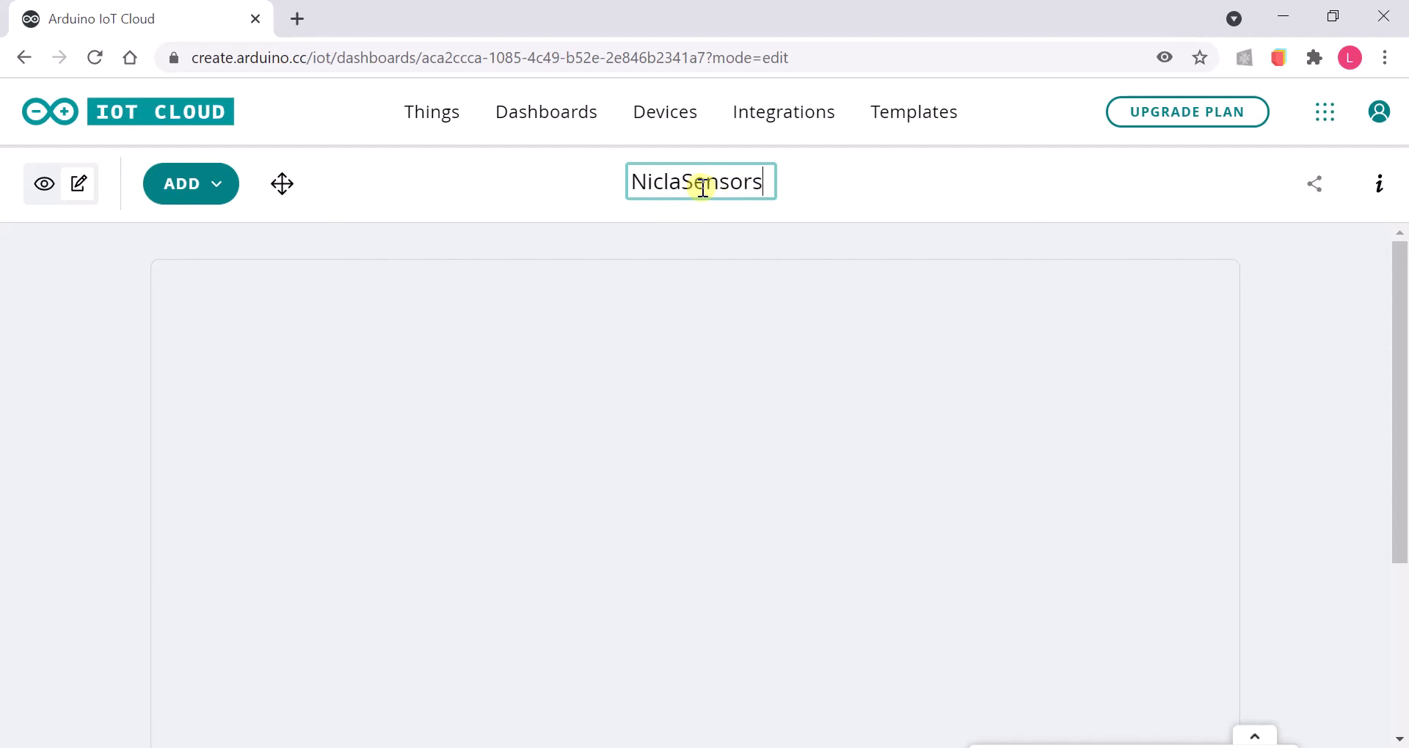
click(181, 183)
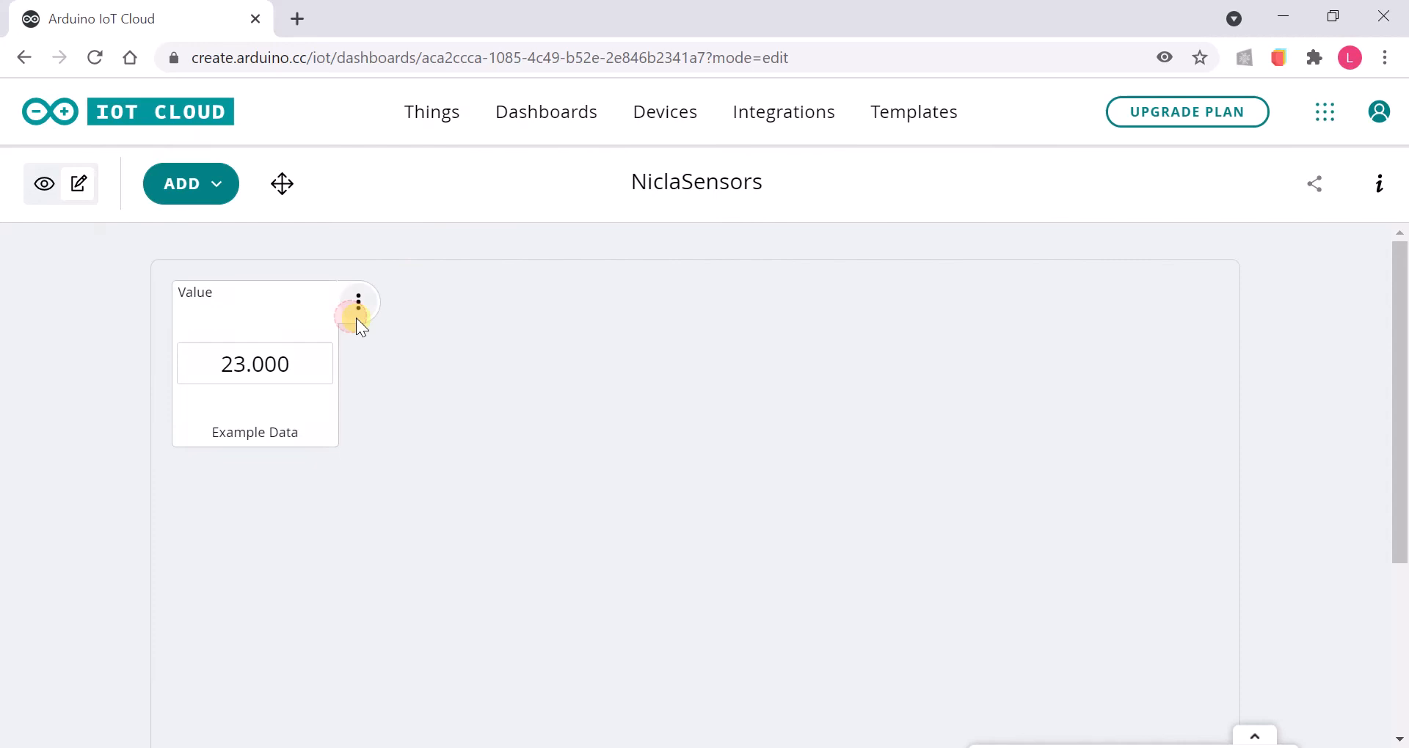
- Rename the Value widget to 'Temperature' and link it to NiclaSensorsRelayed's temp variable
click(357, 301)
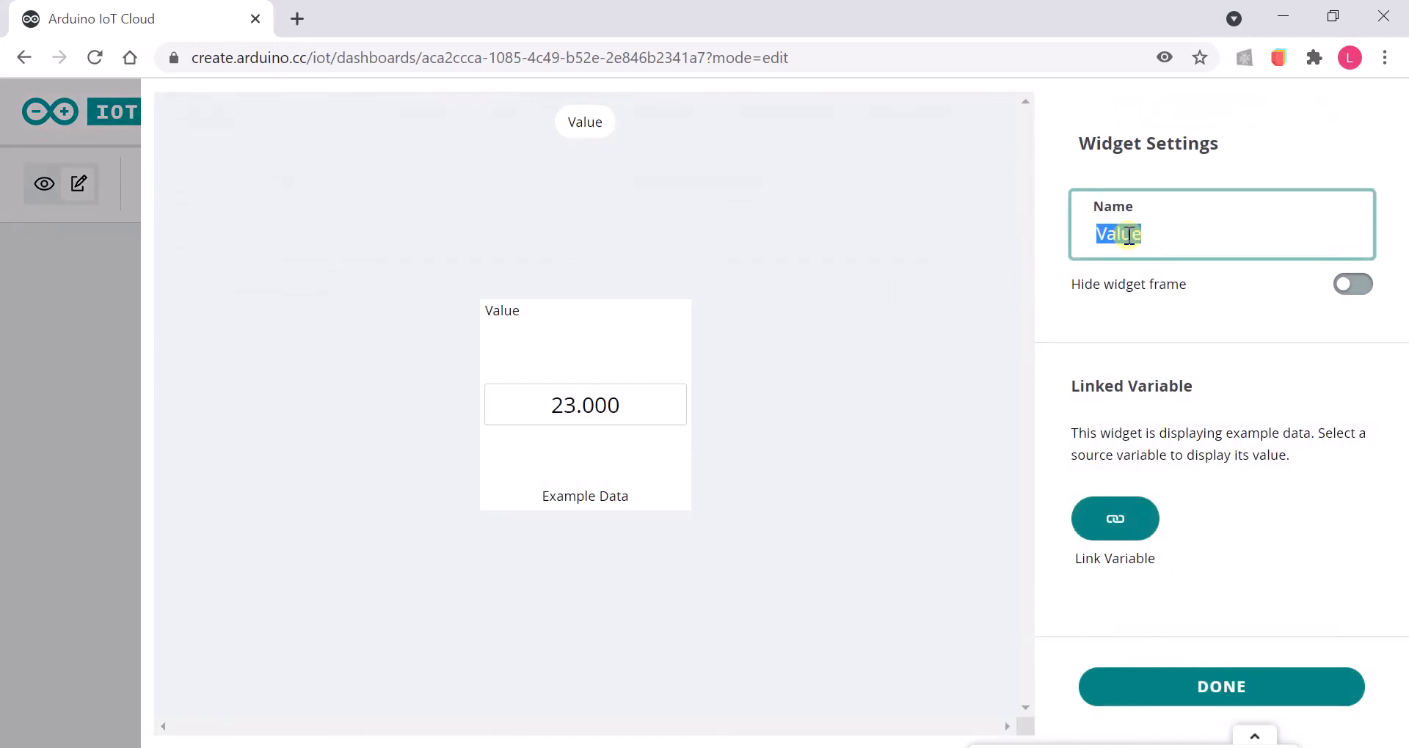
text(Temperature)
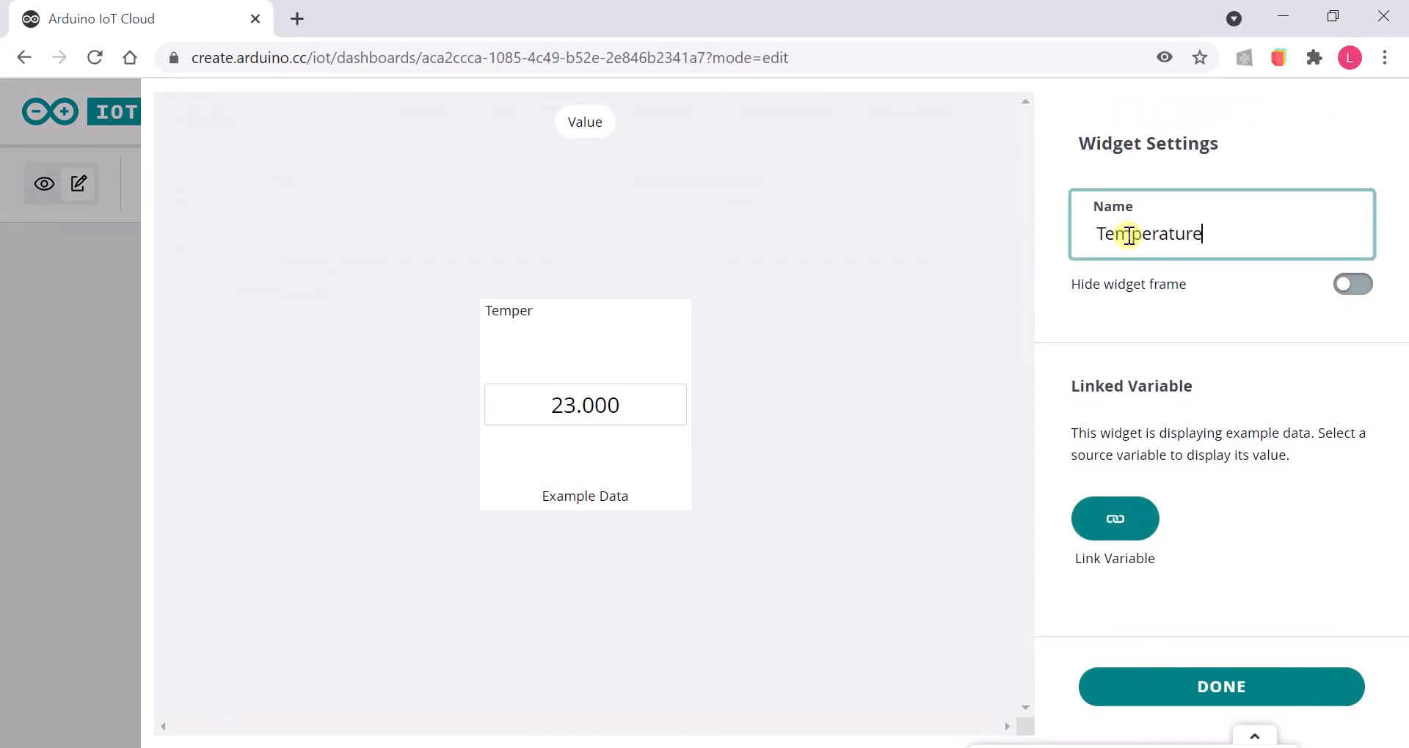
click(1114, 518)
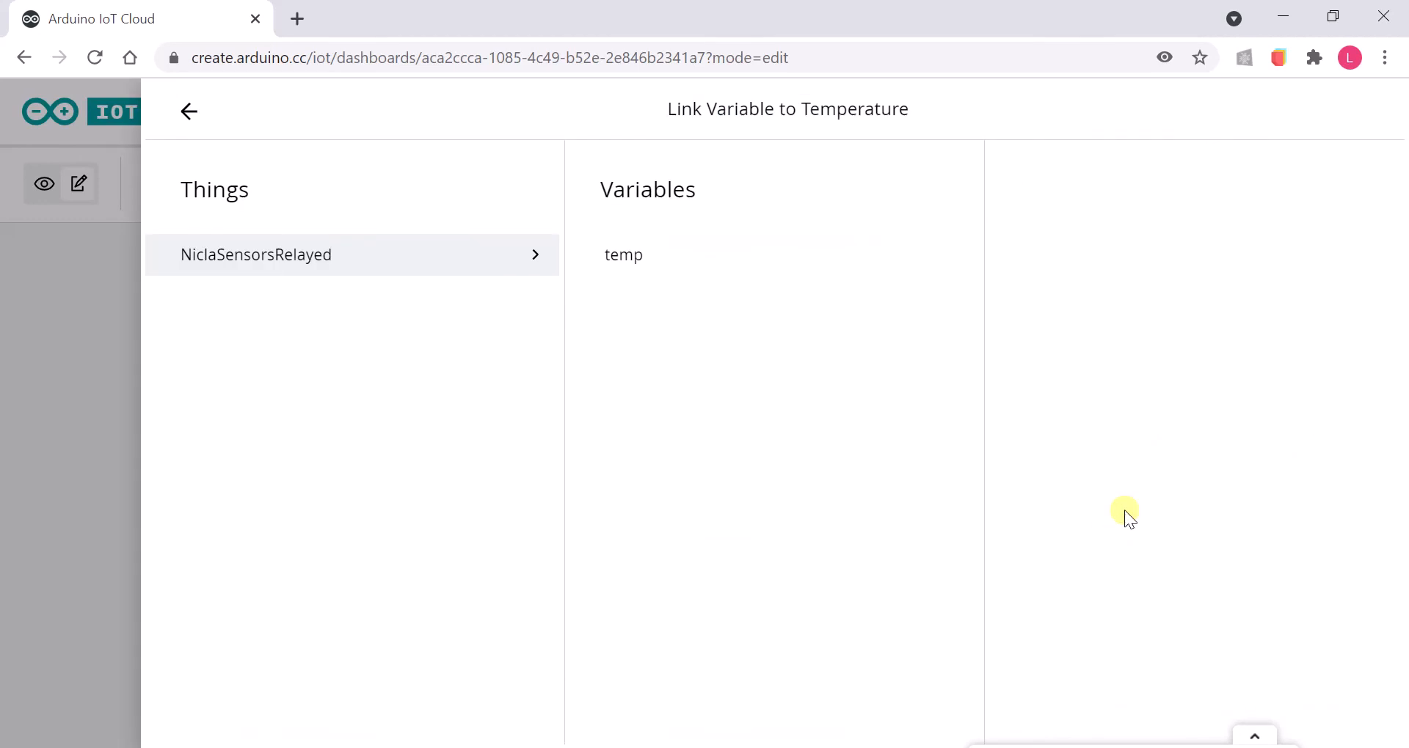
click(624, 255)
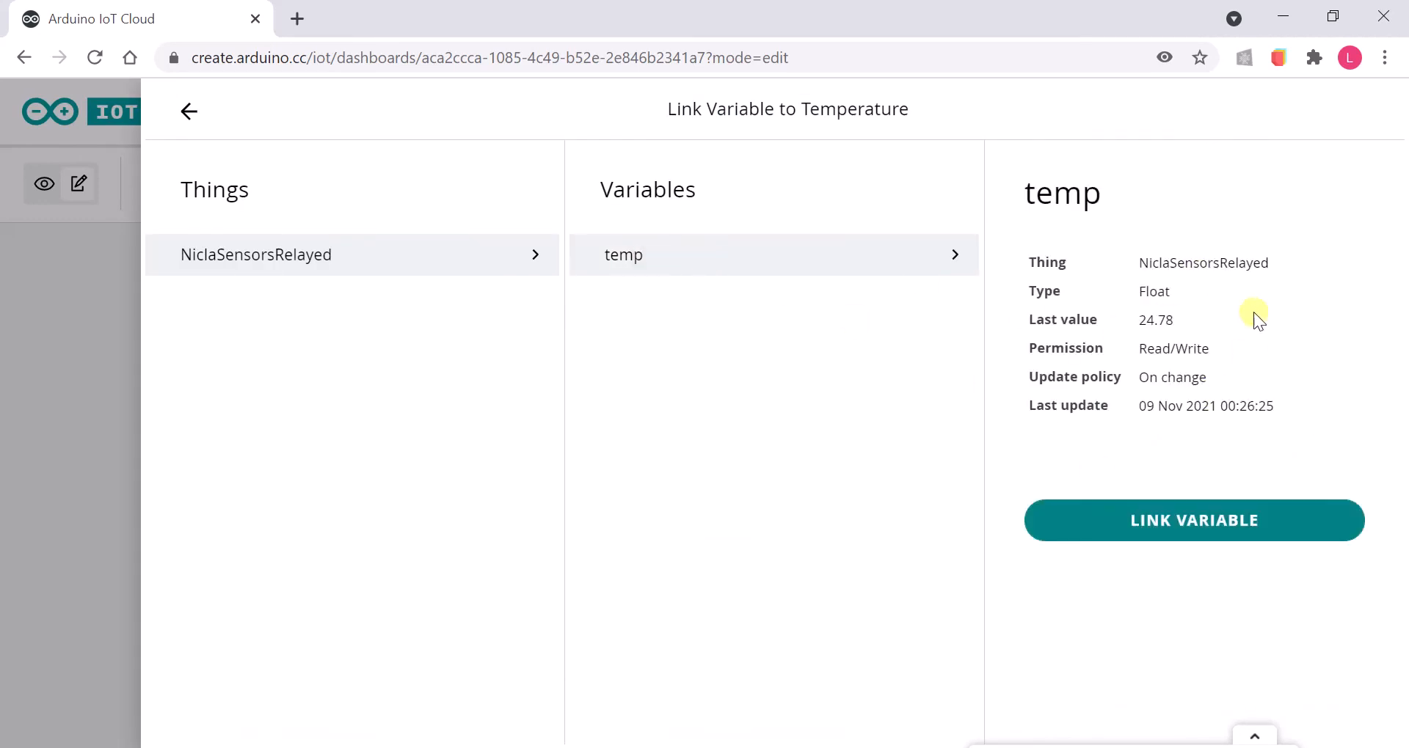
double_click(1201, 262)
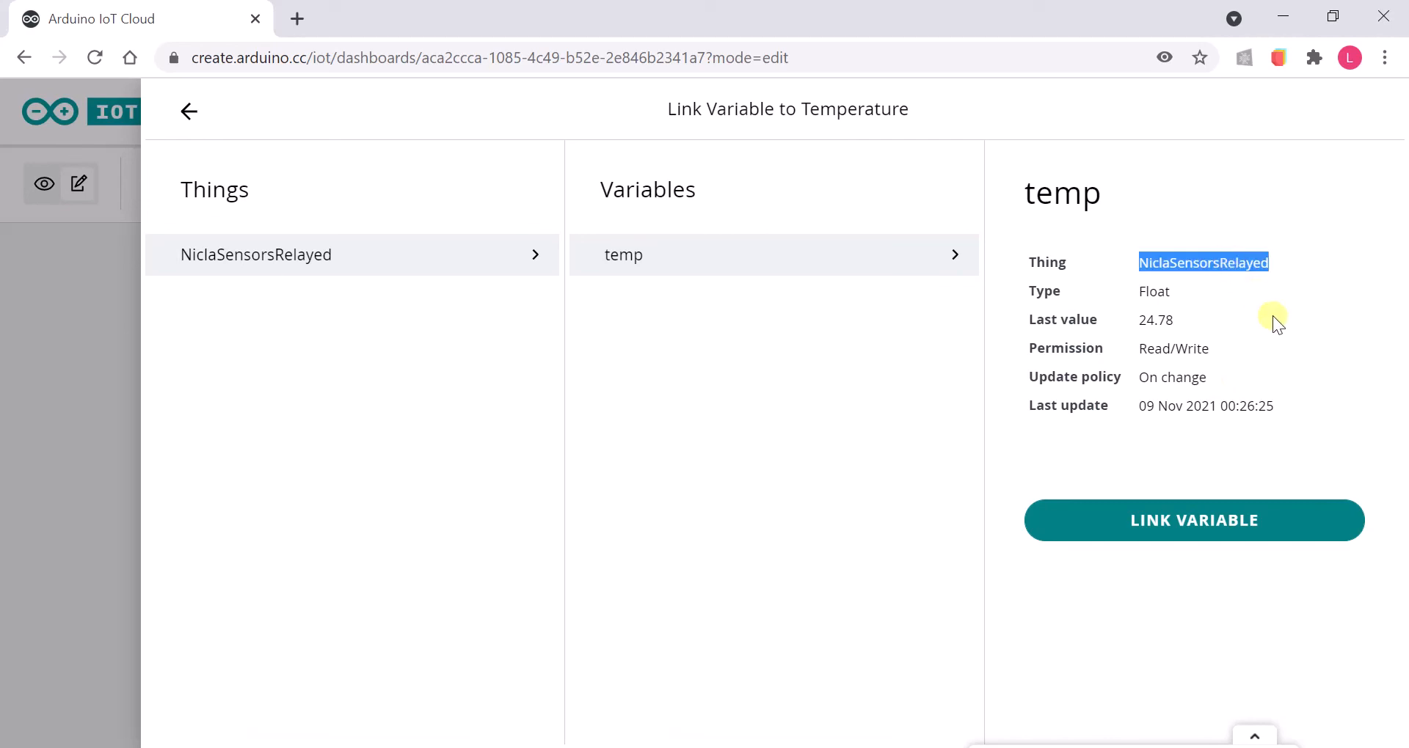
click(1193, 524)
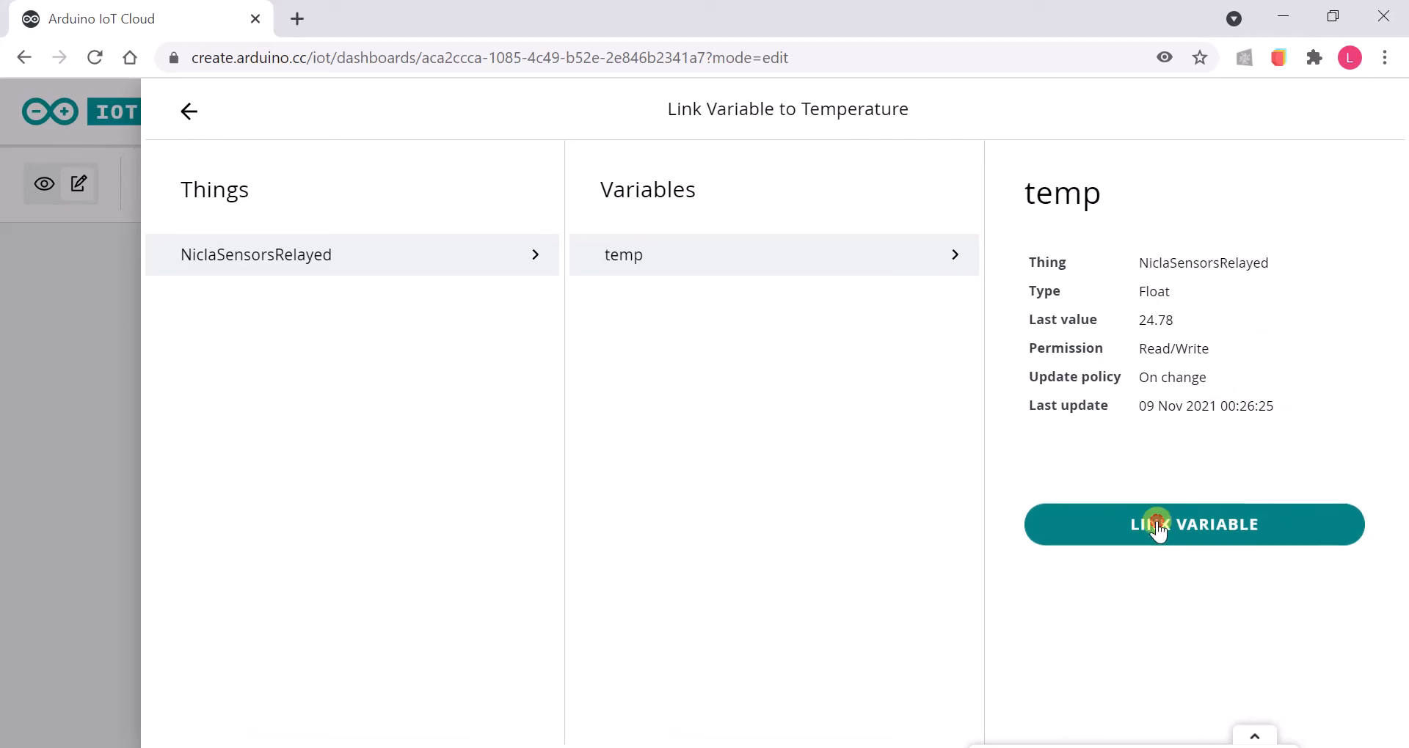
click(1194, 525)
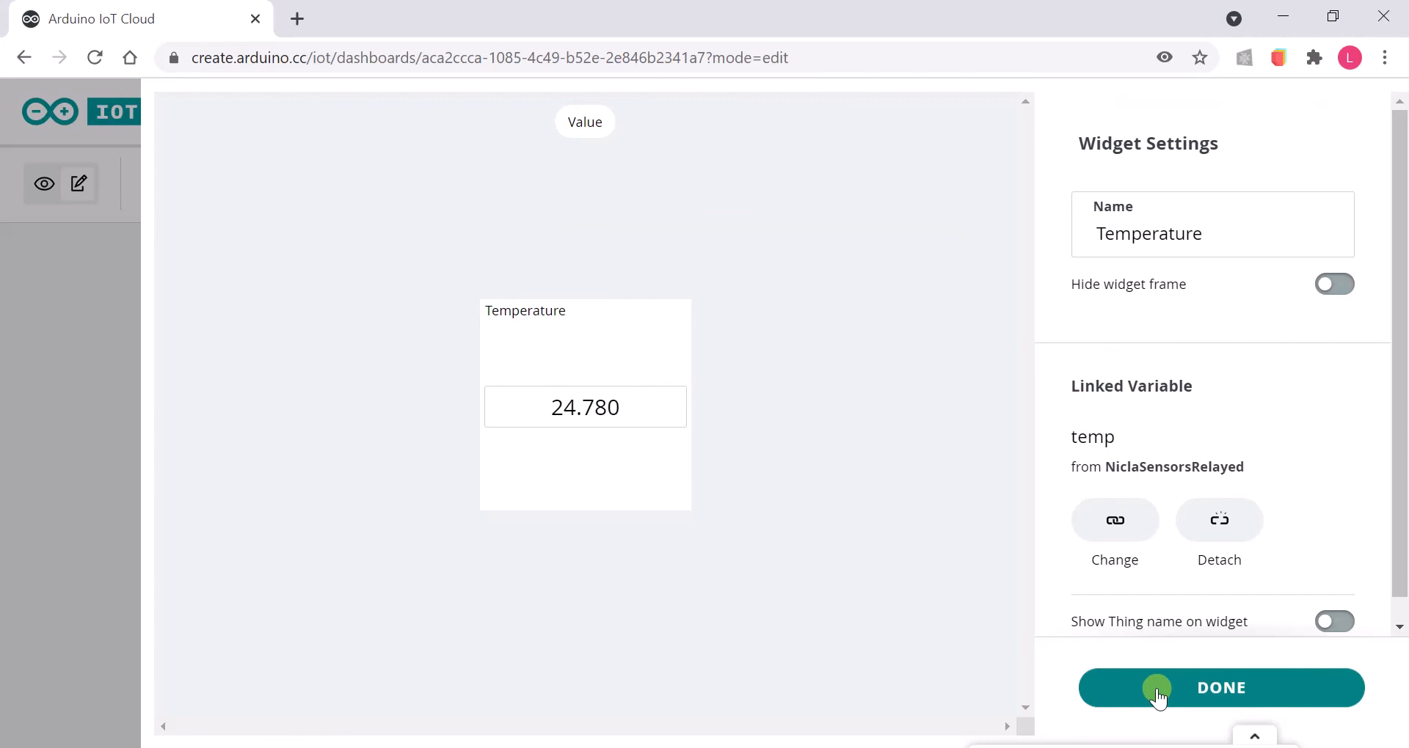